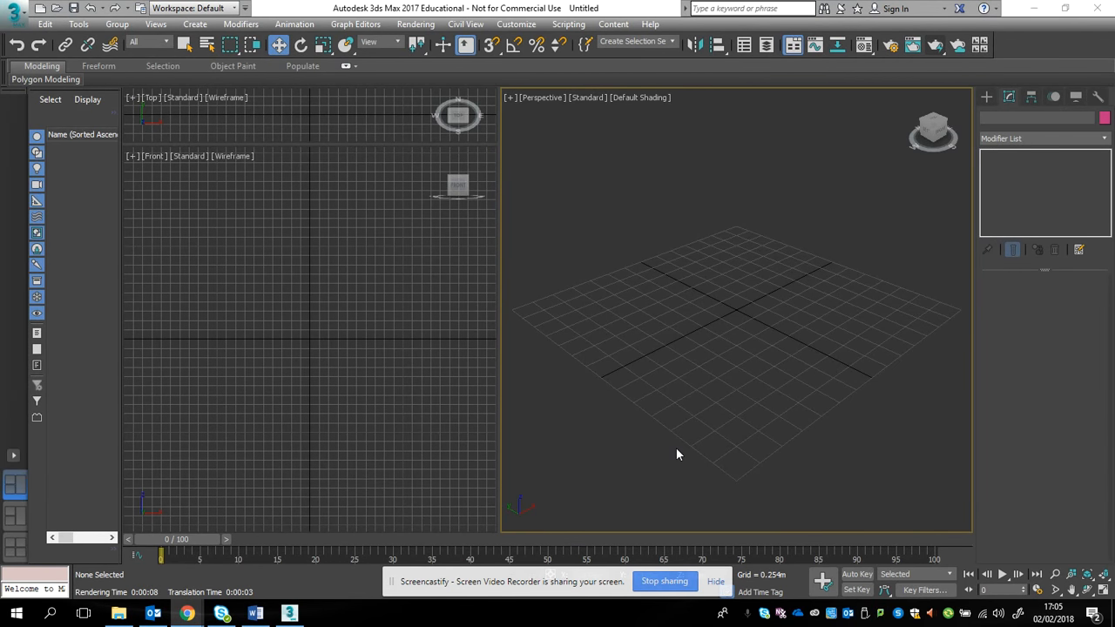
mouse_move(908, 196)
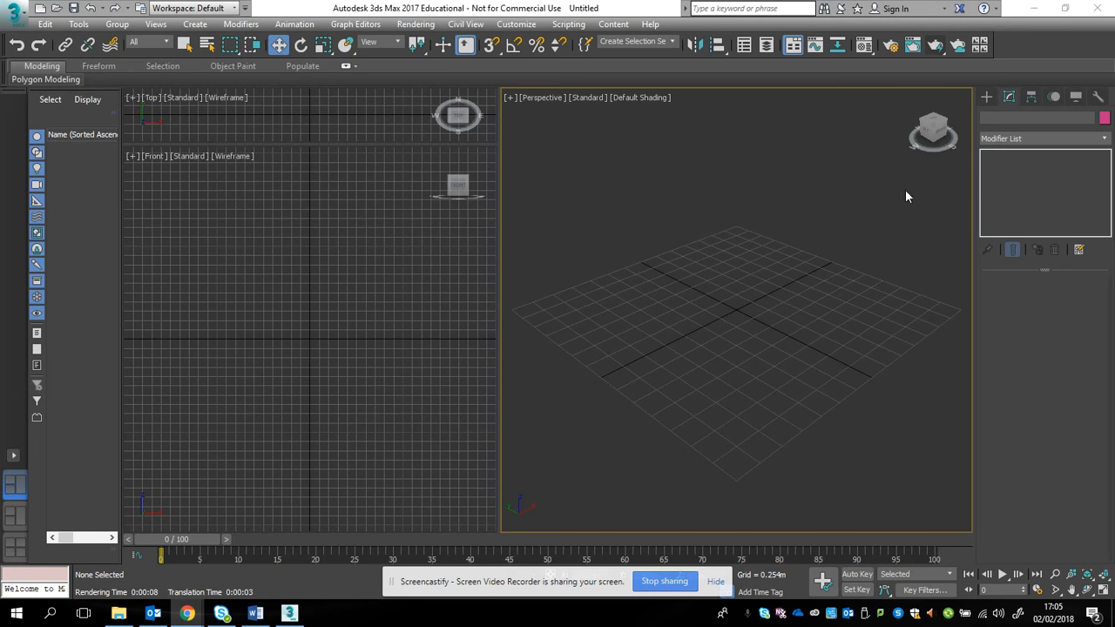
Switch the Create panel to Shapes and choose the NURBS Curves category
click(986, 98)
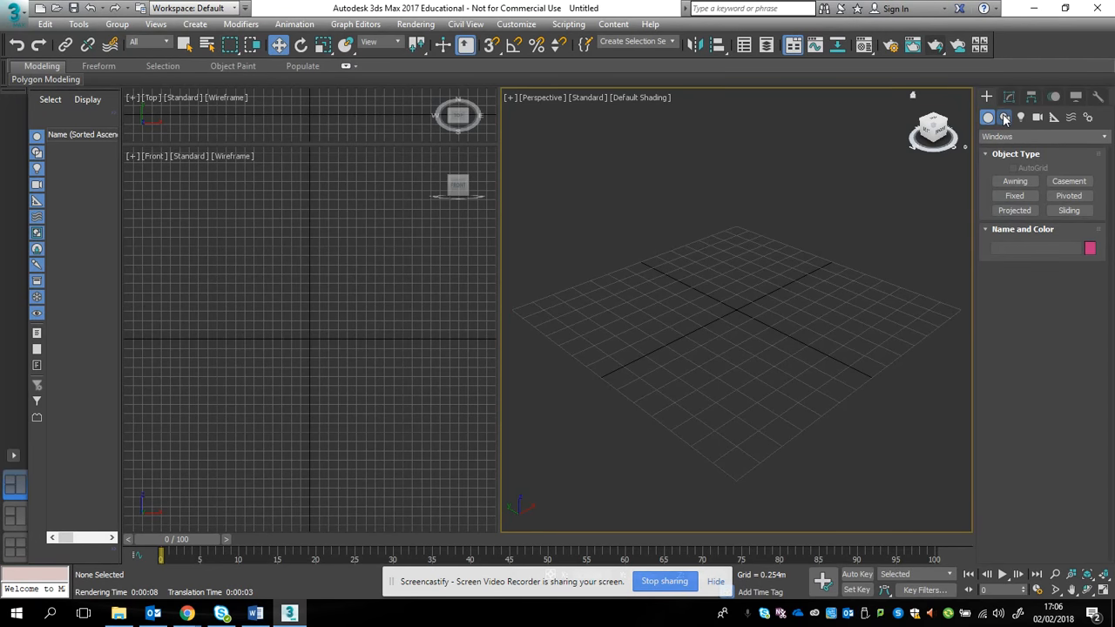
click(1045, 136)
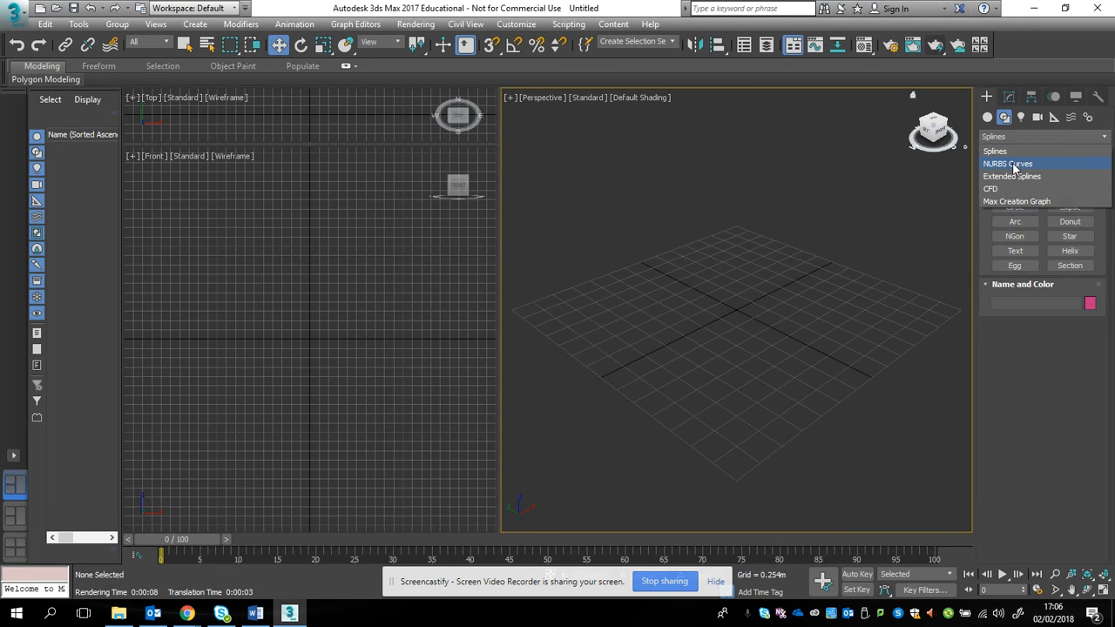
click(1007, 164)
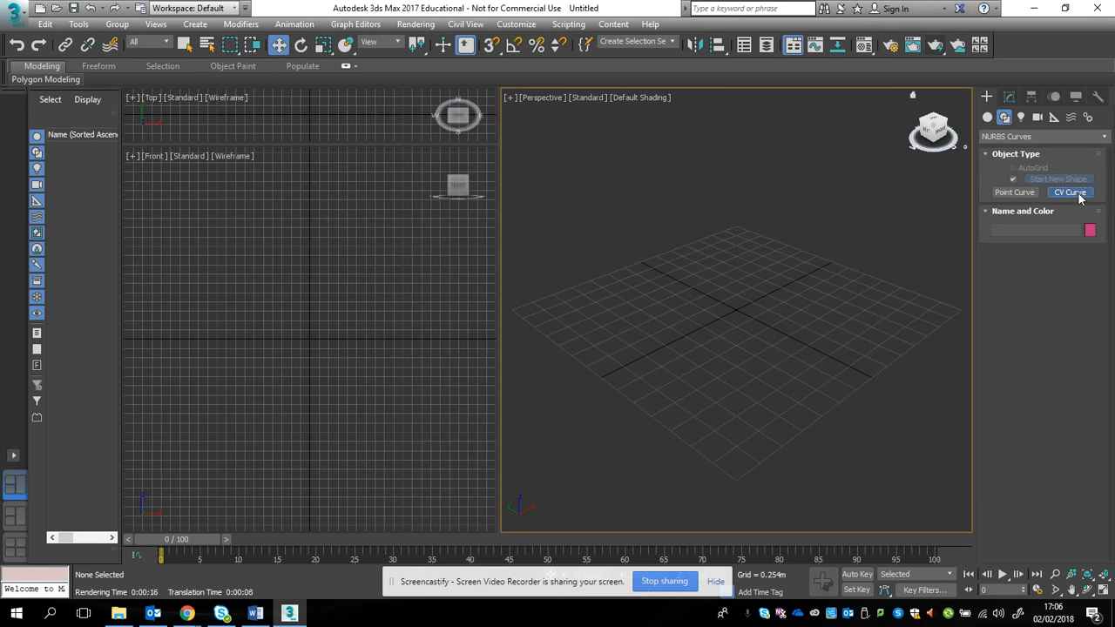
Draw Curve001 as a CV curve by placing control points of the glass profile in the Front view
click(1070, 192)
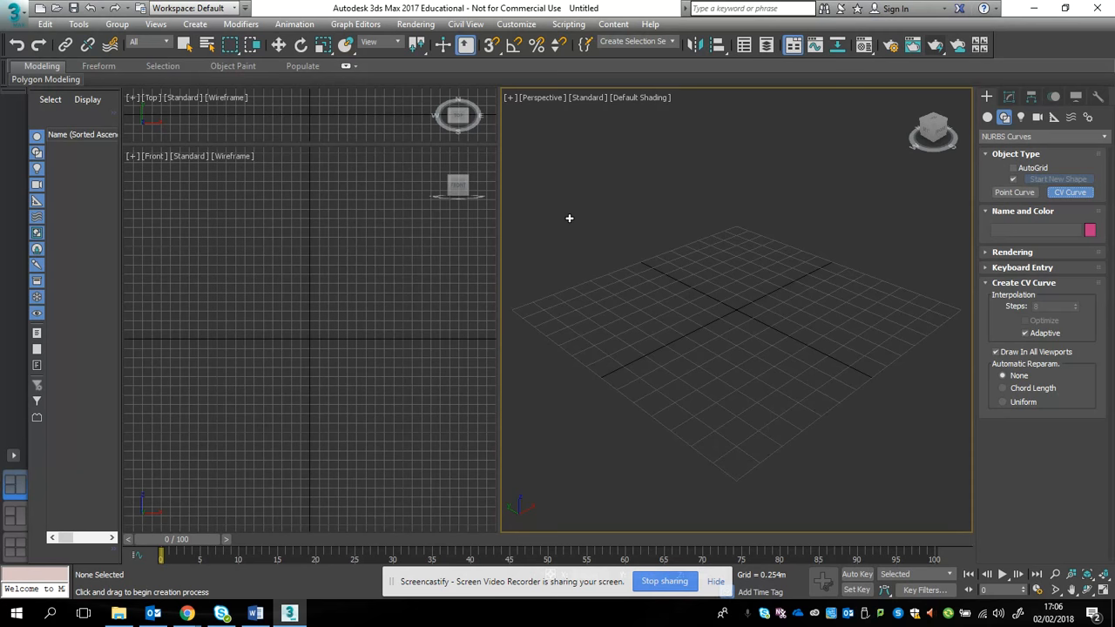
mouse_move(384, 320)
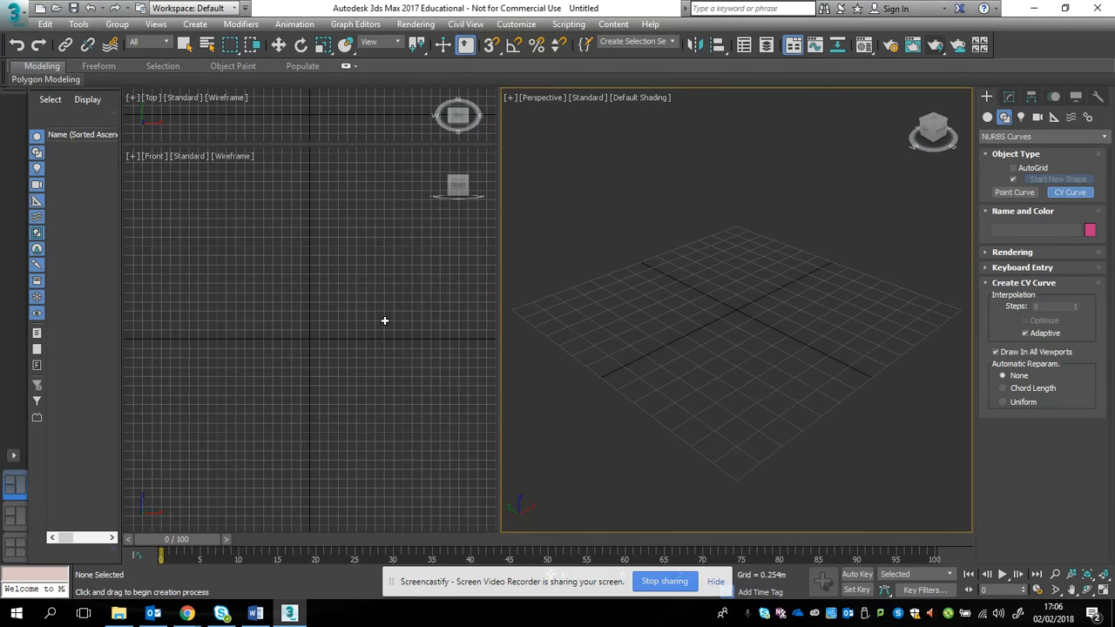
mouse_move(268, 216)
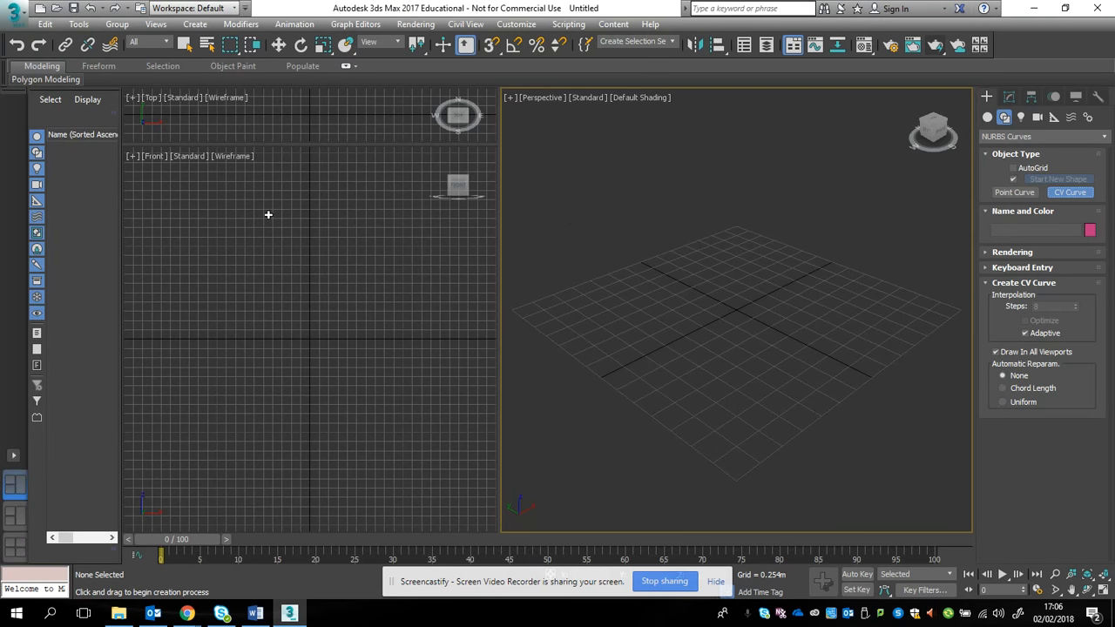
mouse_move(345, 241)
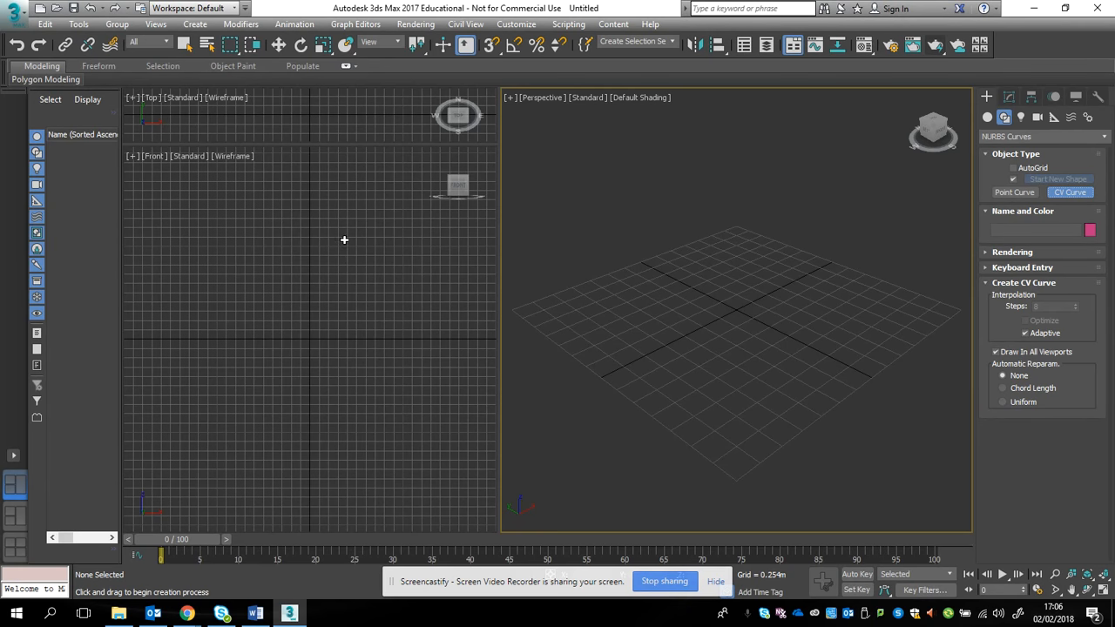
mouse_move(347, 209)
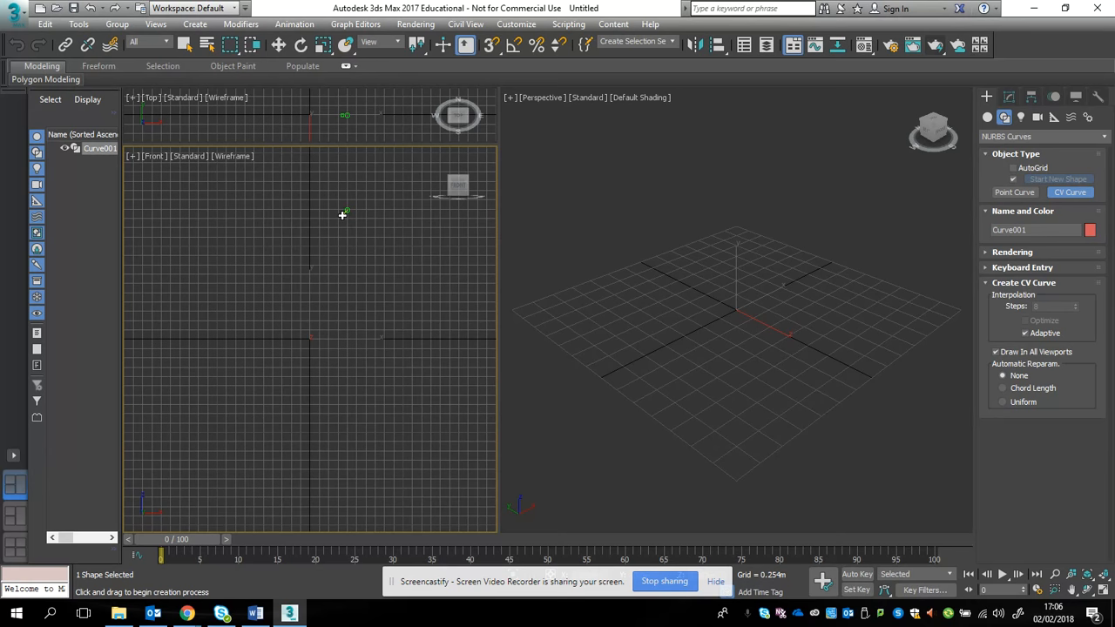
mouse_move(338, 219)
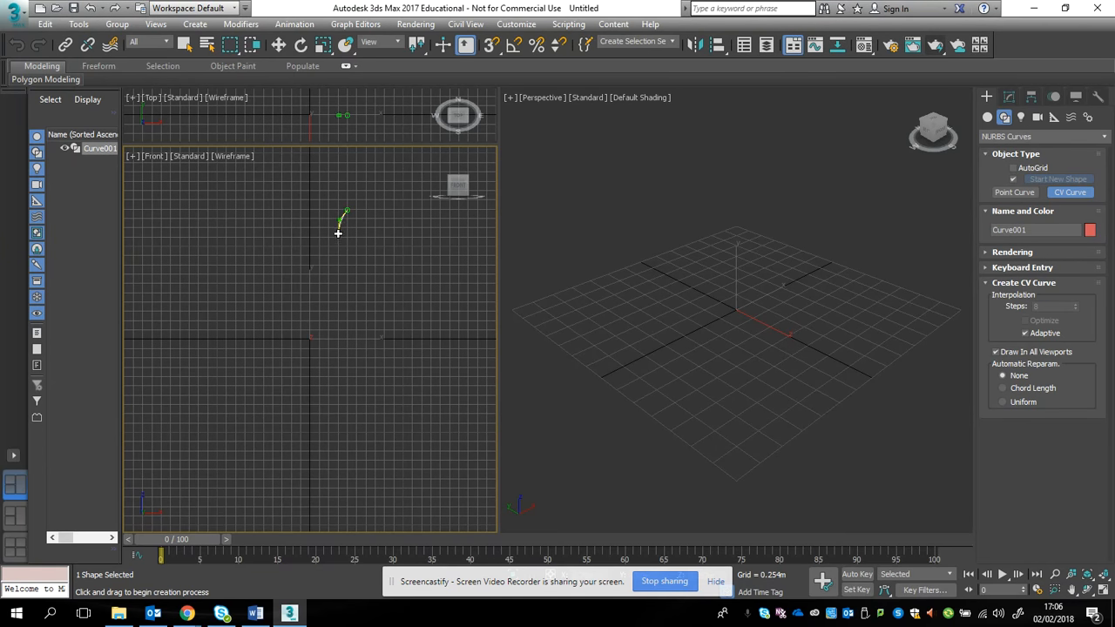
click(352, 277)
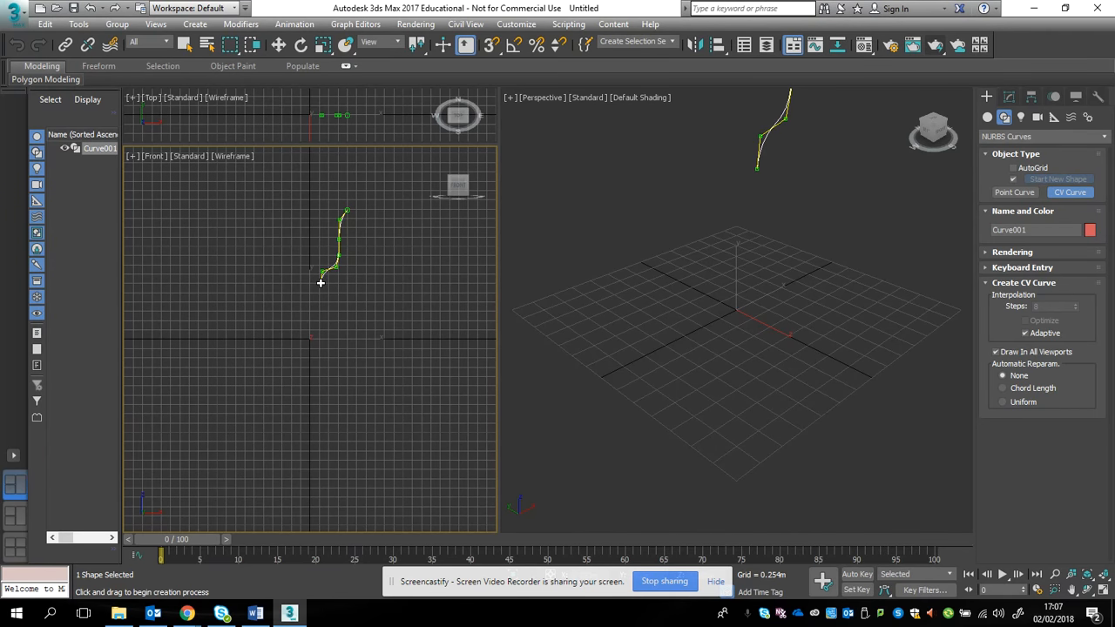
click(320, 282)
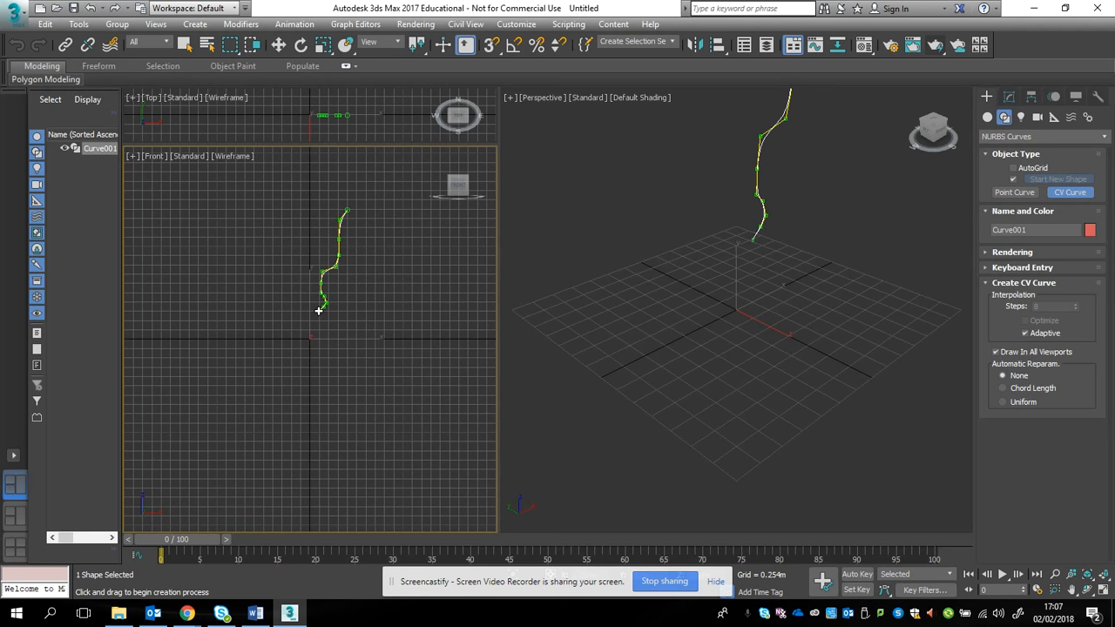
click(321, 328)
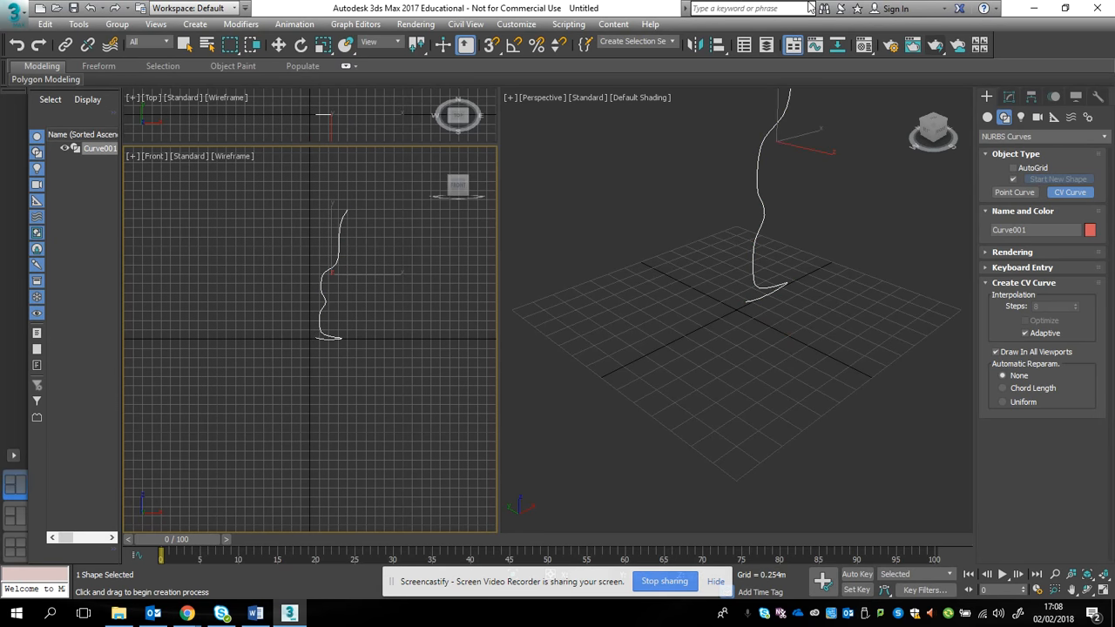
mouse_move(892, 136)
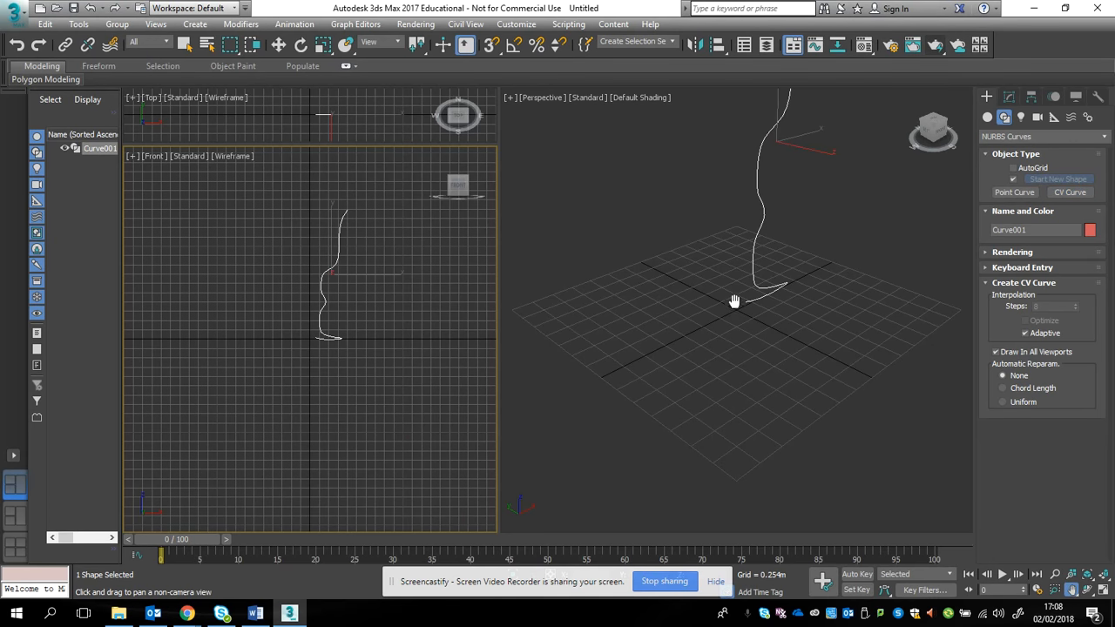
Reframe the perspective view on Curve001 and go to its Modify settings
drag(736, 300, 735, 415)
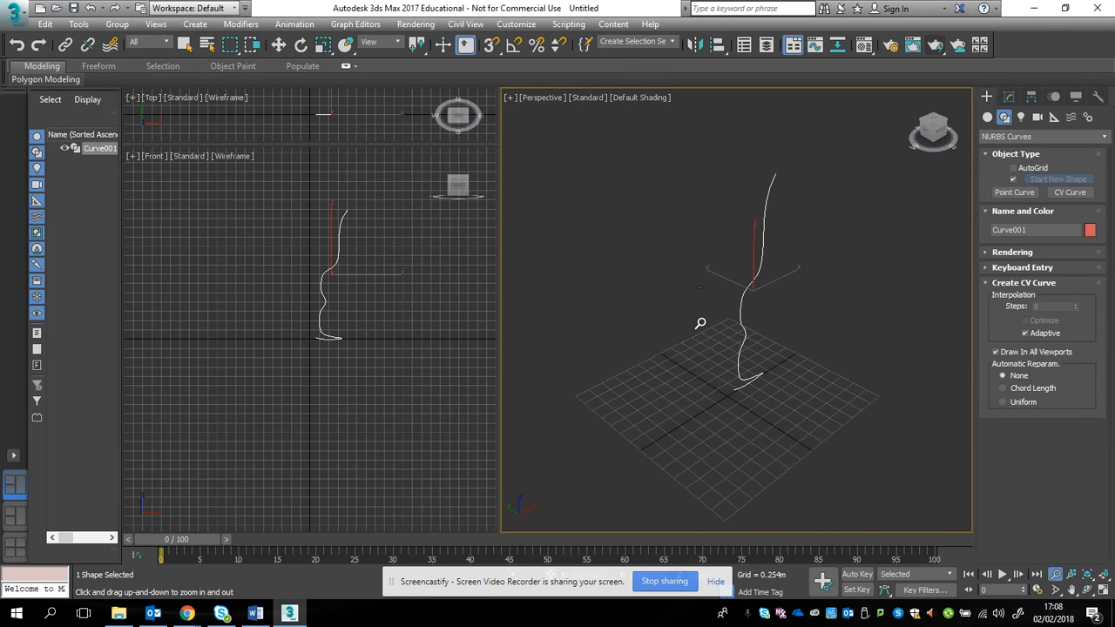
click(1007, 98)
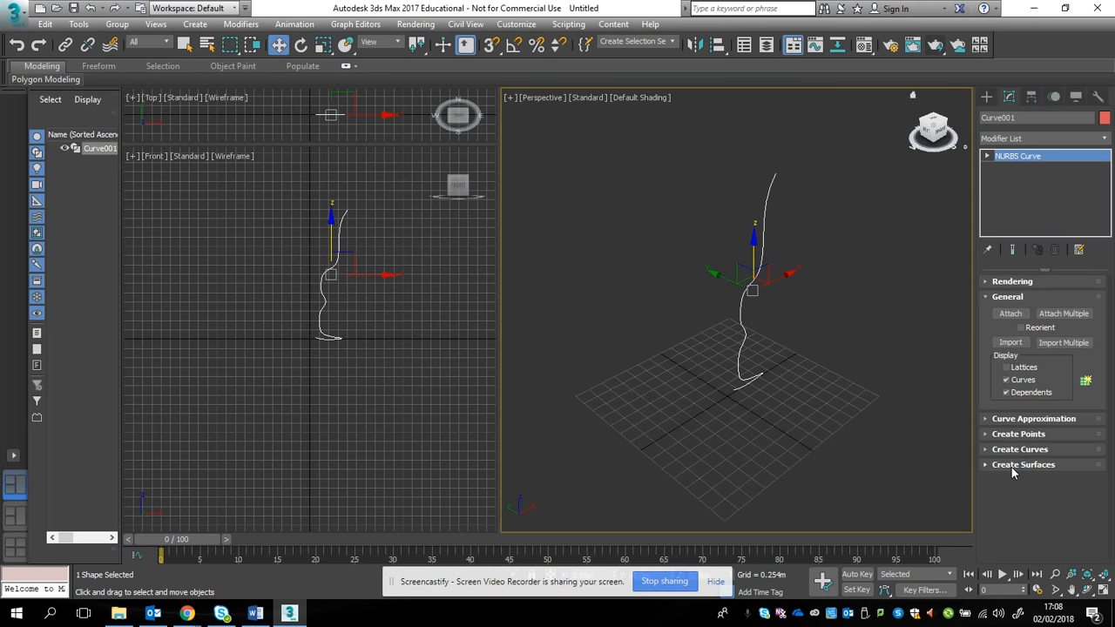
Lathe Curve001 into a full revolved wine glass surface and inspect it
click(1025, 464)
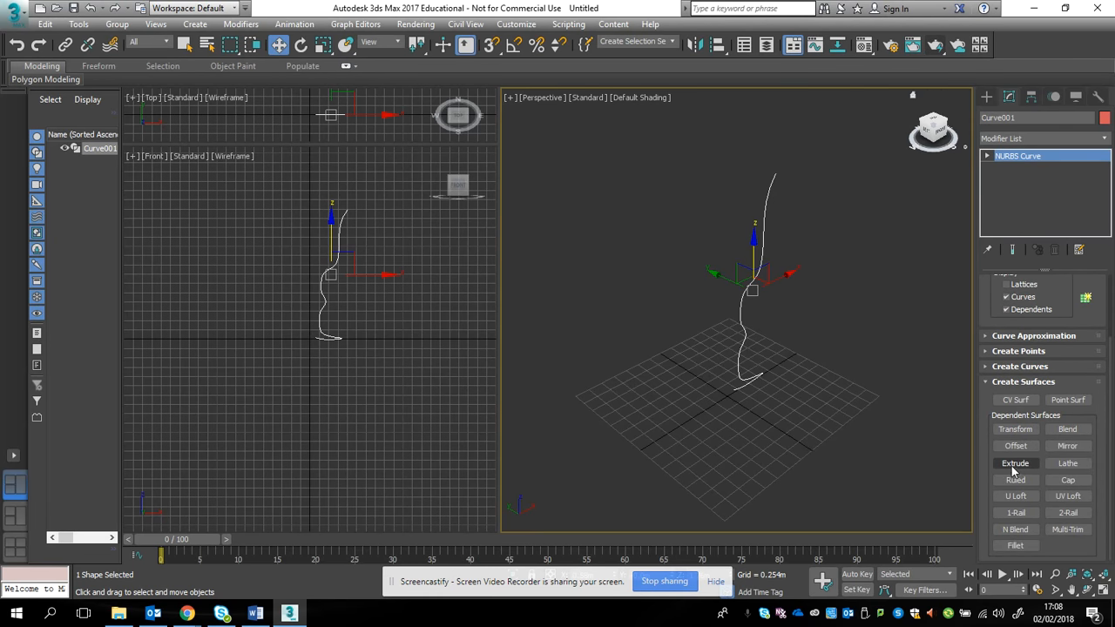
click(1066, 464)
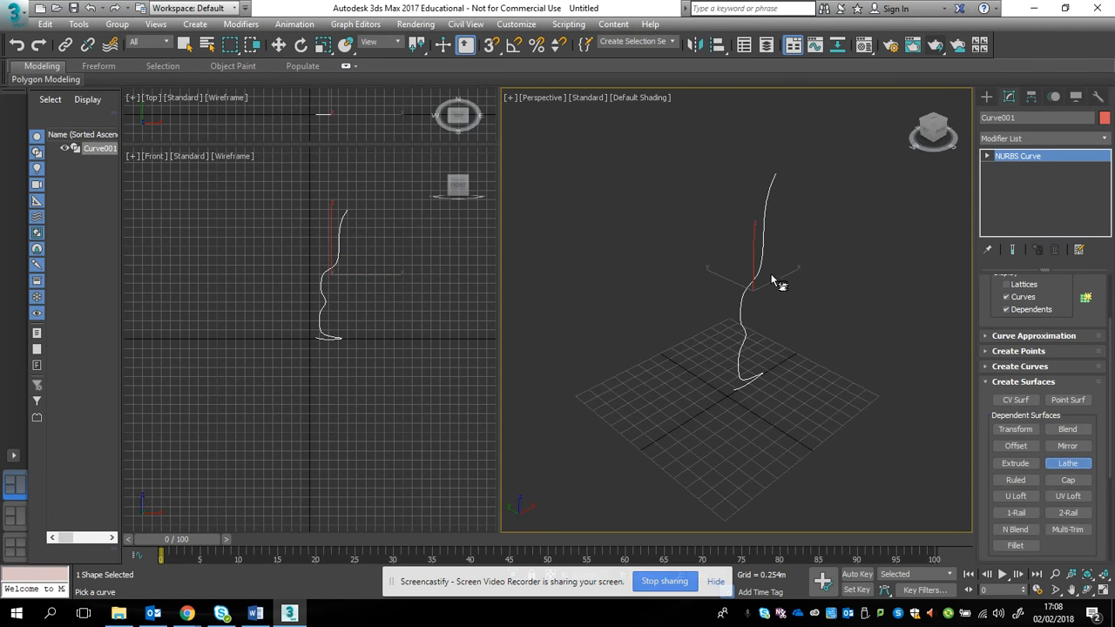
click(761, 268)
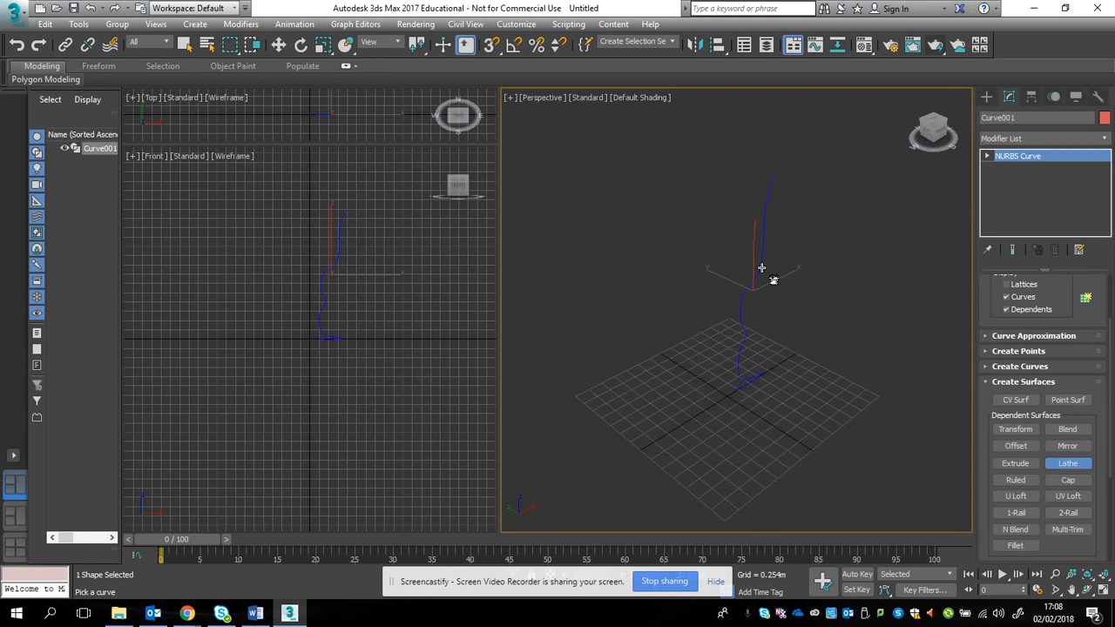
click(1066, 463)
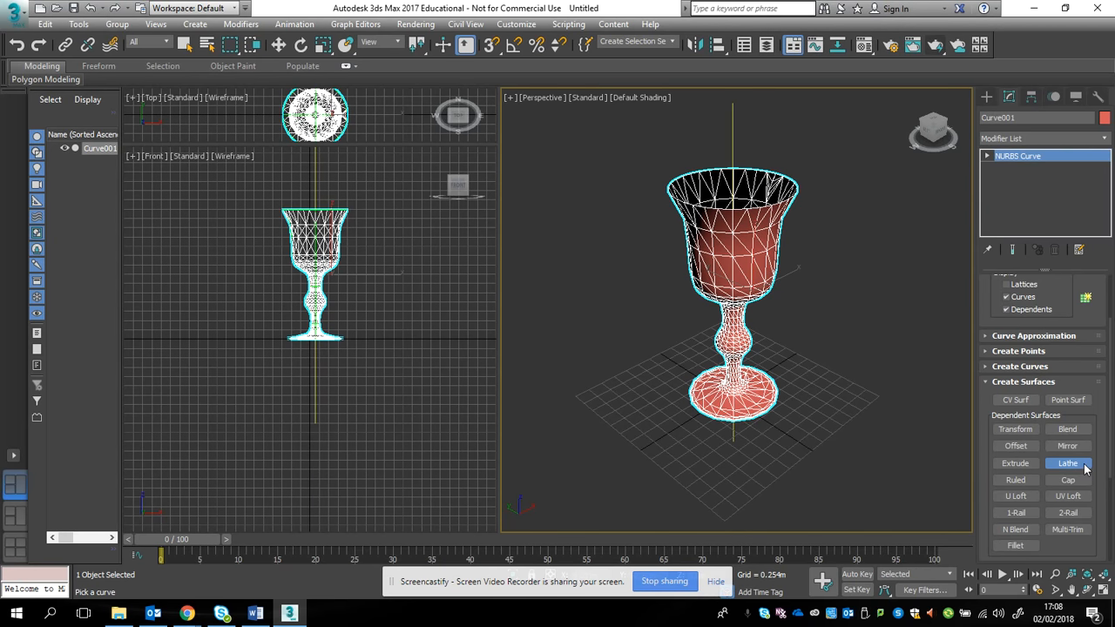
click(1066, 463)
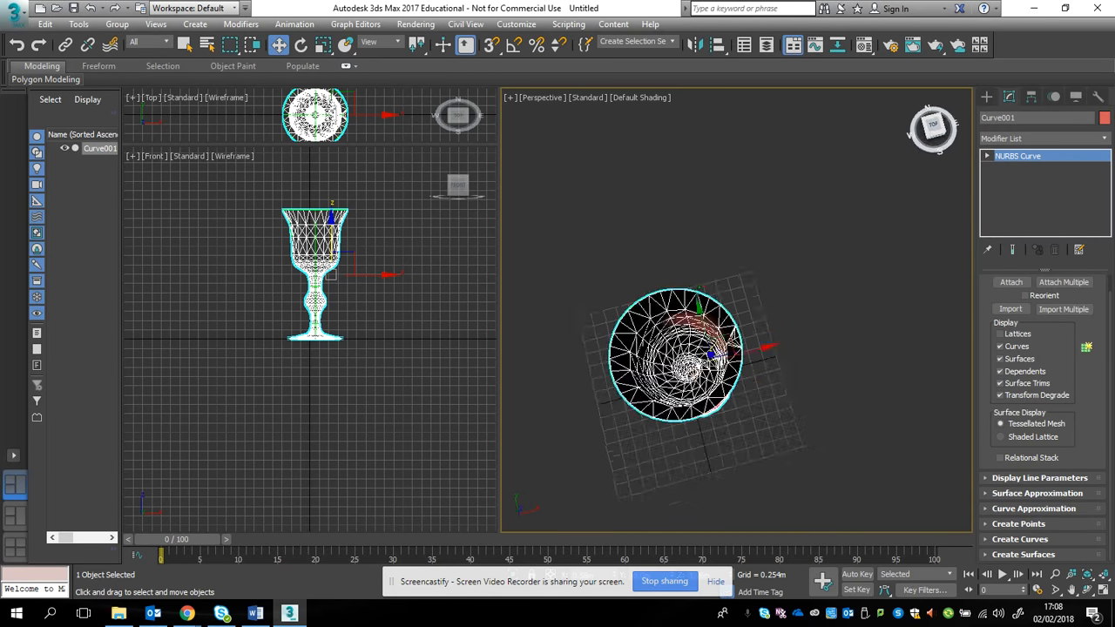
drag(677, 352, 694, 380)
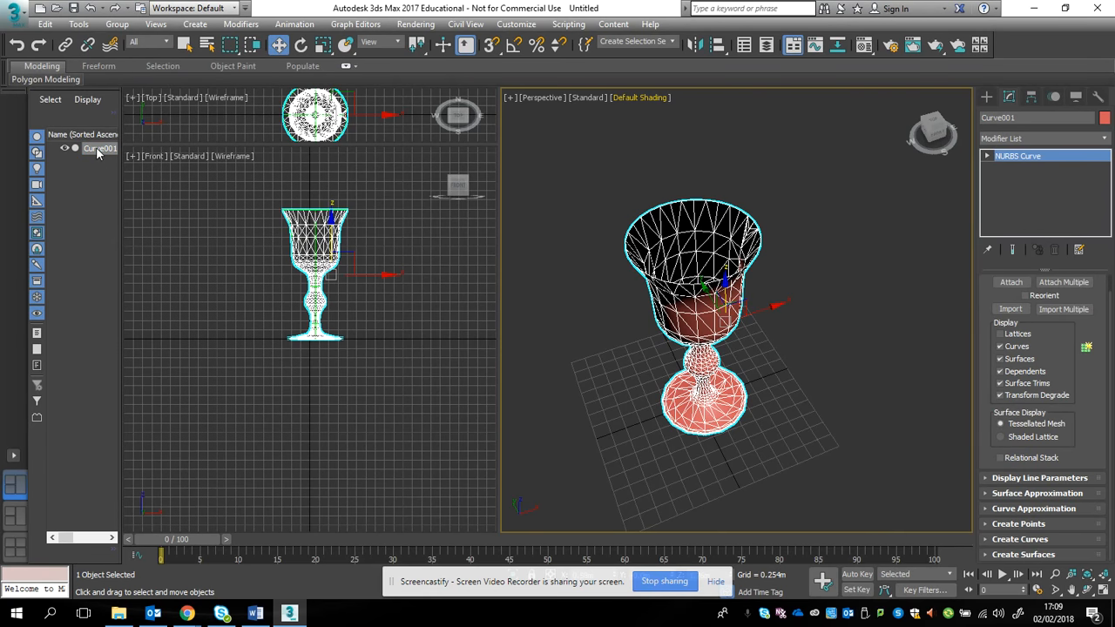
Name the object Glass and clone it as an independent copy named Wine
right_click(98, 148)
text(Glass)
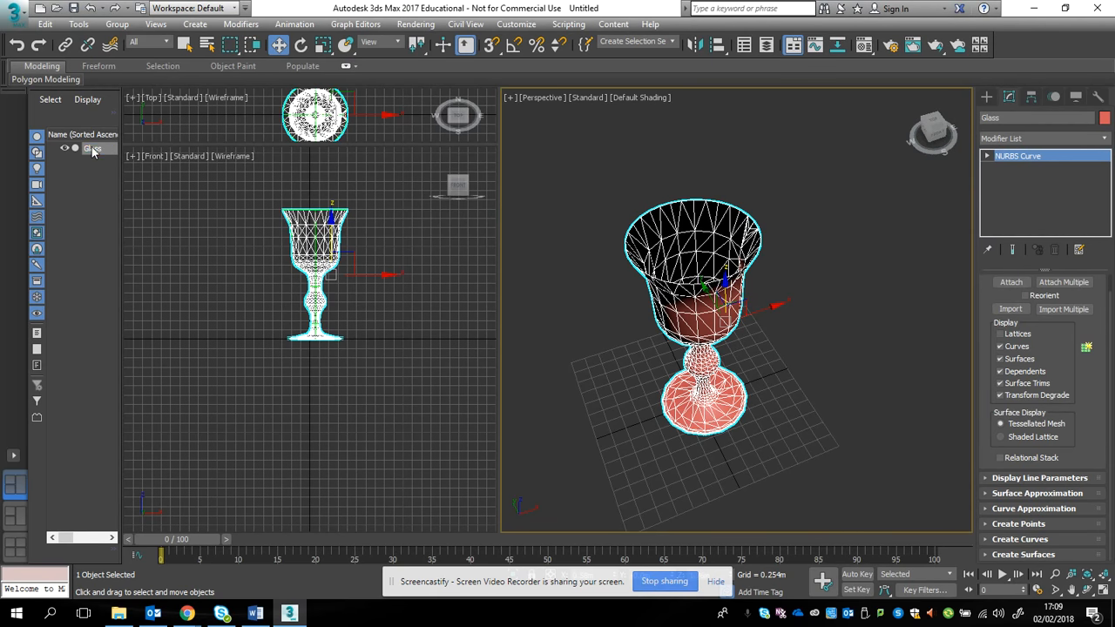
right_click(94, 148)
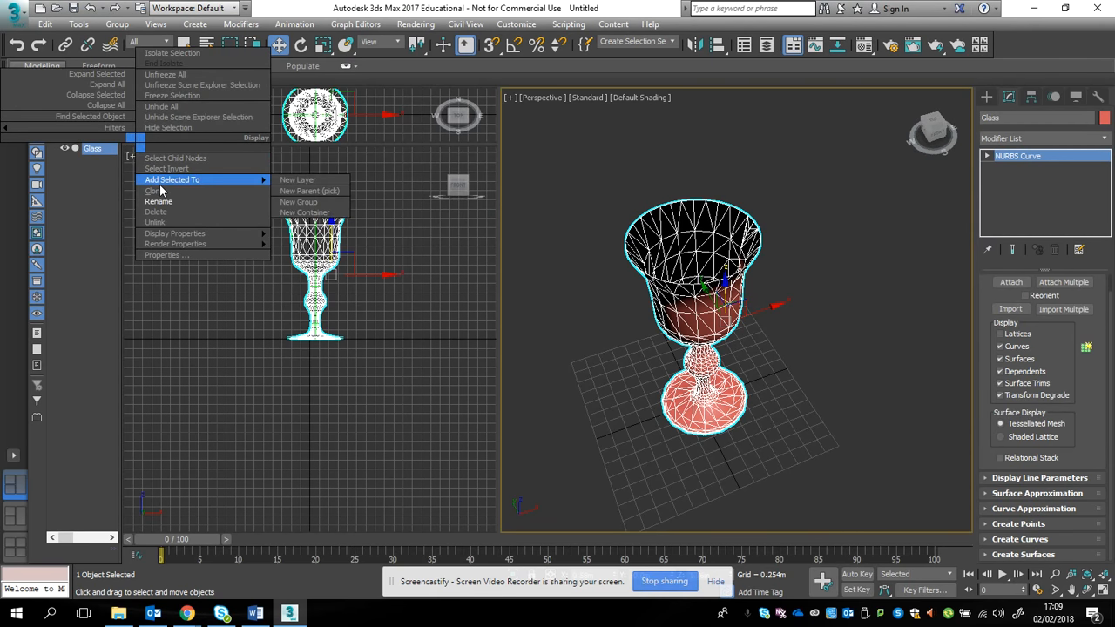
click(153, 190)
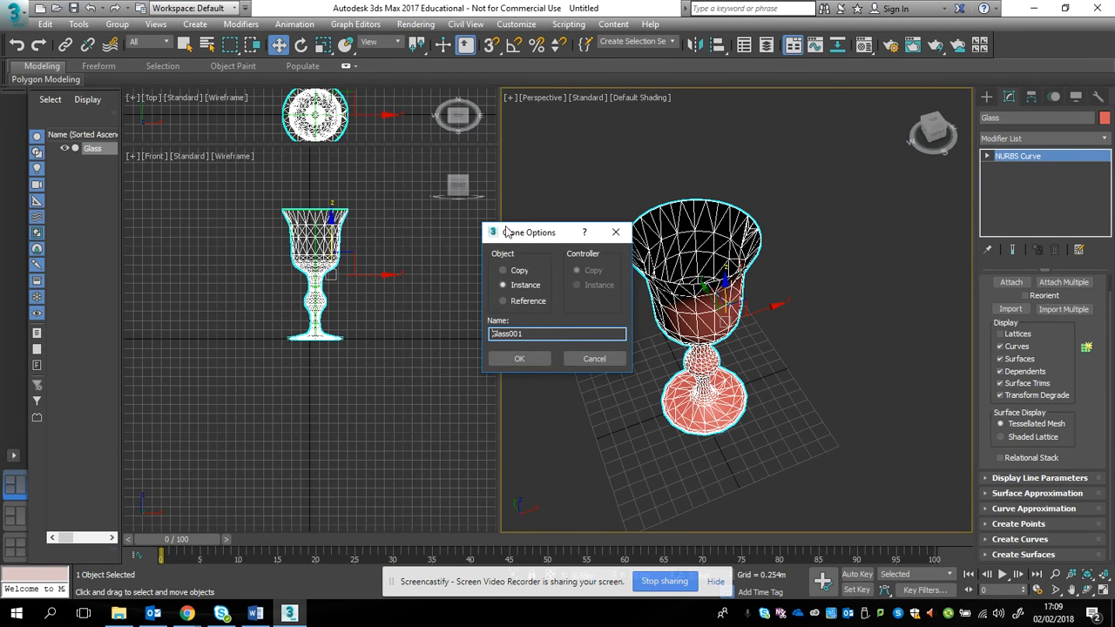
click(502, 270)
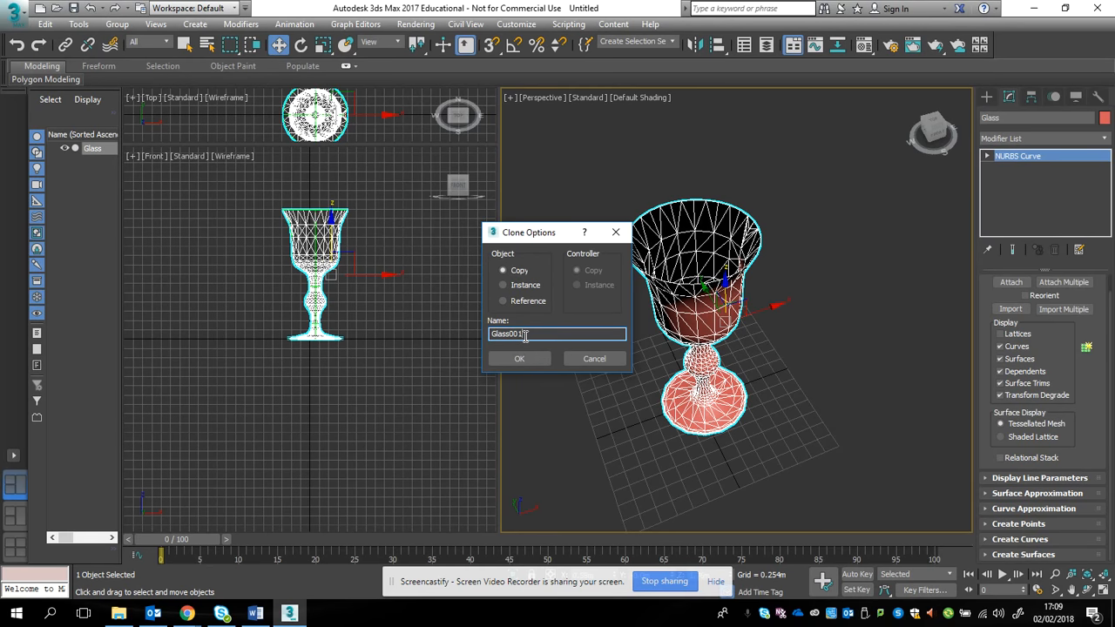
text(Wi)
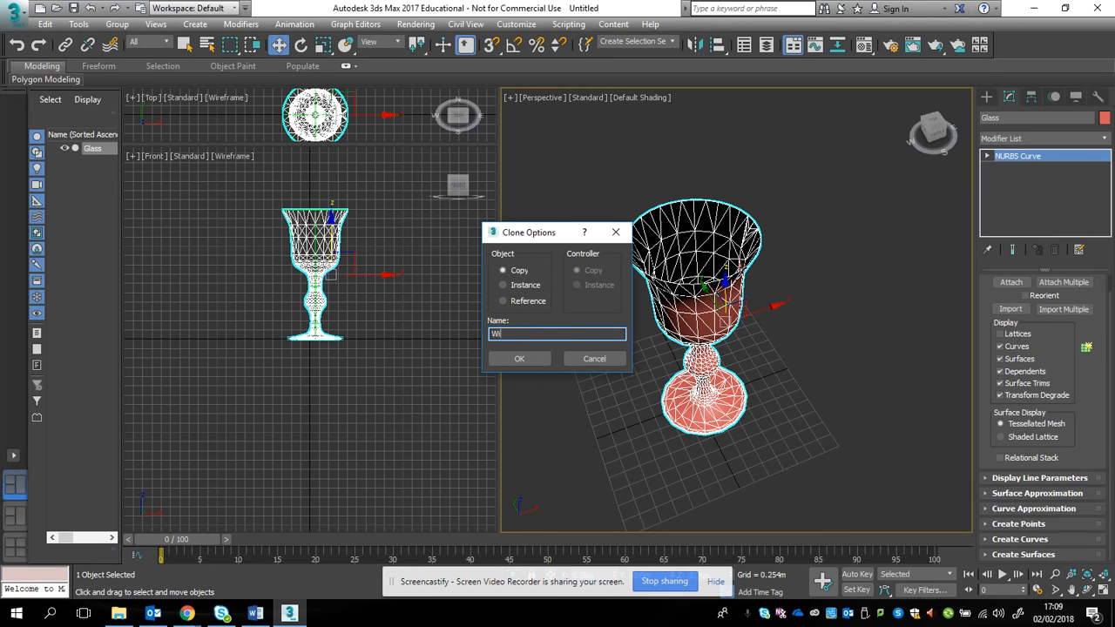
click(520, 359)
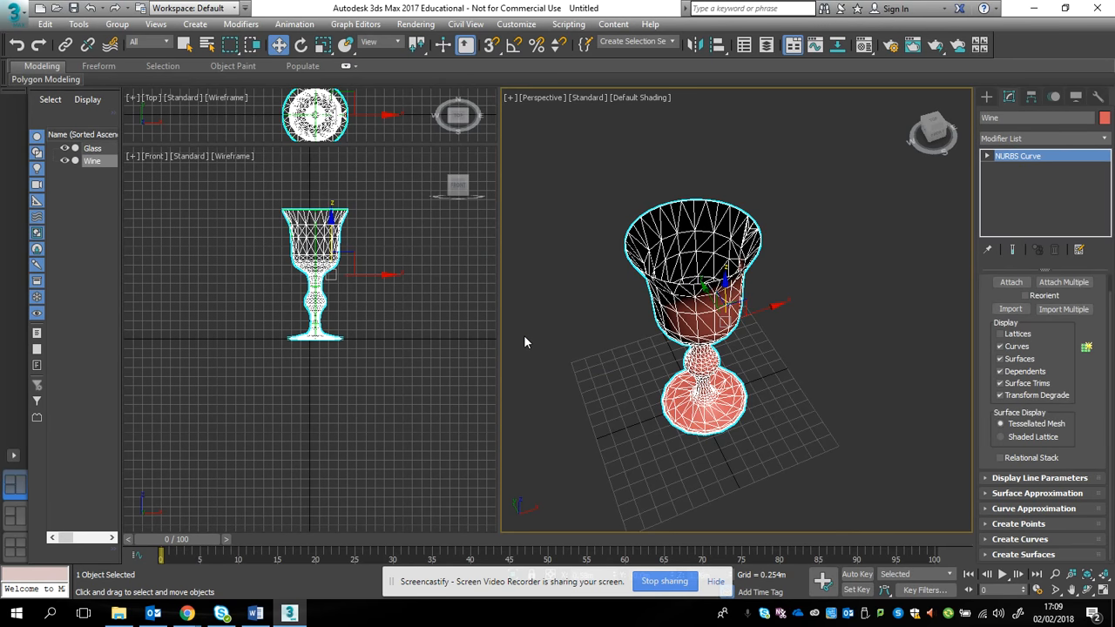
mouse_move(660, 119)
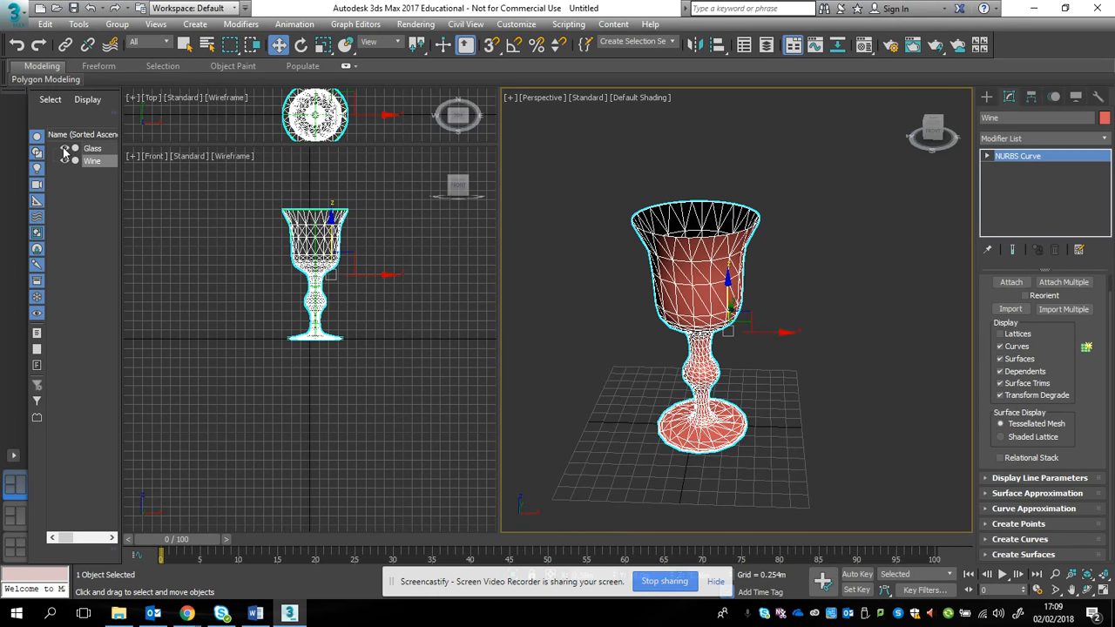
Hide Glass and edit Wine's curve CVs down to a short bowl without stem or base
click(93, 160)
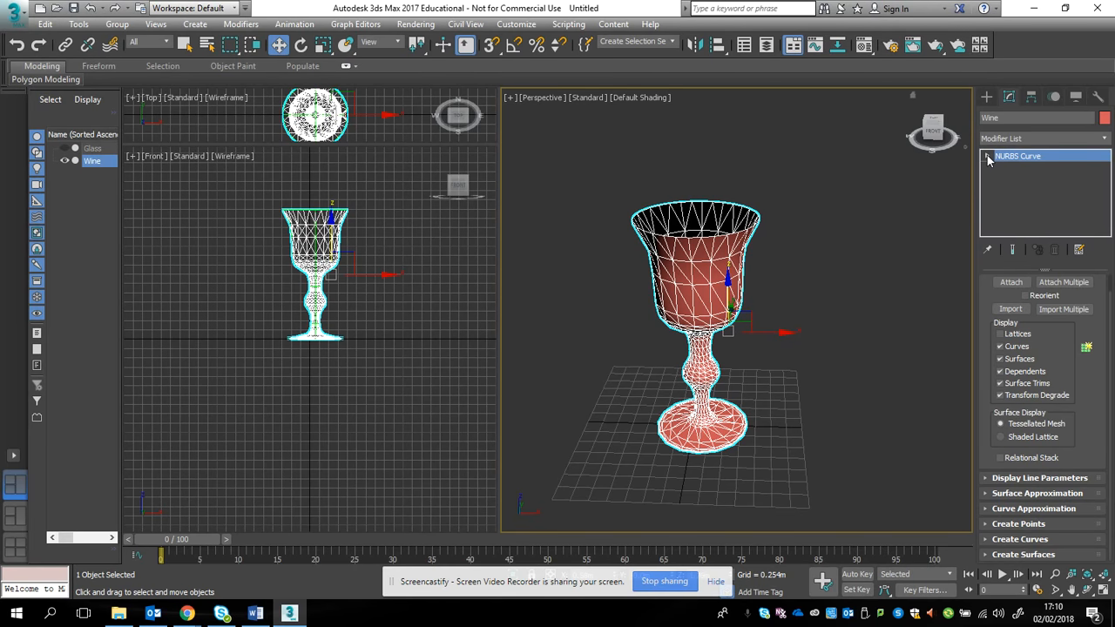
click(987, 157)
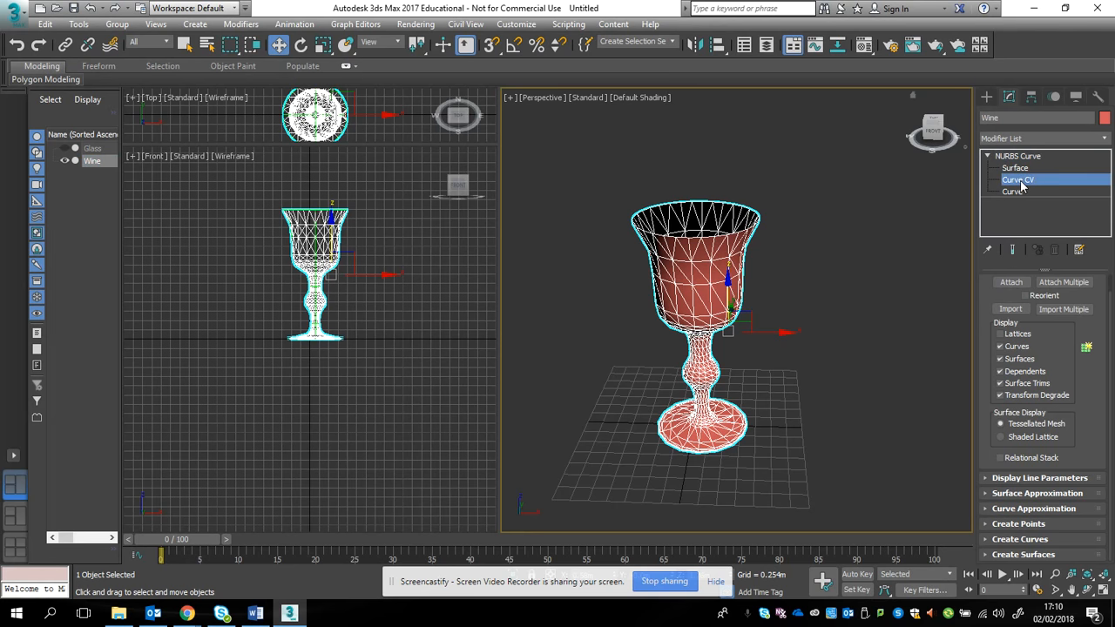
click(1018, 180)
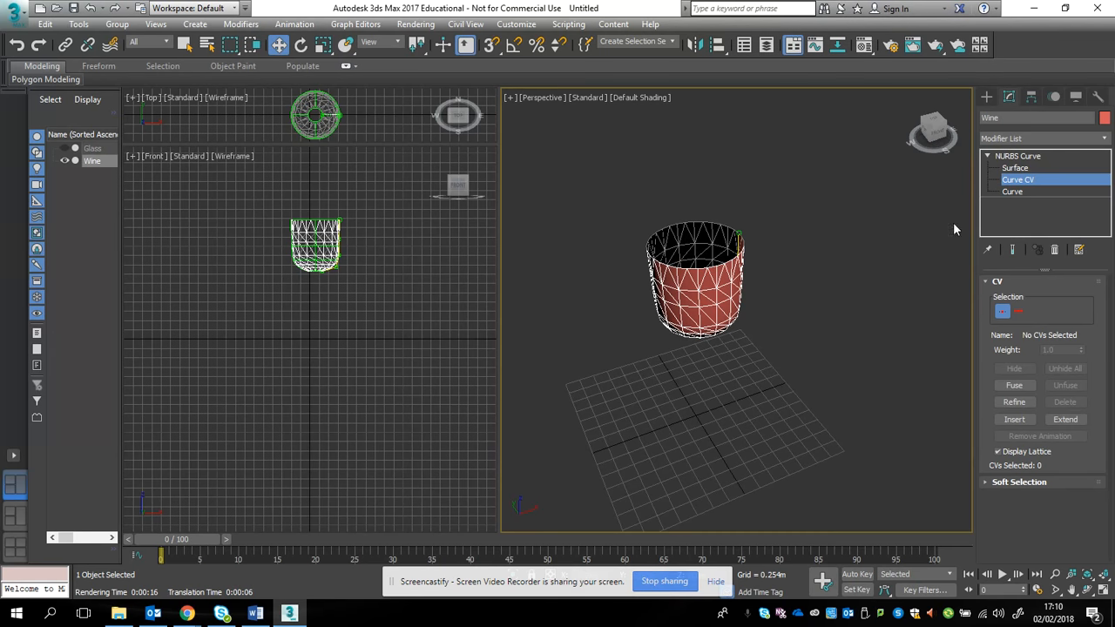
mouse_move(1028, 199)
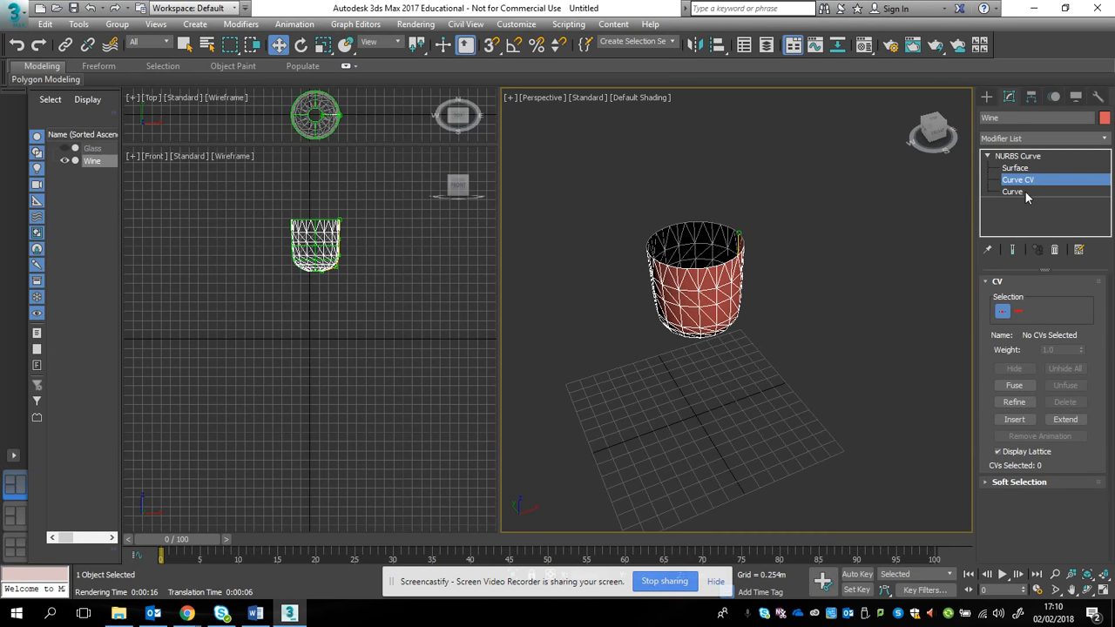
Add a Cap surface to close the open edge of the Wine cup
click(1017, 157)
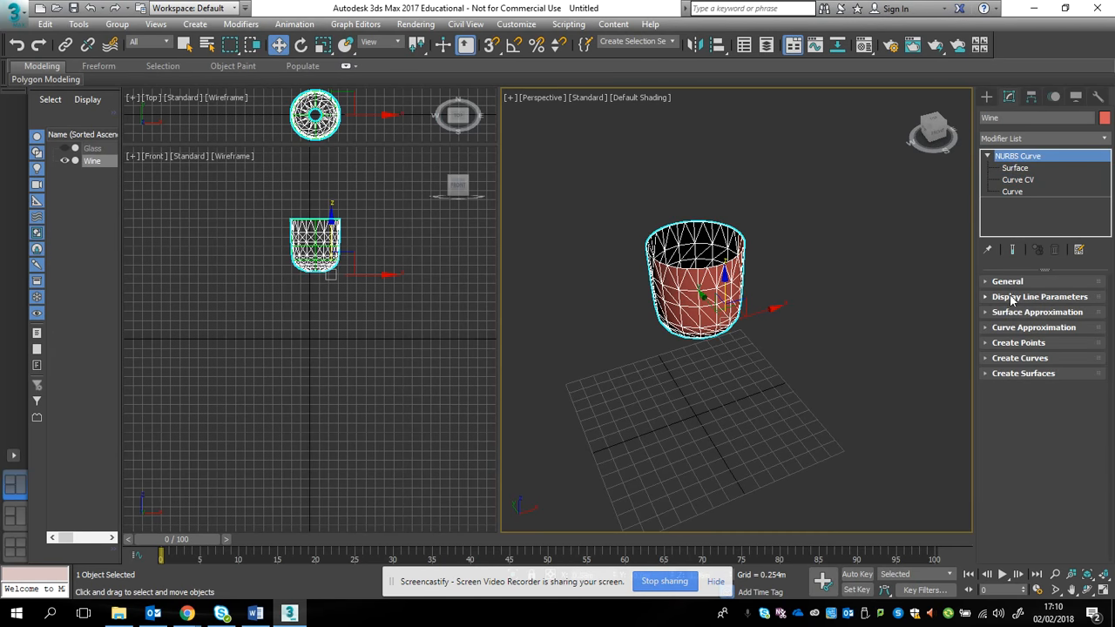
click(1023, 373)
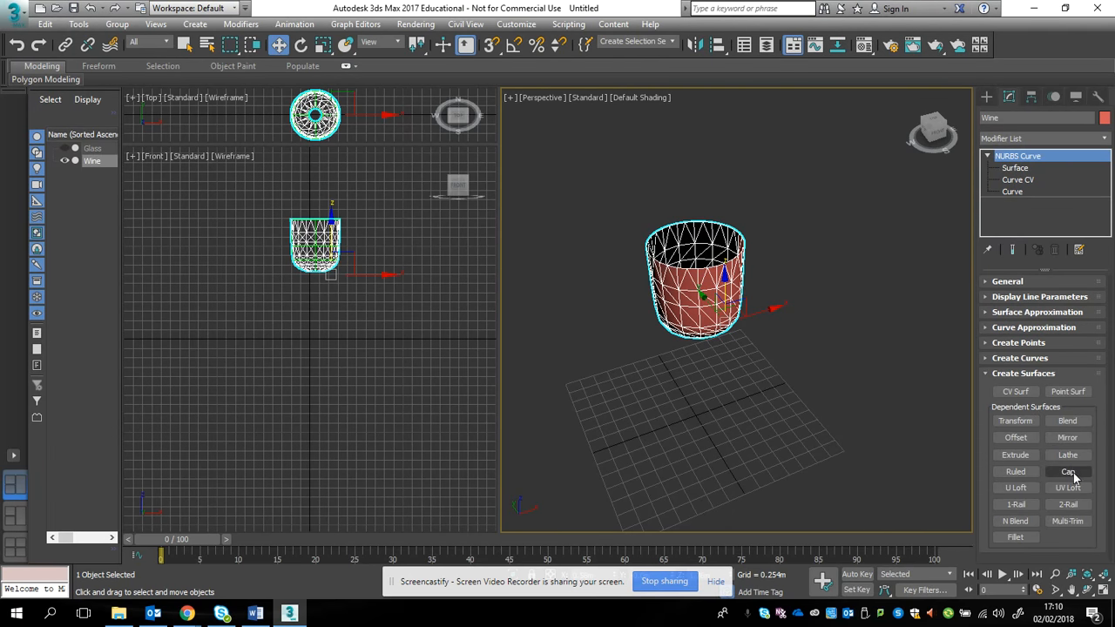
click(1066, 470)
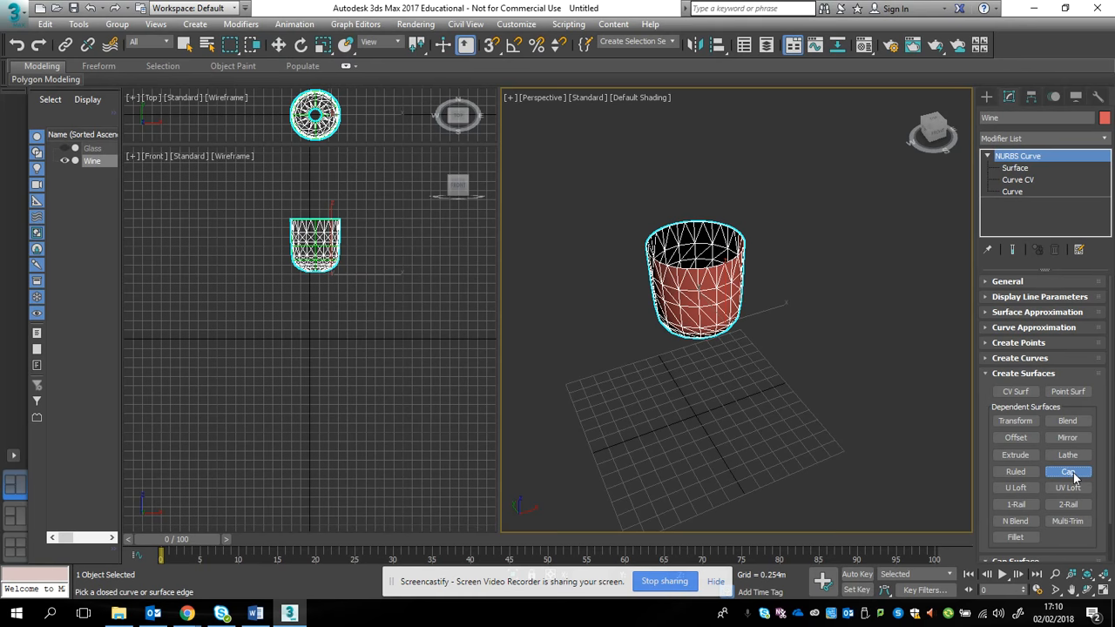
click(1069, 470)
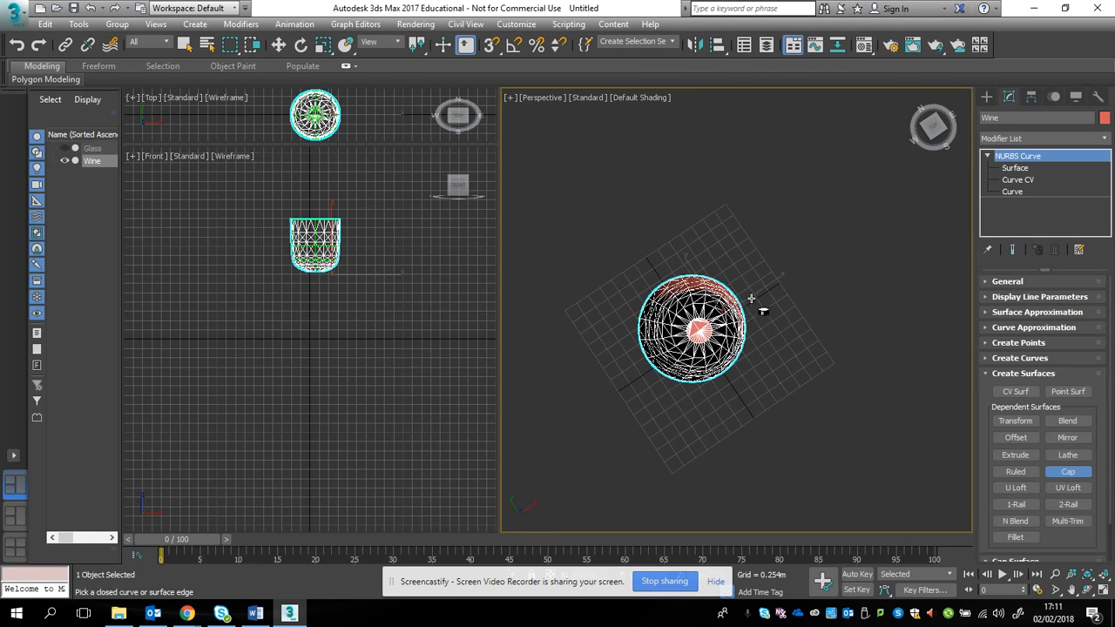
mouse_move(753, 321)
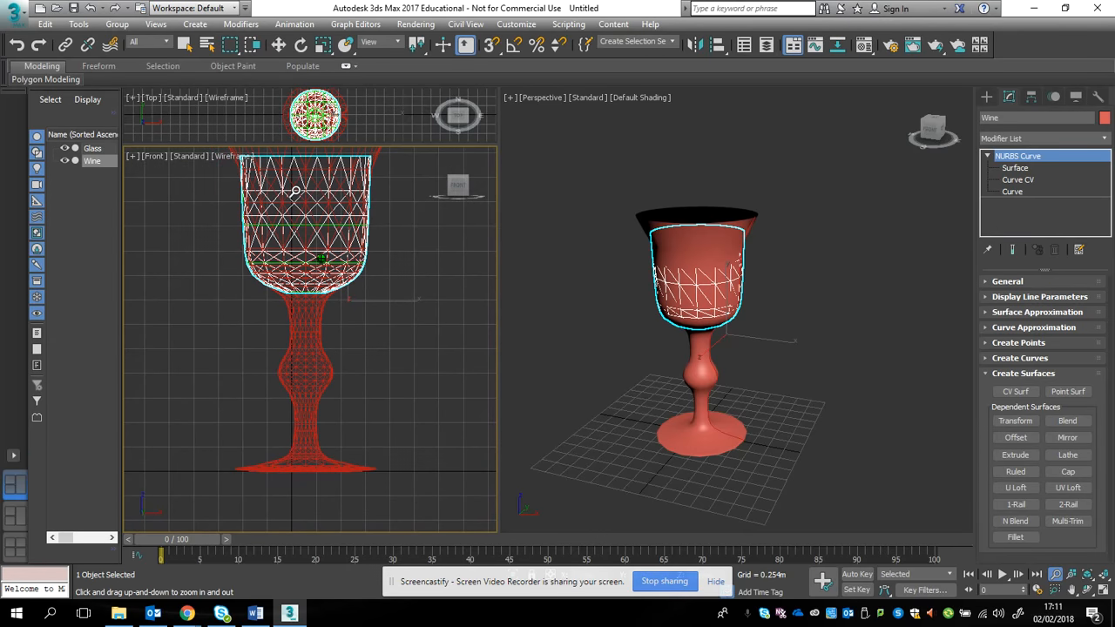
click(1018, 180)
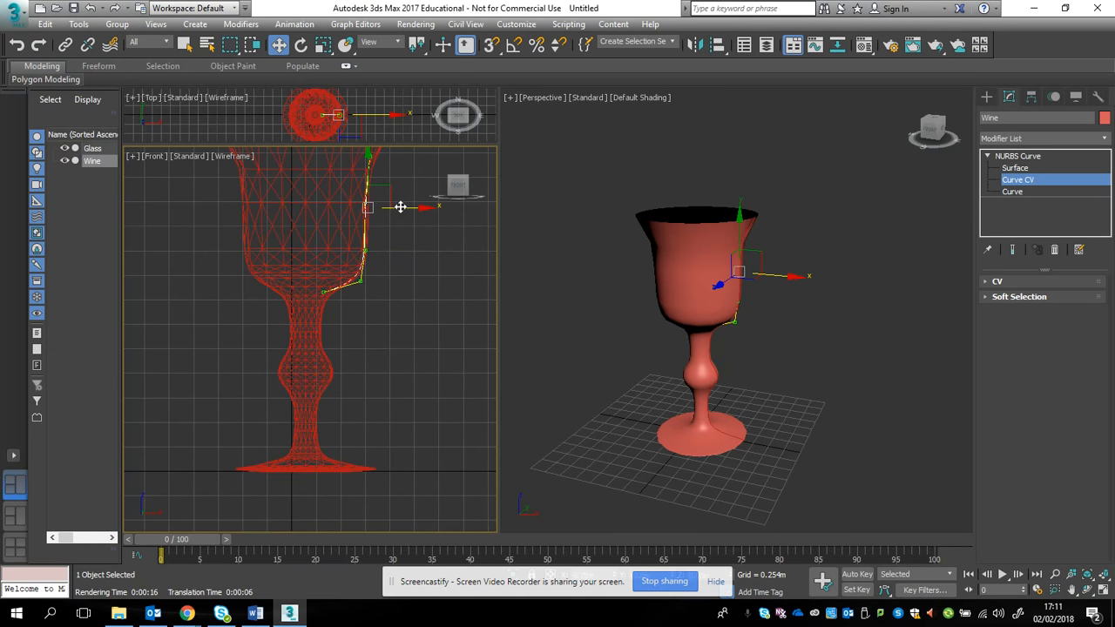
drag(401, 207, 387, 191)
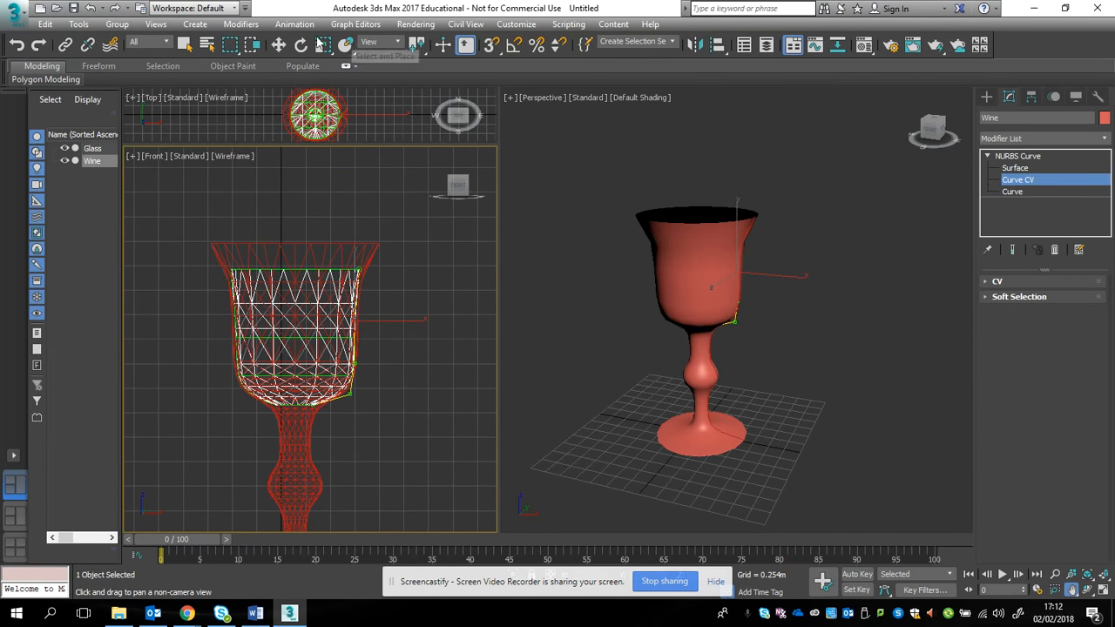
click(279, 45)
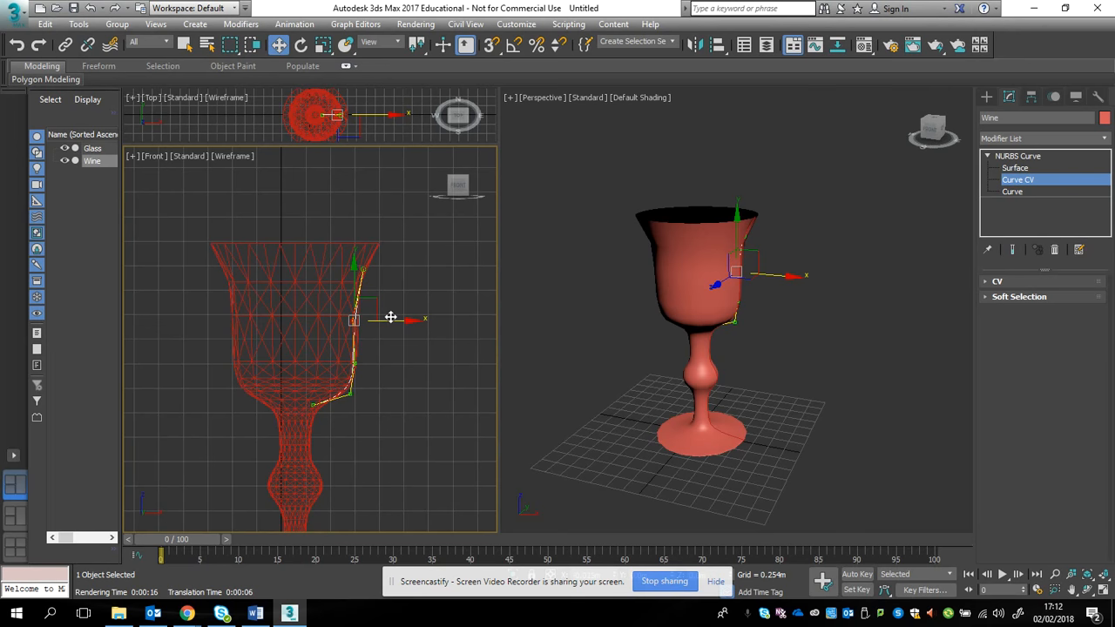
drag(391, 317, 352, 277)
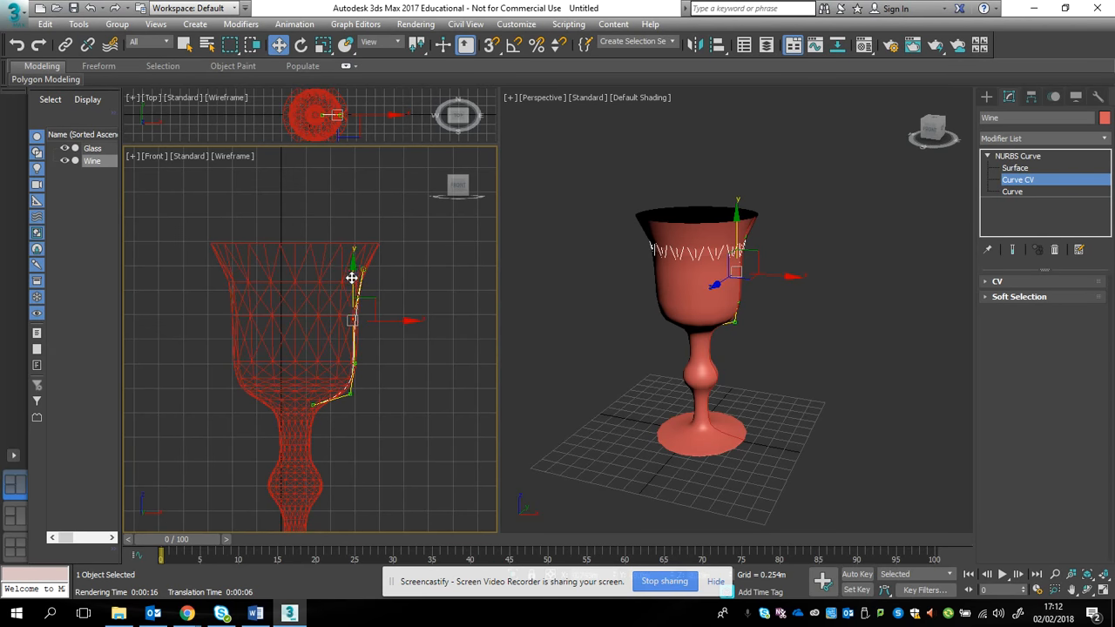
drag(352, 277, 356, 251)
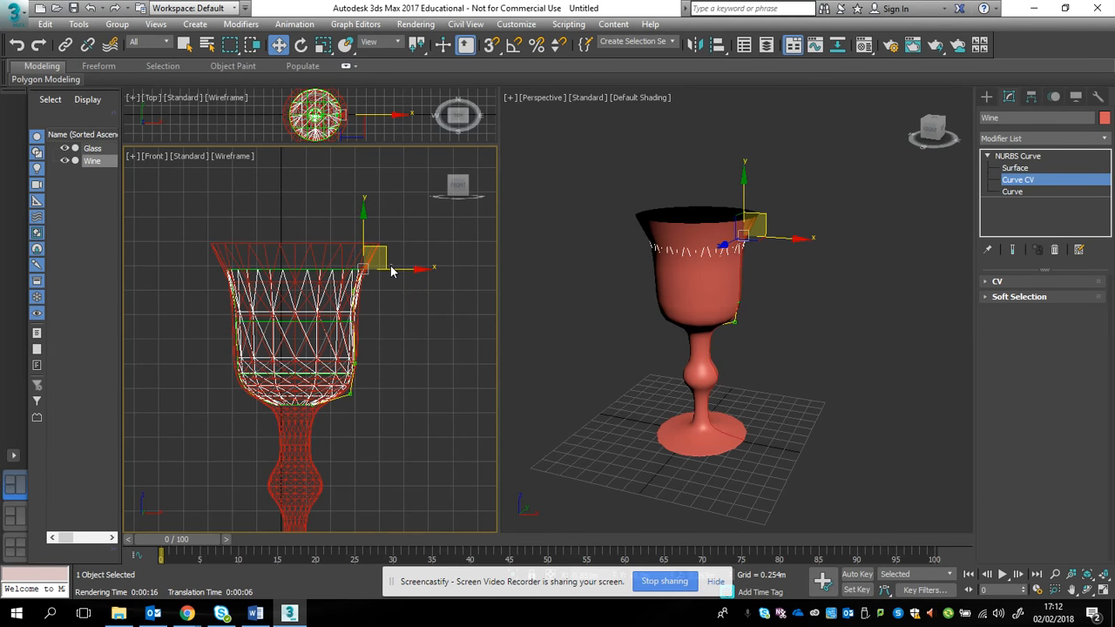
mouse_move(387, 272)
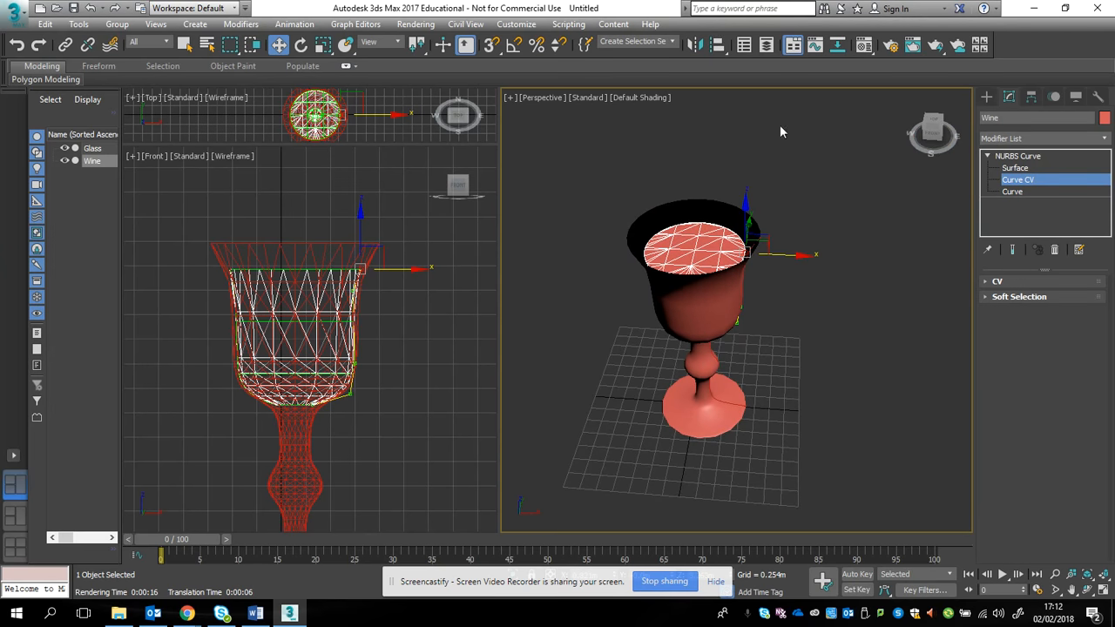
mouse_move(896, 7)
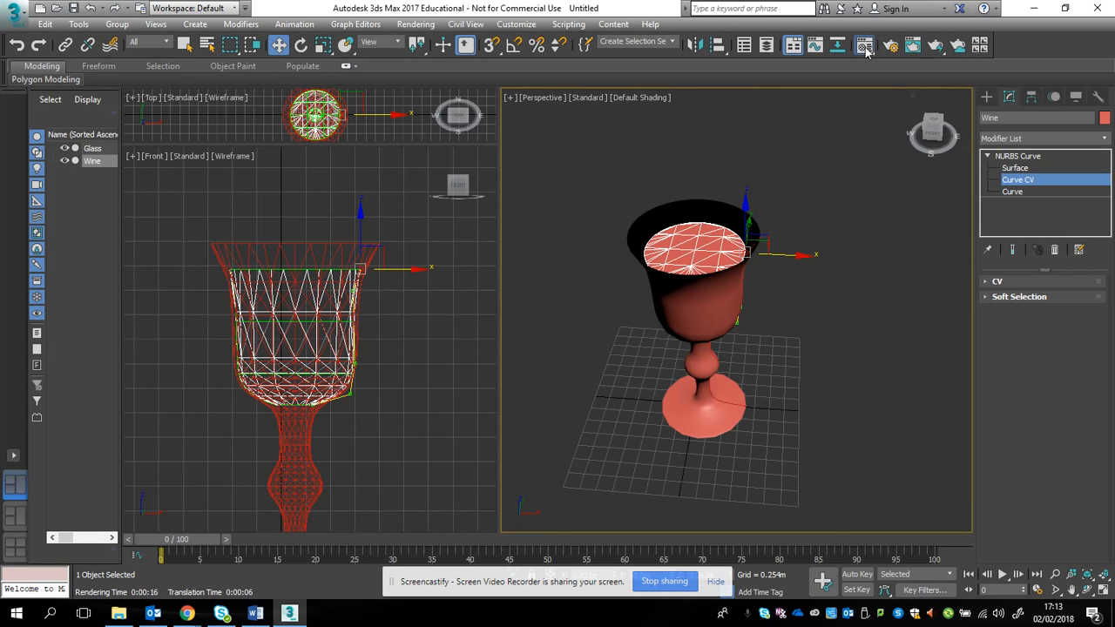
In the Material Editor, search 'arc' and make the slot an Arch & Design material
click(864, 45)
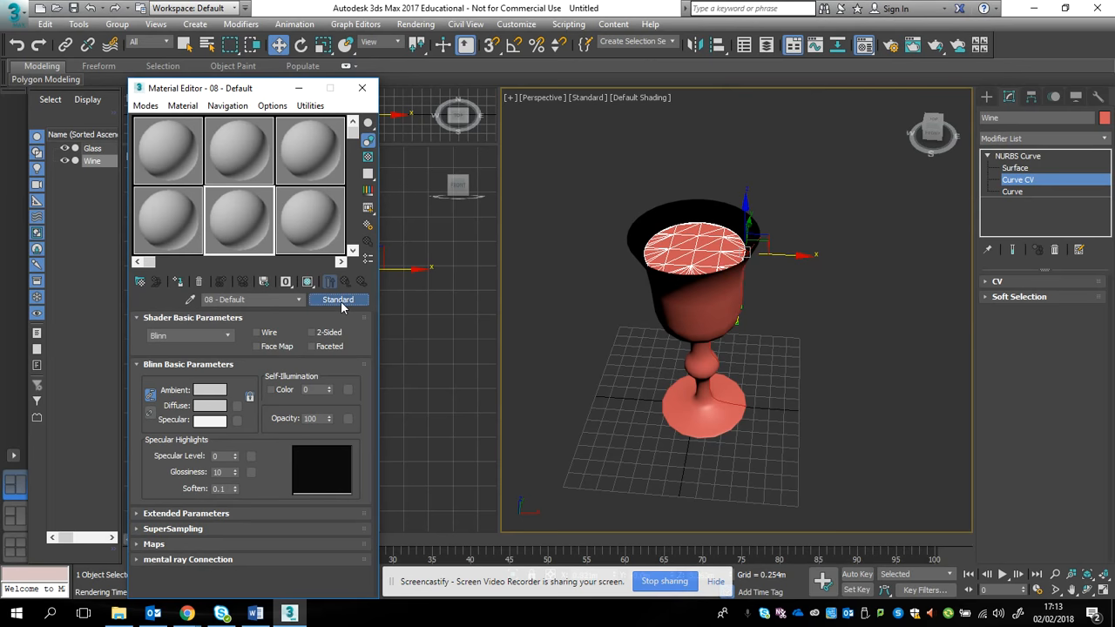
click(338, 299)
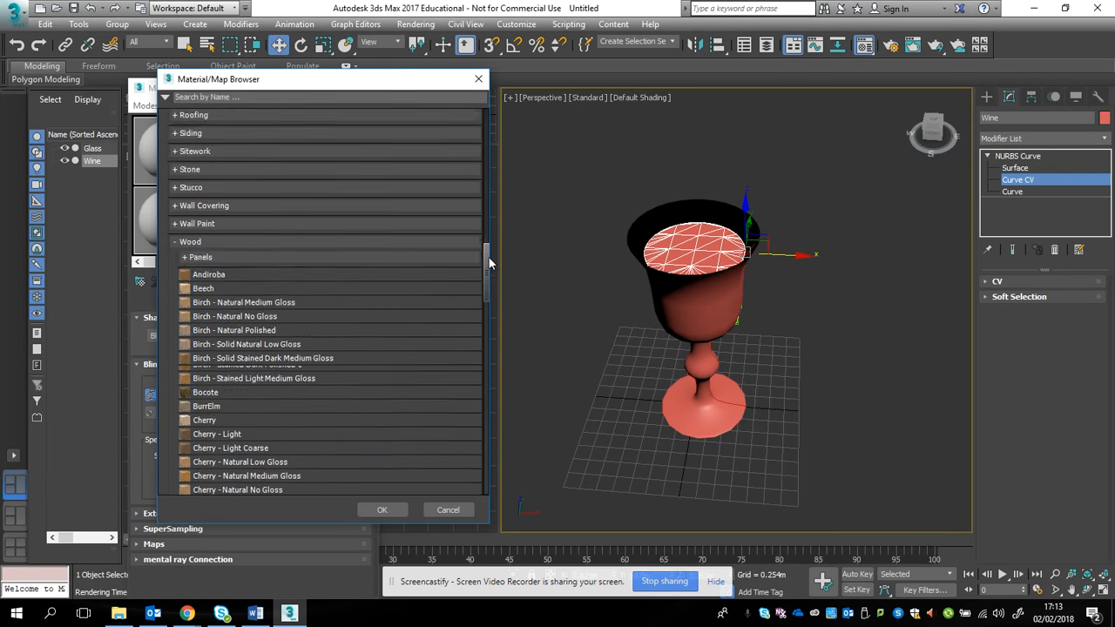
scroll(up, 3)
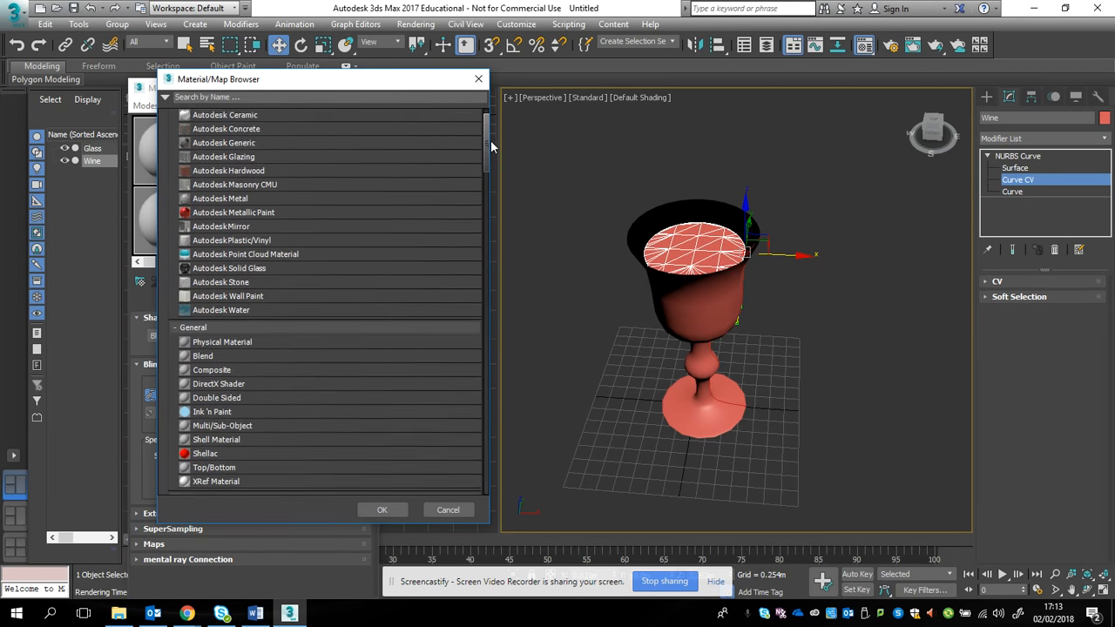
scroll(down, 3)
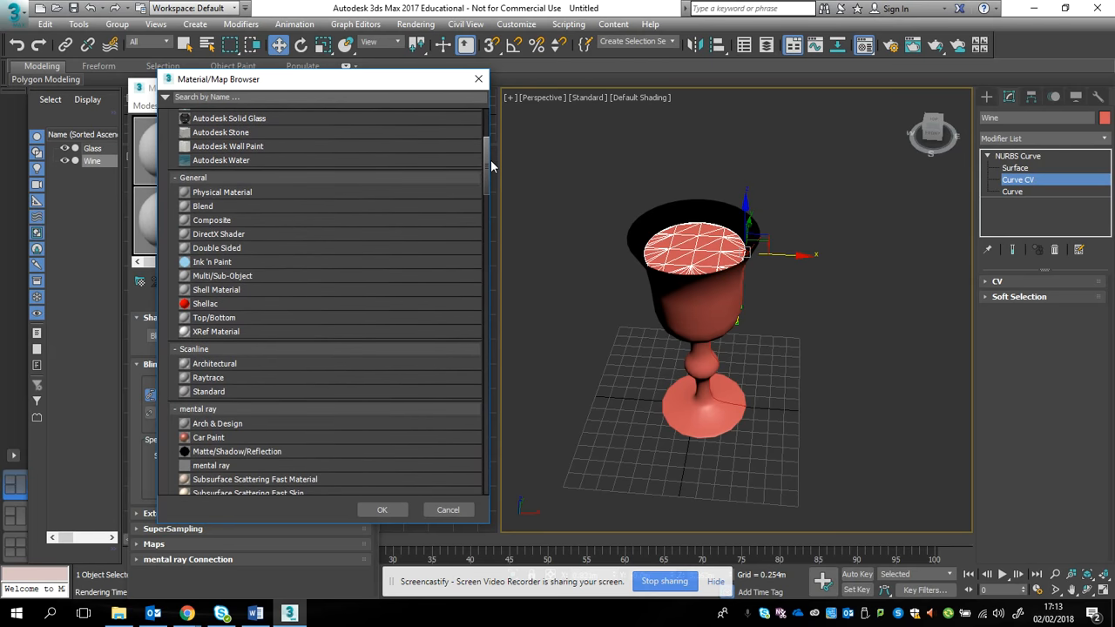
scroll(up, 3)
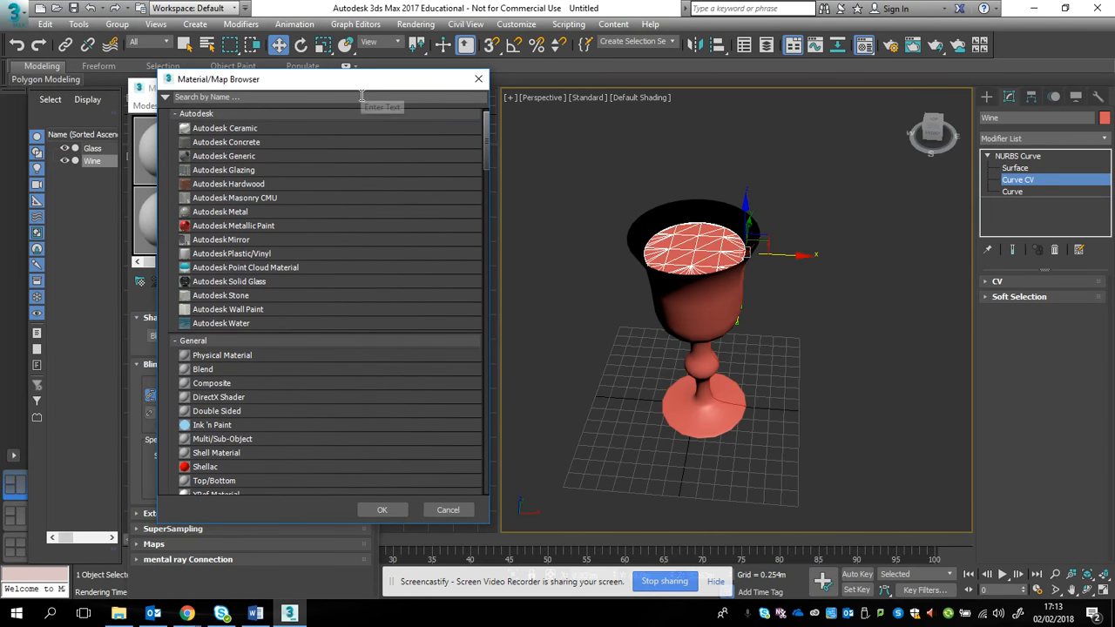
text(arc)
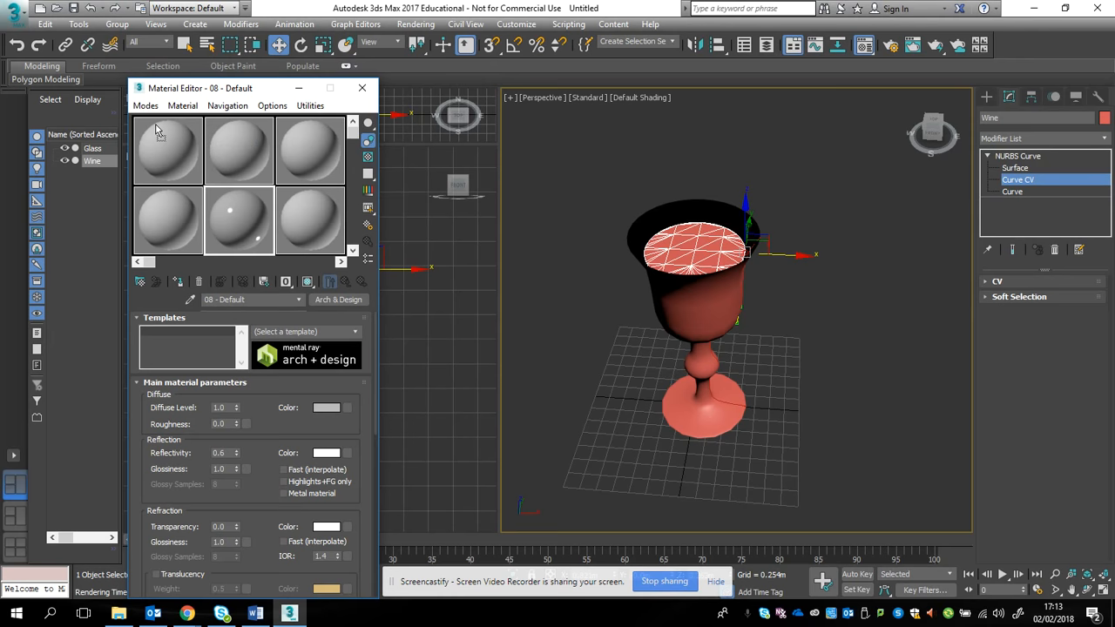
Apply the solid-glass template to the Arch & Design material and inspect the glass
click(167, 150)
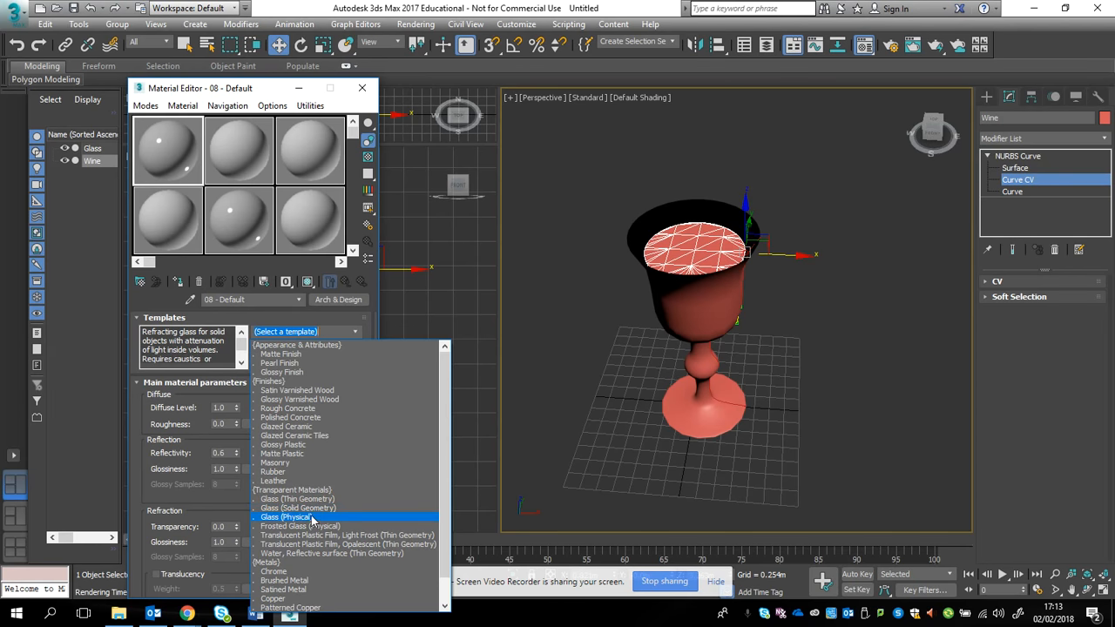
mouse_move(300, 509)
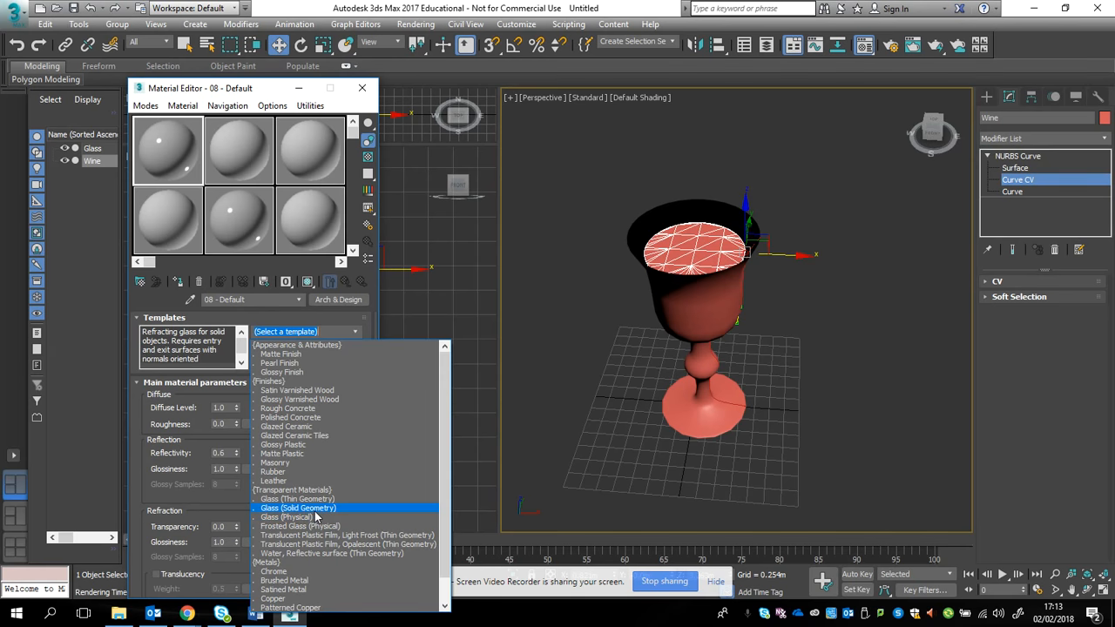
click(298, 509)
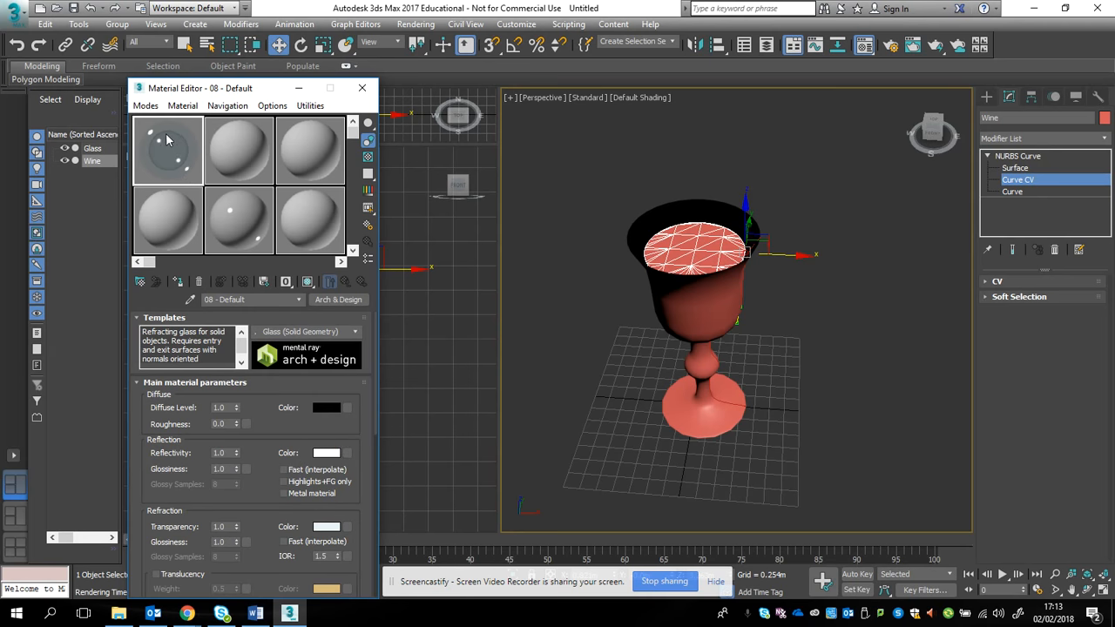
click(694, 414)
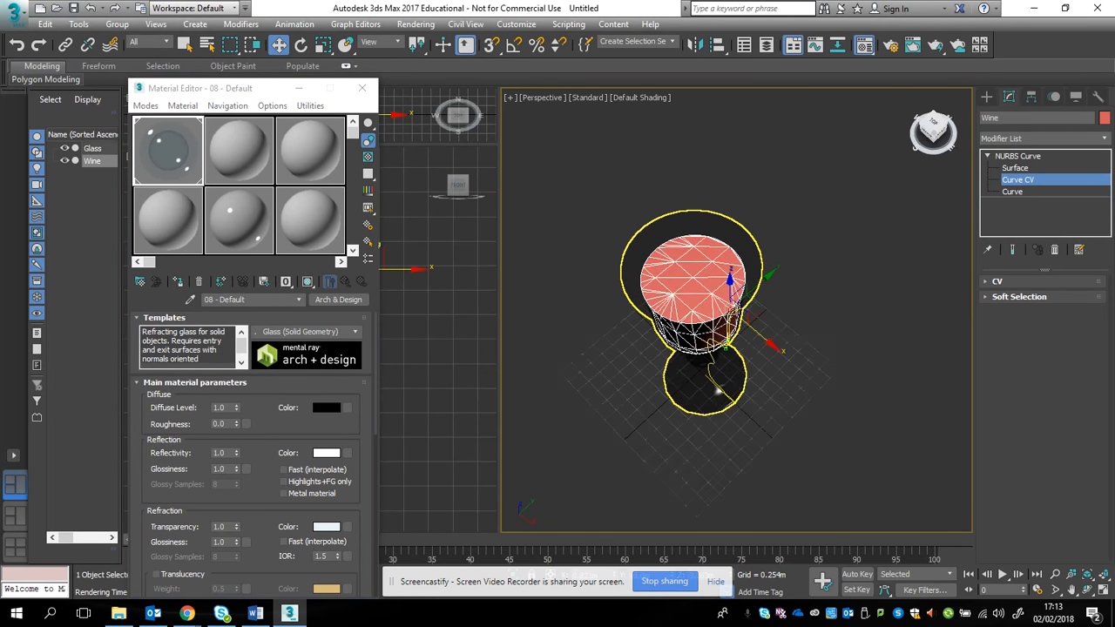
drag(714, 349, 714, 313)
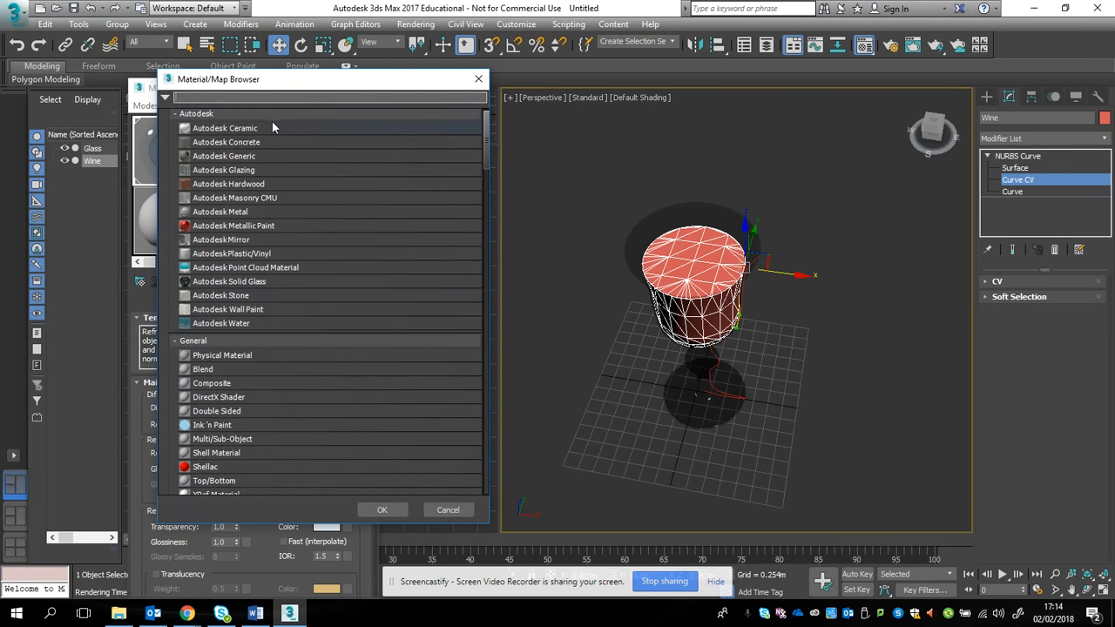
Switch to Physical Material with the Glass (Solid Geometry) preset and a white base colour
text(phy)
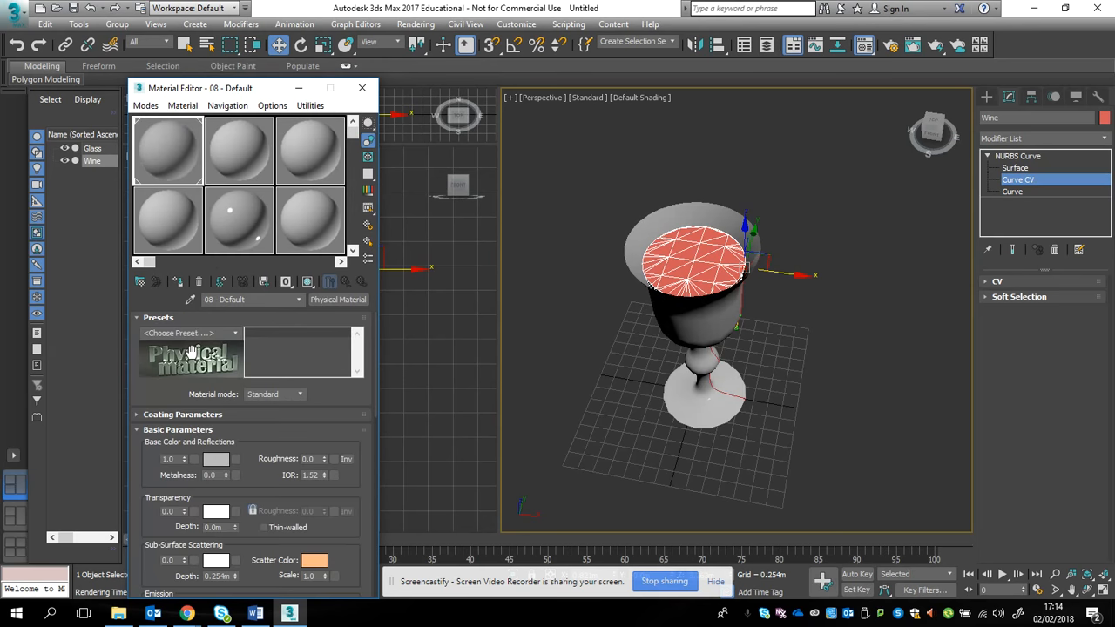
click(234, 333)
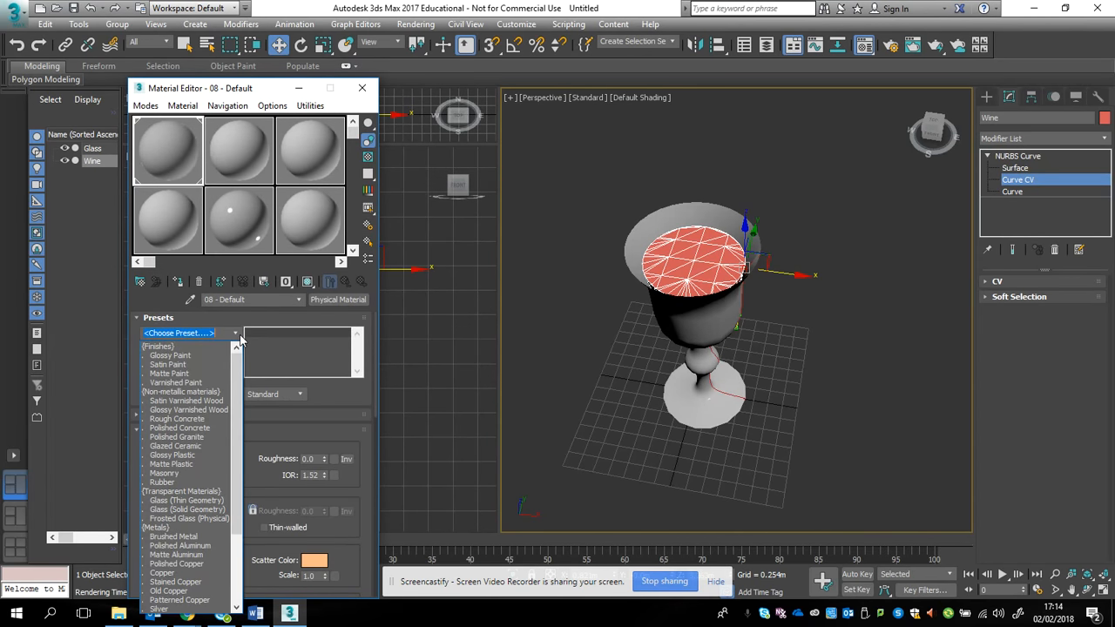
mouse_move(185, 509)
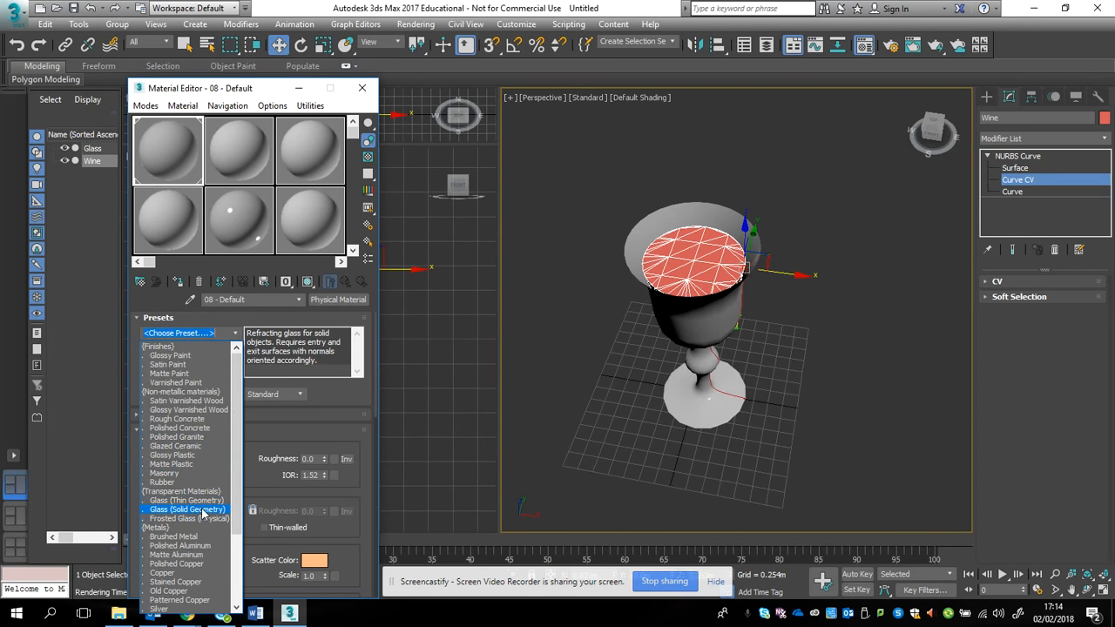
click(189, 509)
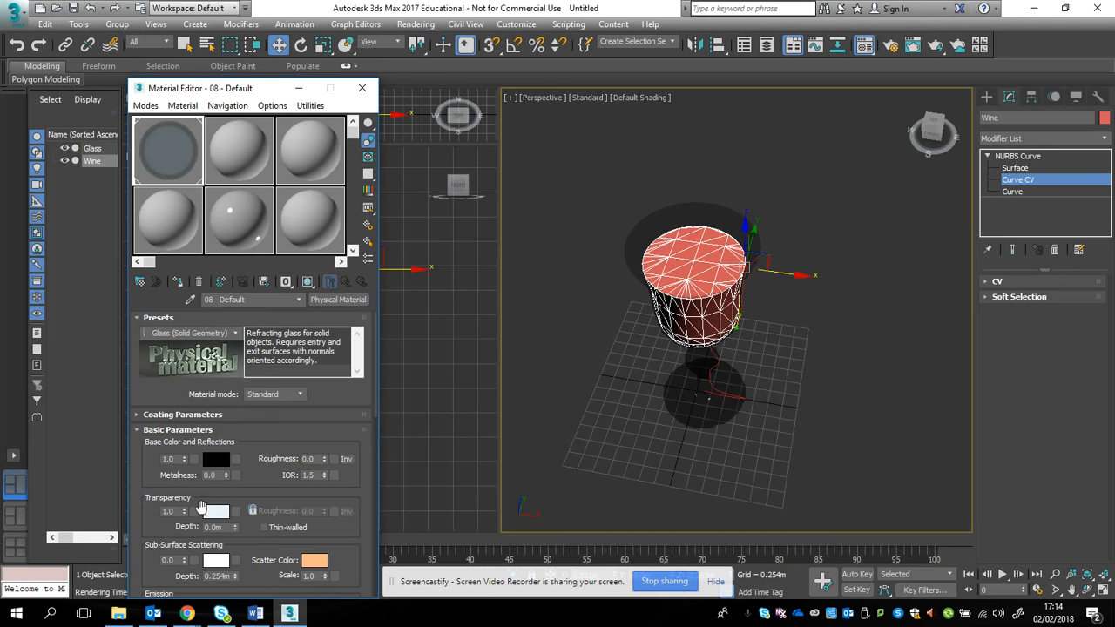
mouse_move(242, 480)
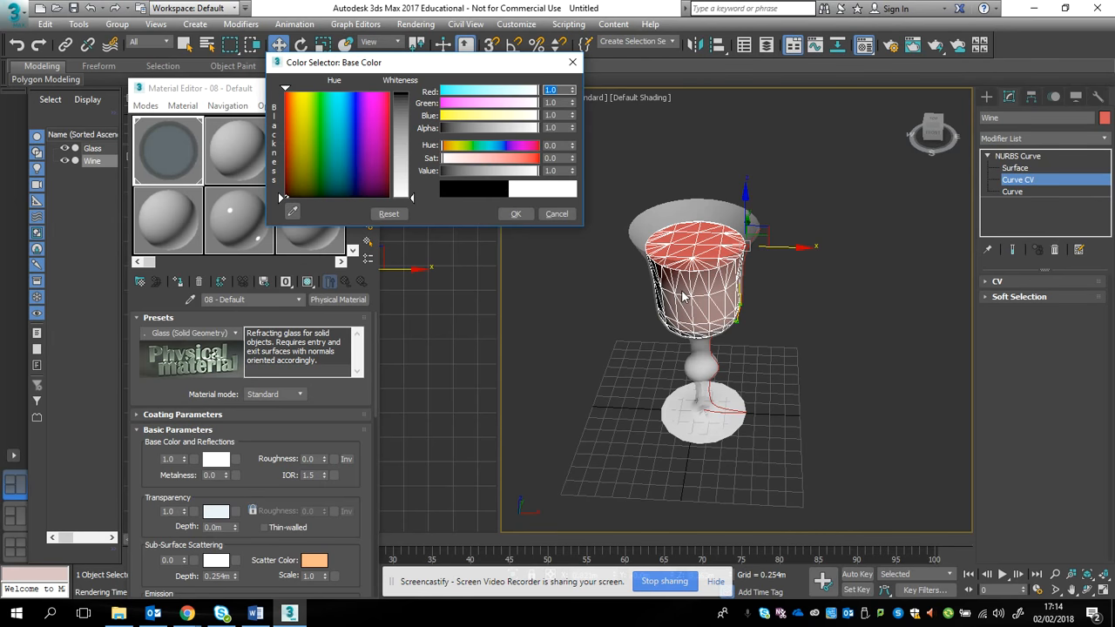
click(516, 212)
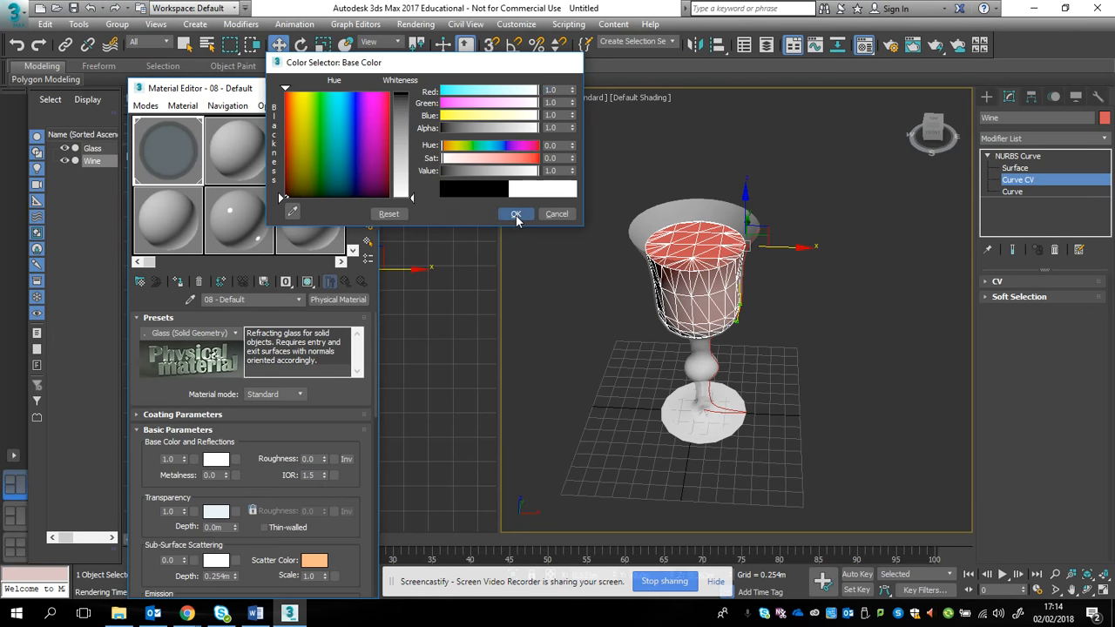
click(515, 212)
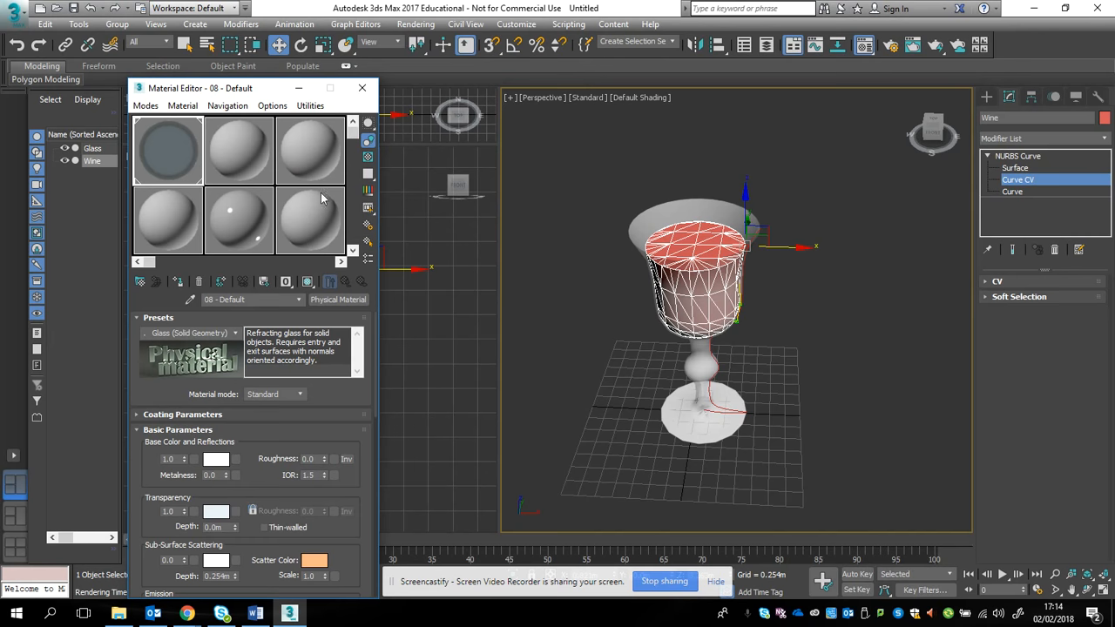
mouse_move(574, 275)
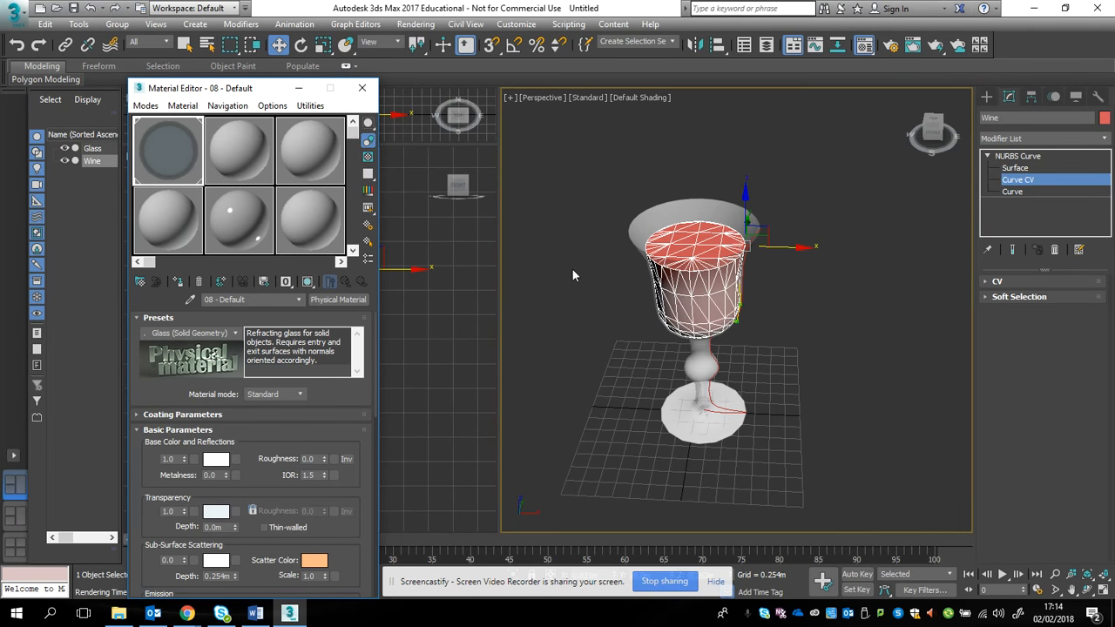
mouse_move(347, 313)
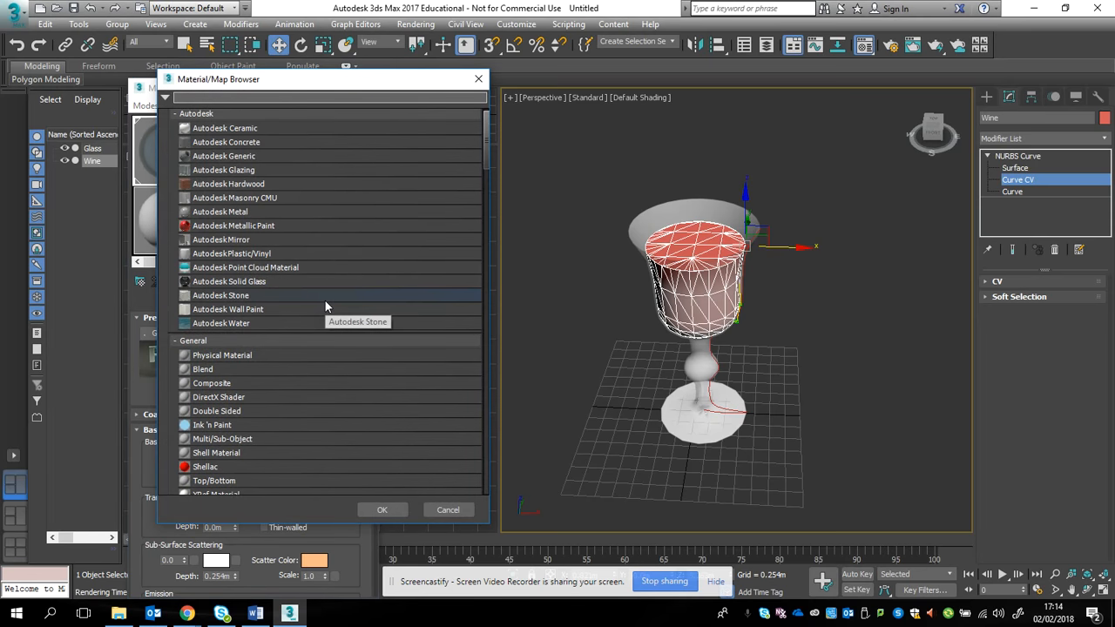
Convert the wine material to Double Sided, keeping the glass as facing material and instancing it into the back slot
text(dou)
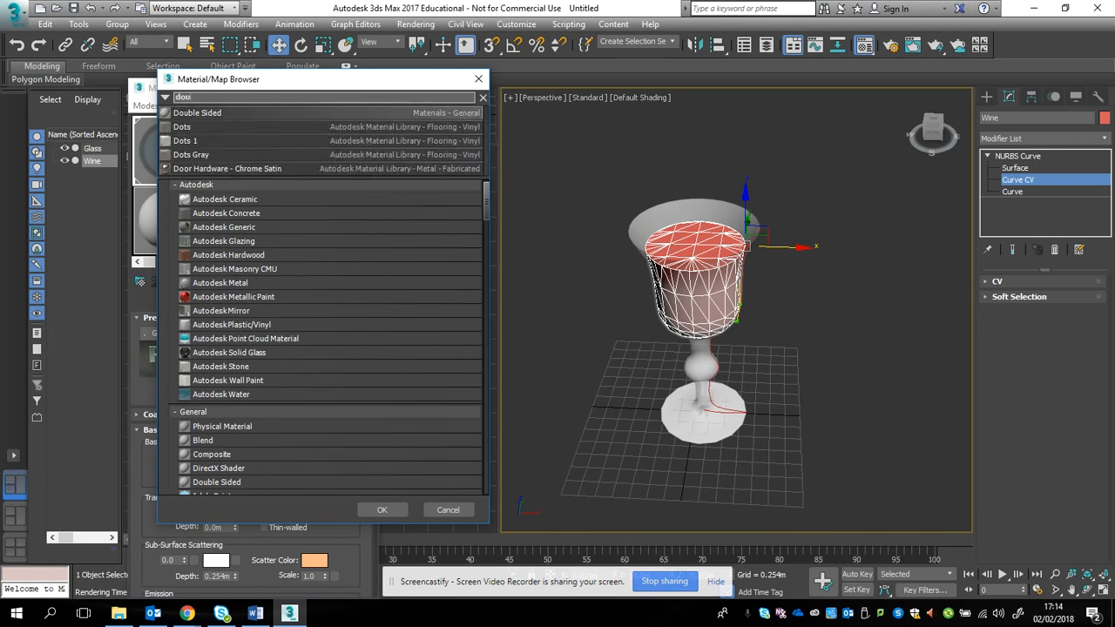
click(382, 509)
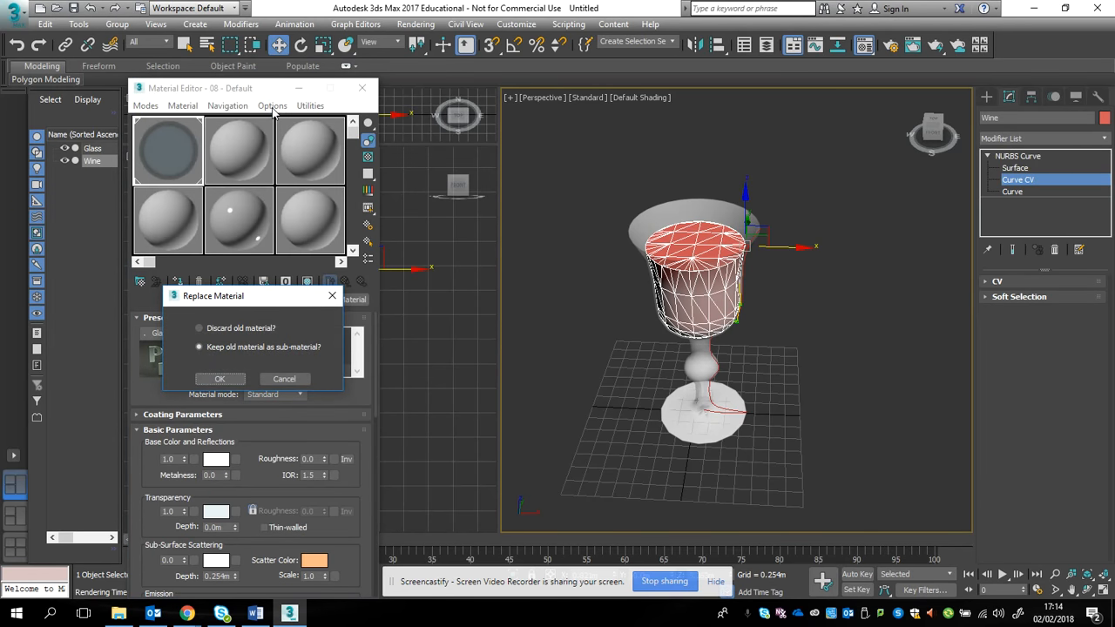
click(220, 380)
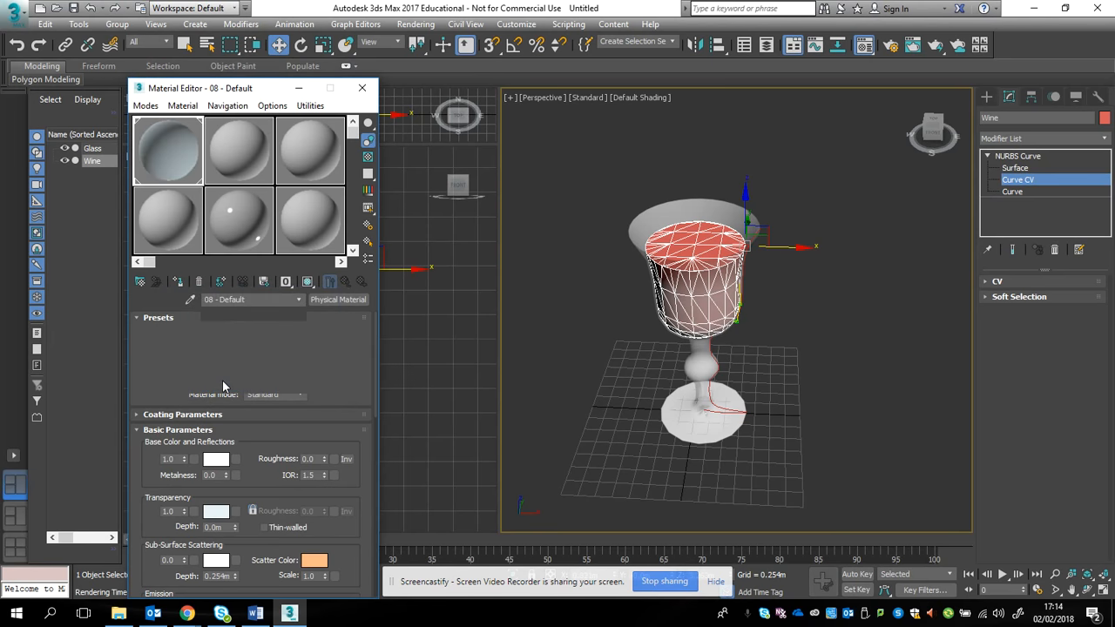
click(338, 299)
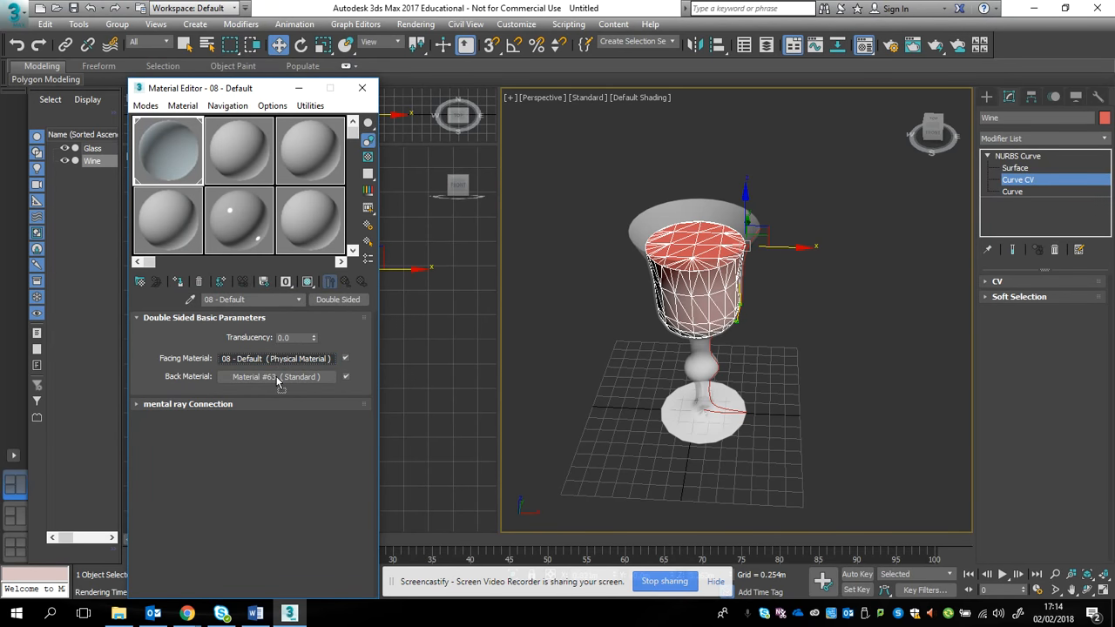
click(276, 376)
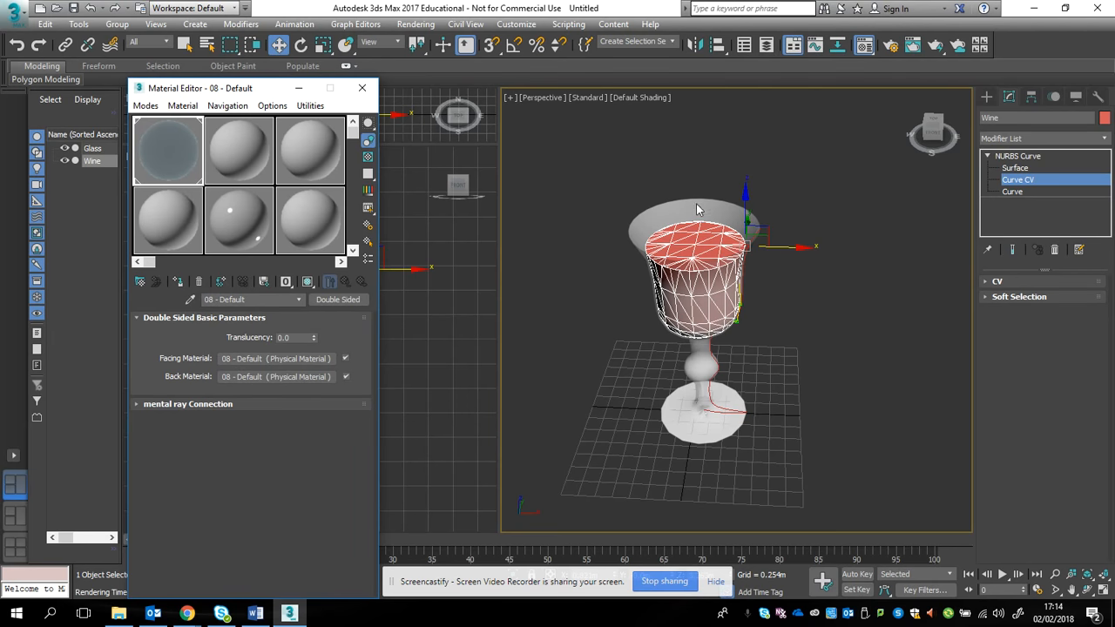
mouse_move(701, 300)
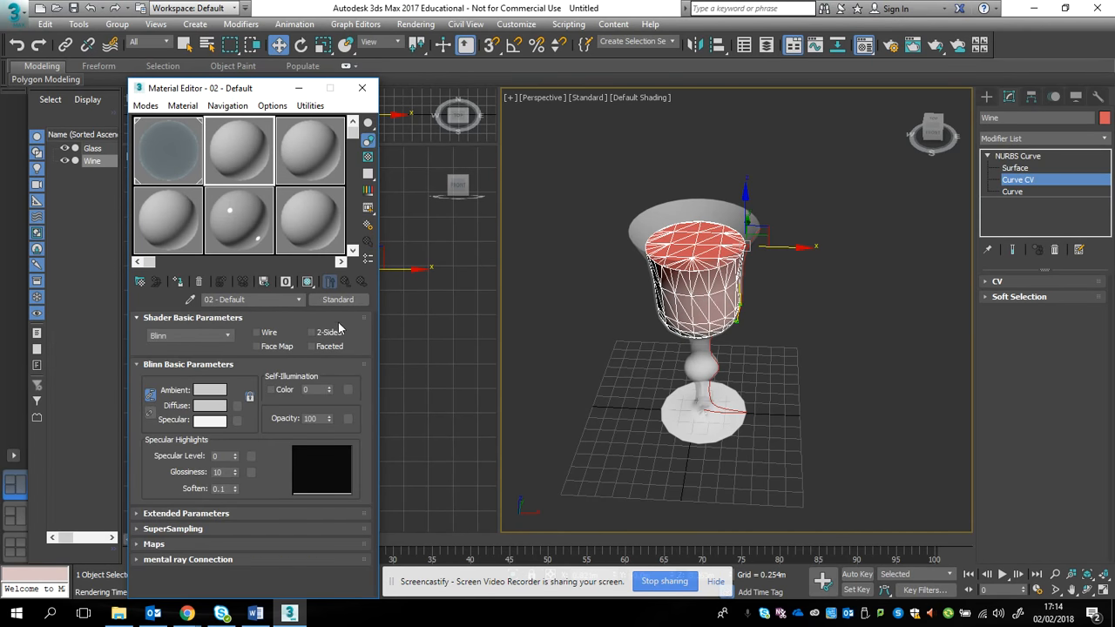
mouse_move(556, 328)
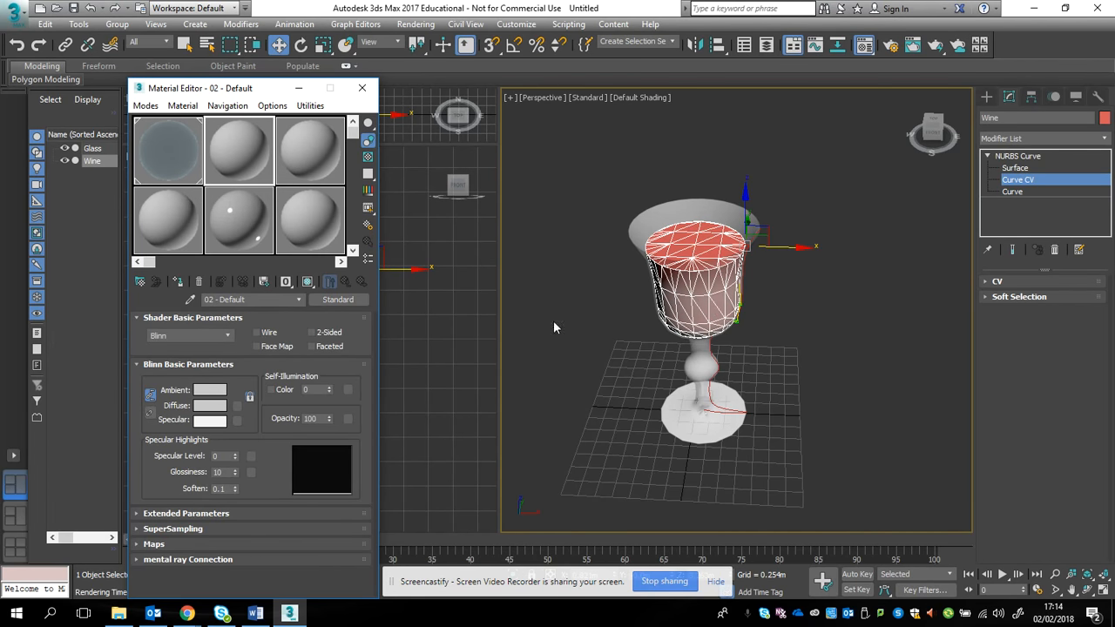
Switch 02-Default from Standard to Physical Material and apply the Glass (Solid Geometry) preset
click(338, 300)
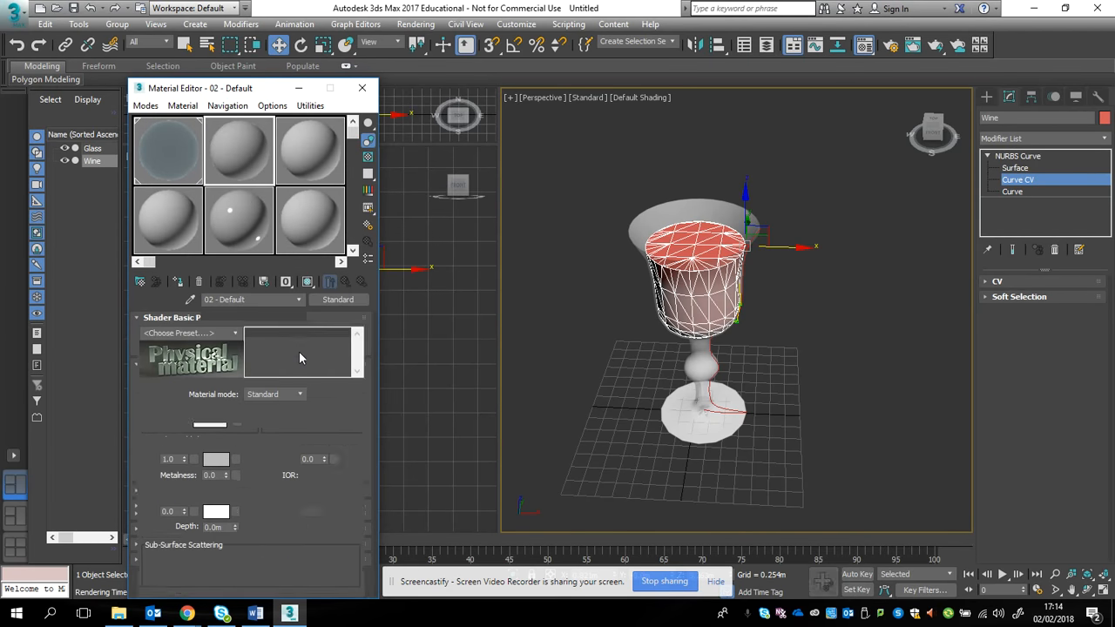
click(338, 300)
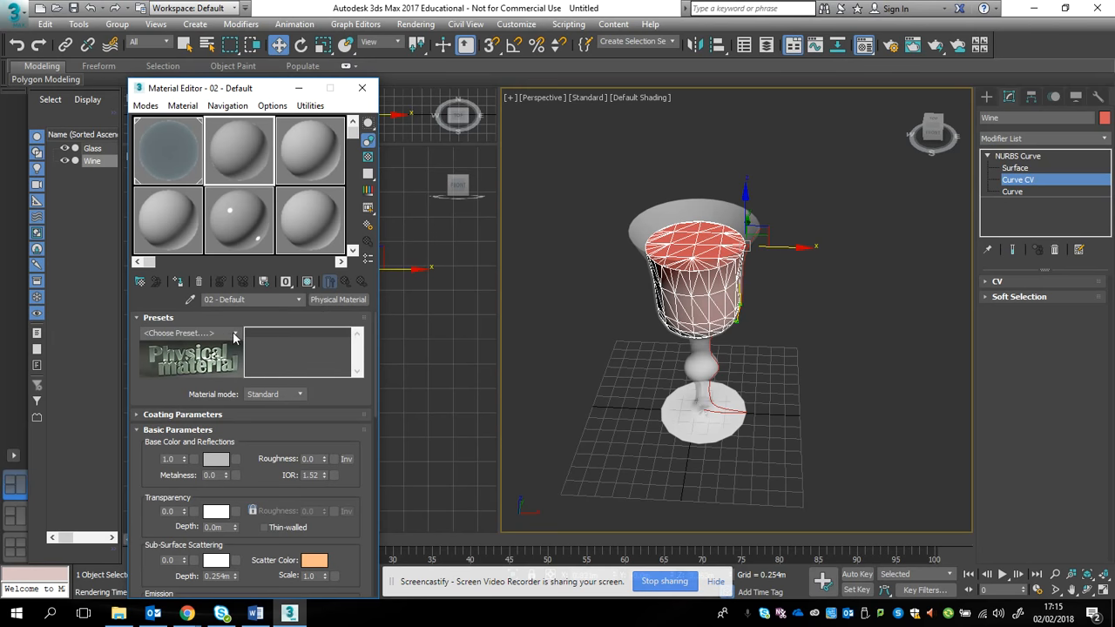
click(233, 333)
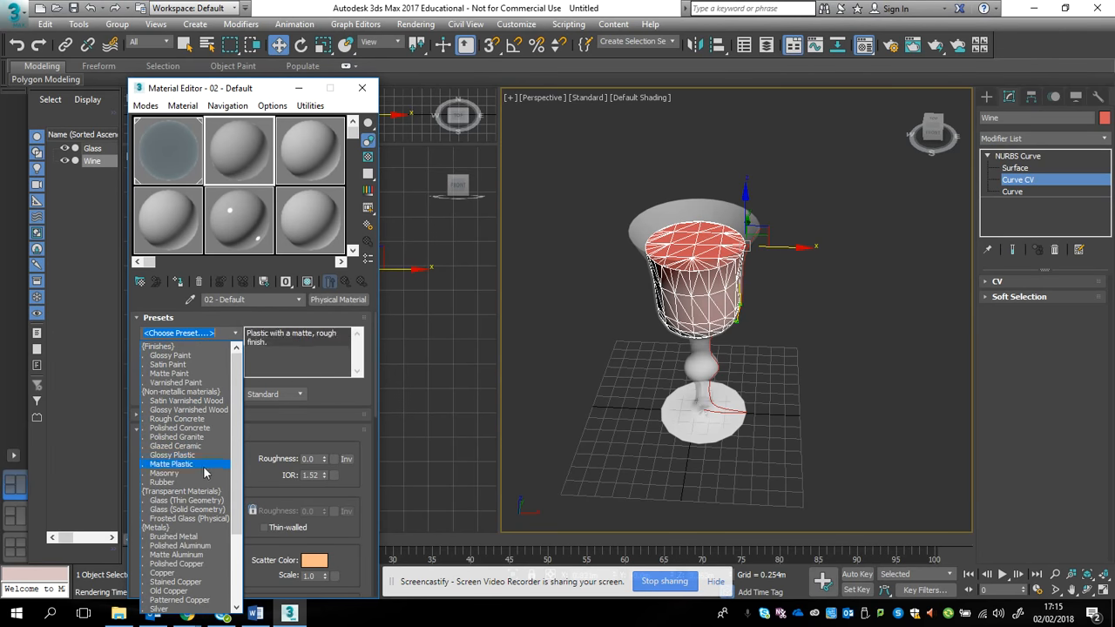
click(187, 509)
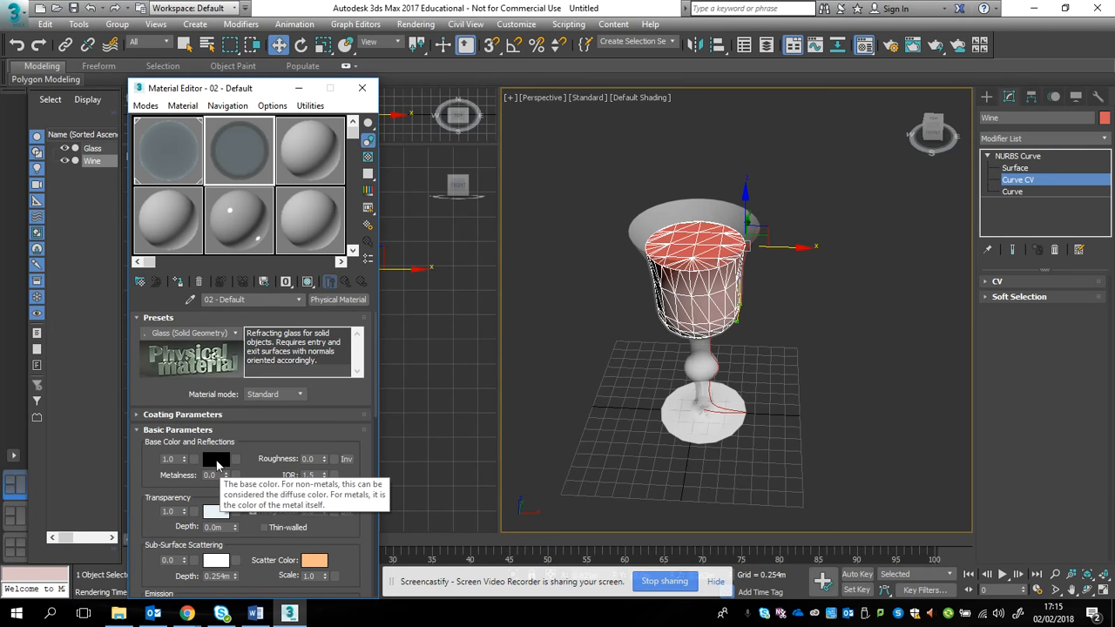
click(159, 317)
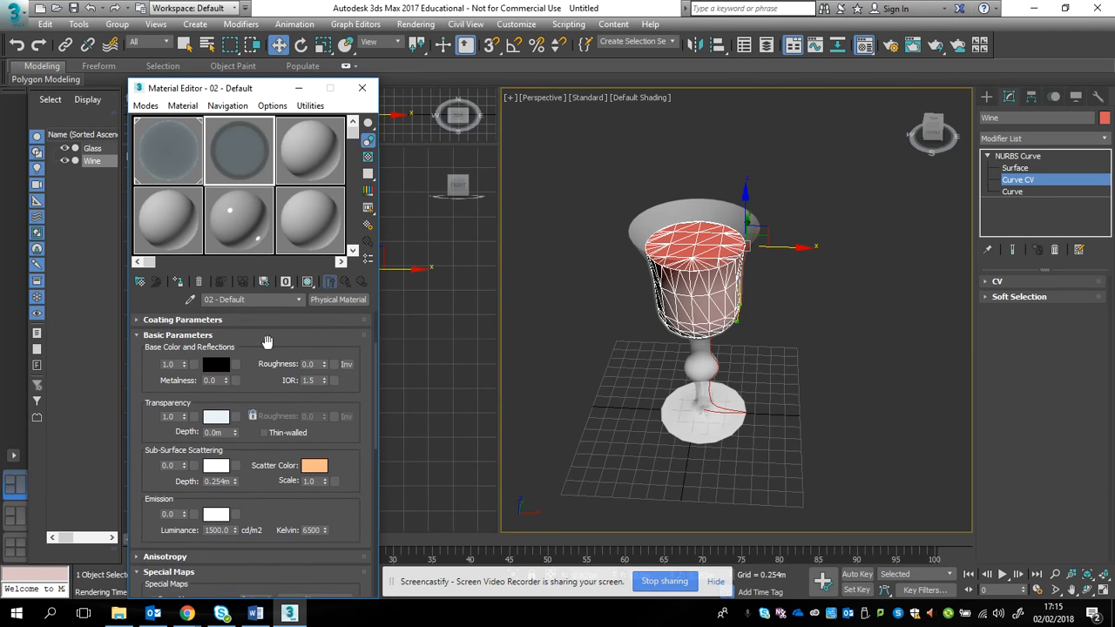
Set the wine material's transparency and scatter colours to dark red in the Color Selector
click(216, 365)
text(0.031)
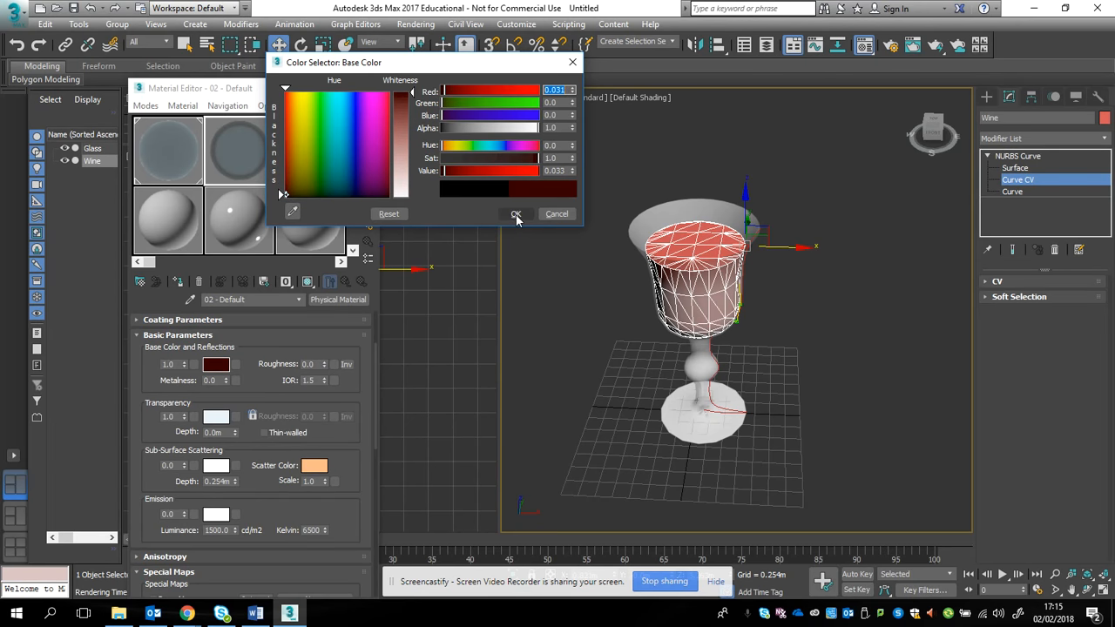
click(516, 214)
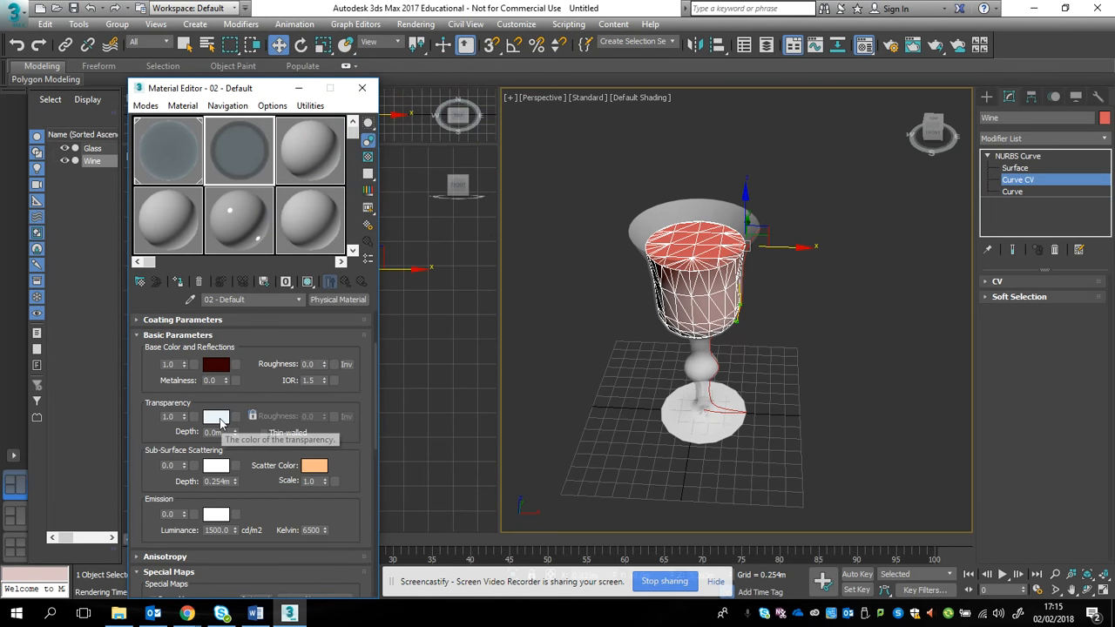
click(216, 416)
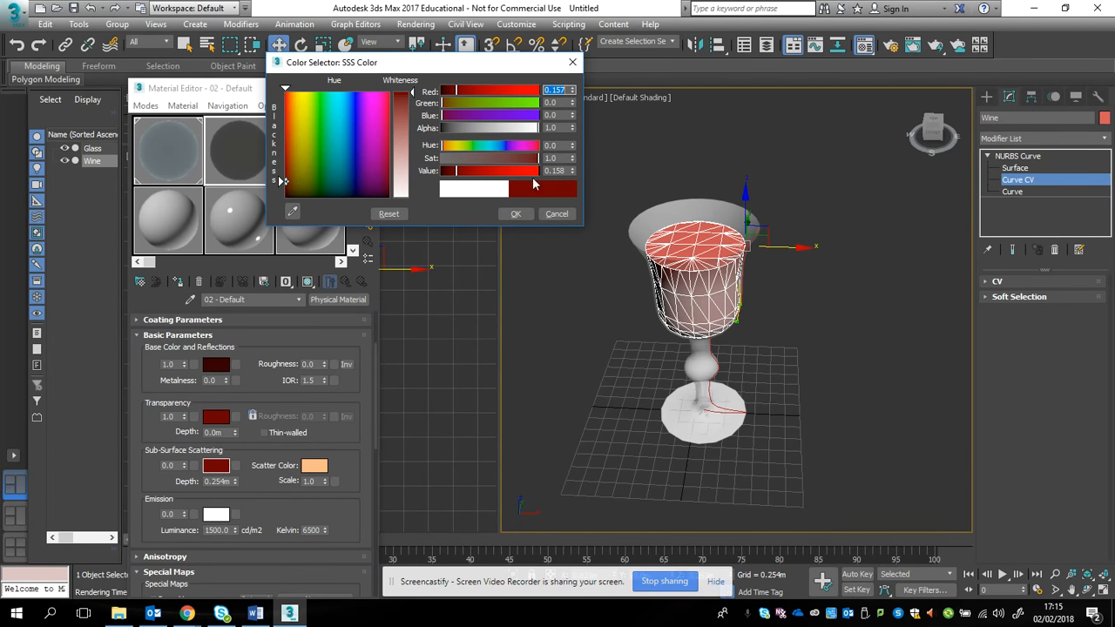
click(558, 212)
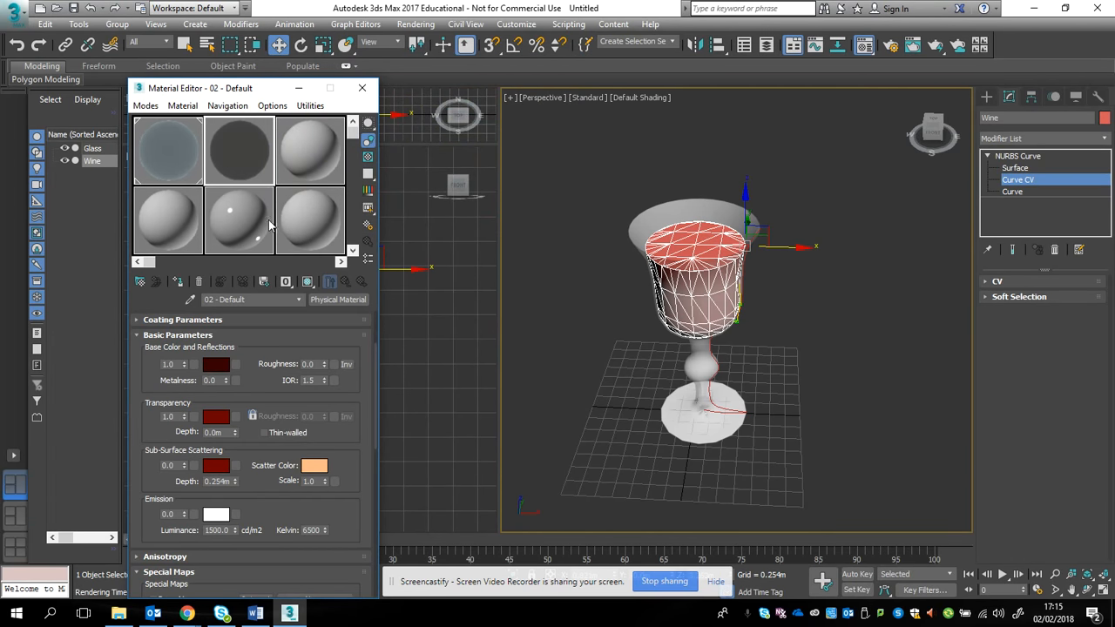
mouse_move(240, 155)
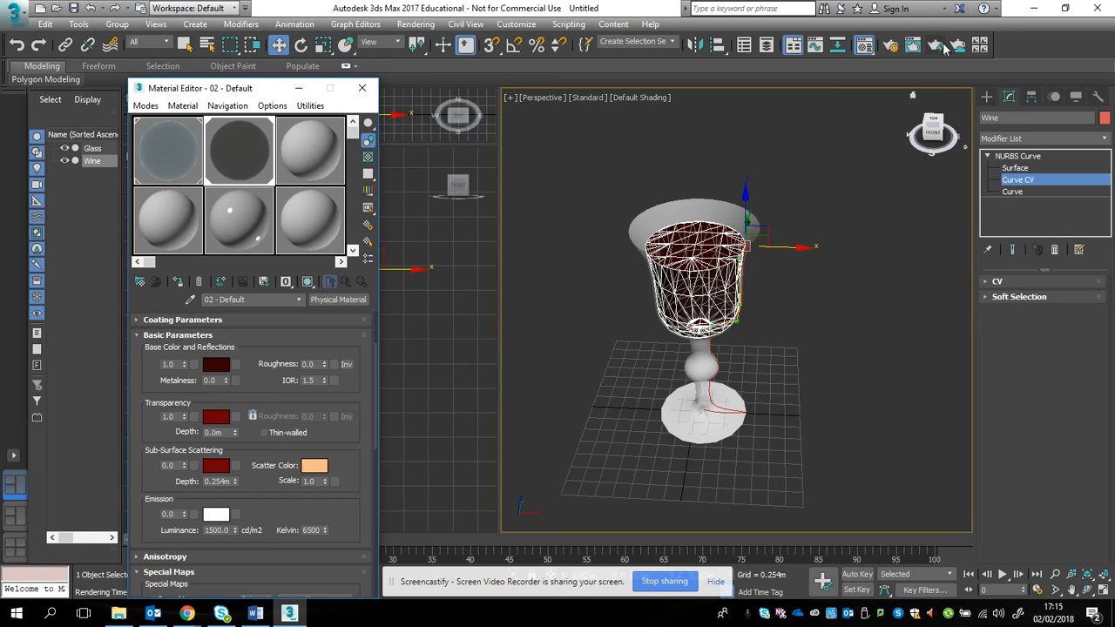
mouse_move(937, 46)
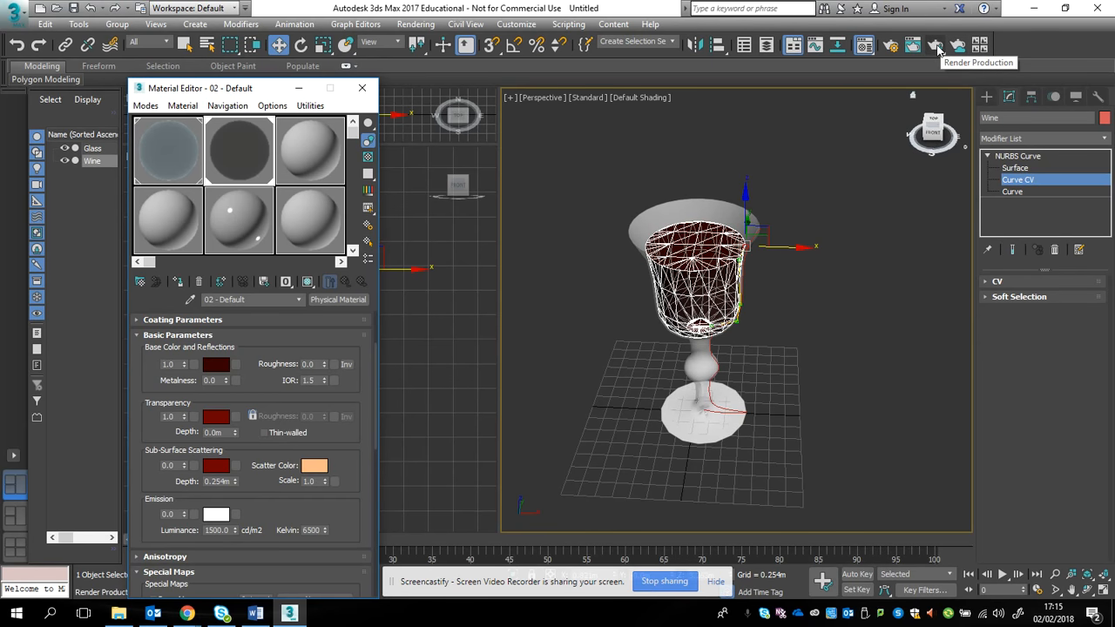
mouse_move(216, 366)
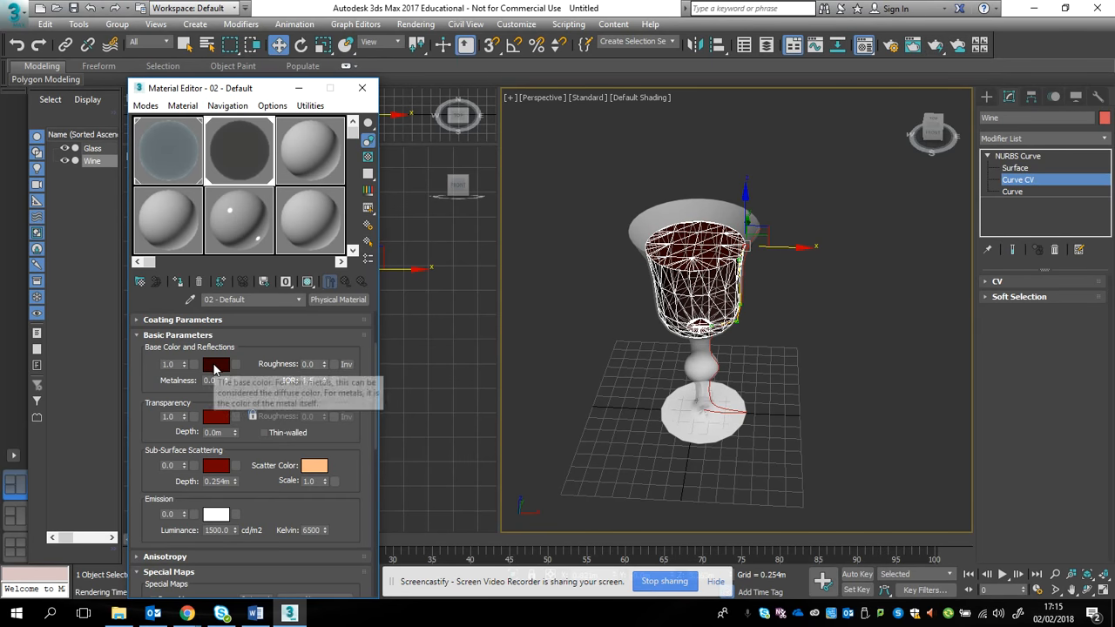
Change the wine material's base colour to grey and confirm it
click(216, 364)
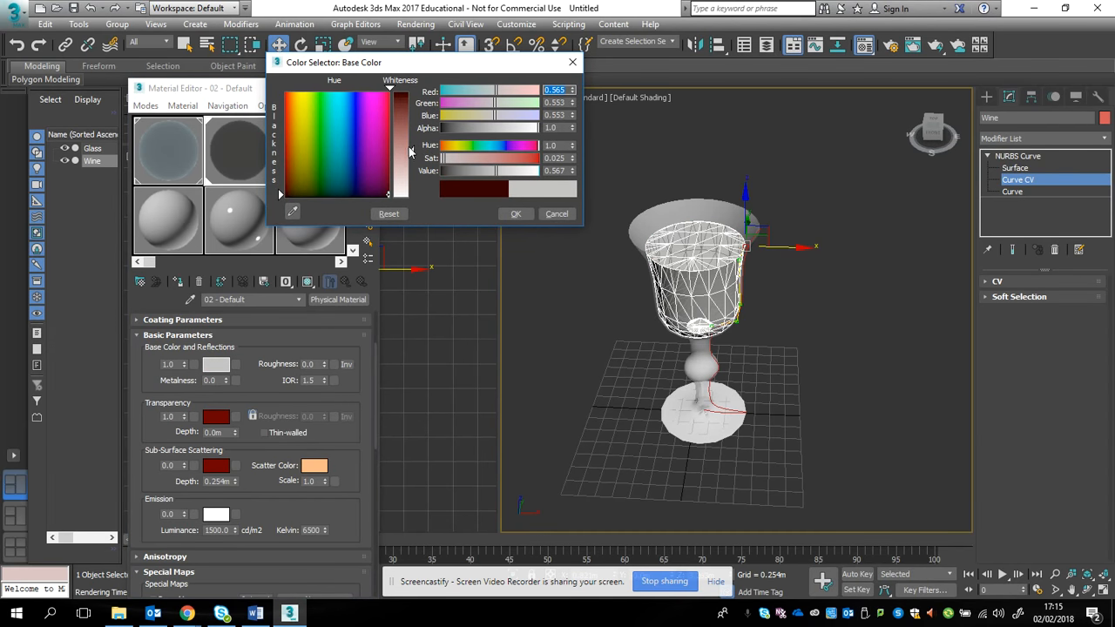
click(516, 213)
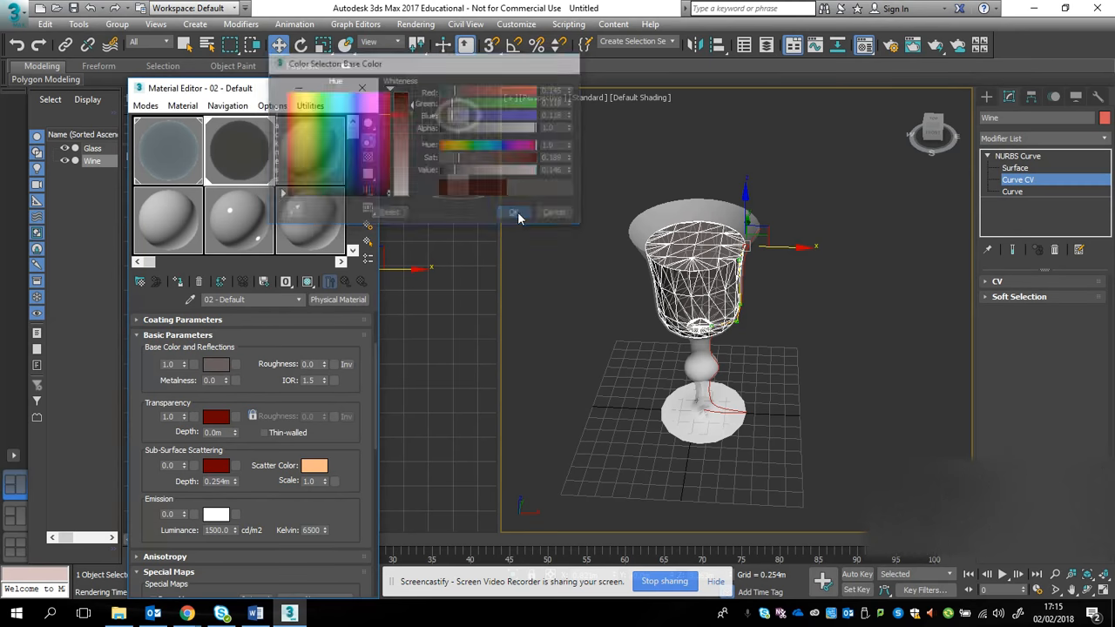
click(515, 213)
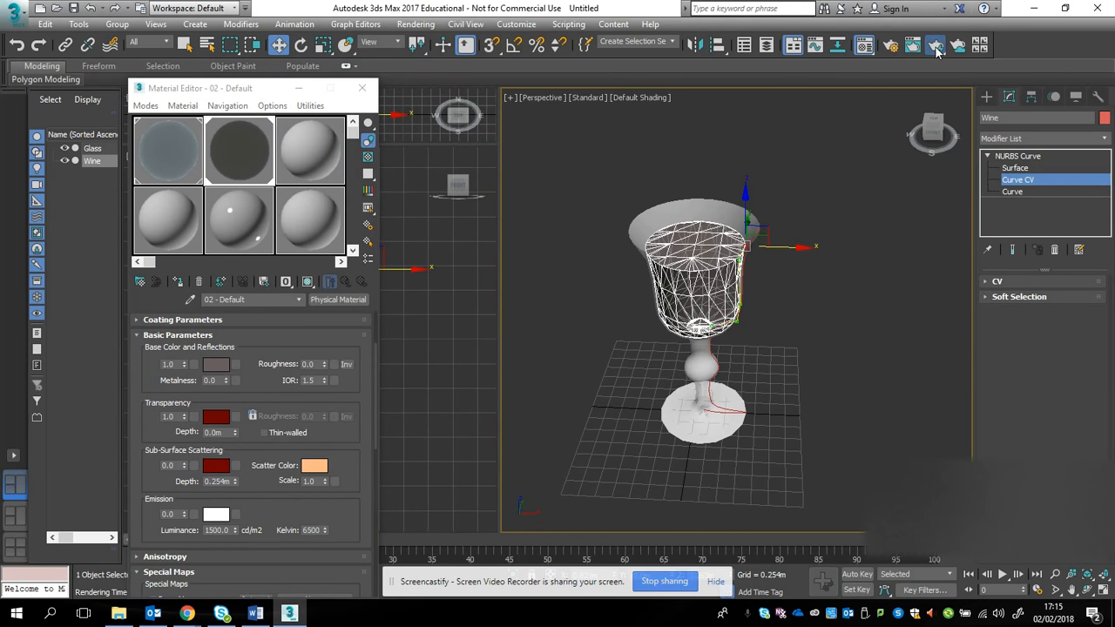
click(934, 45)
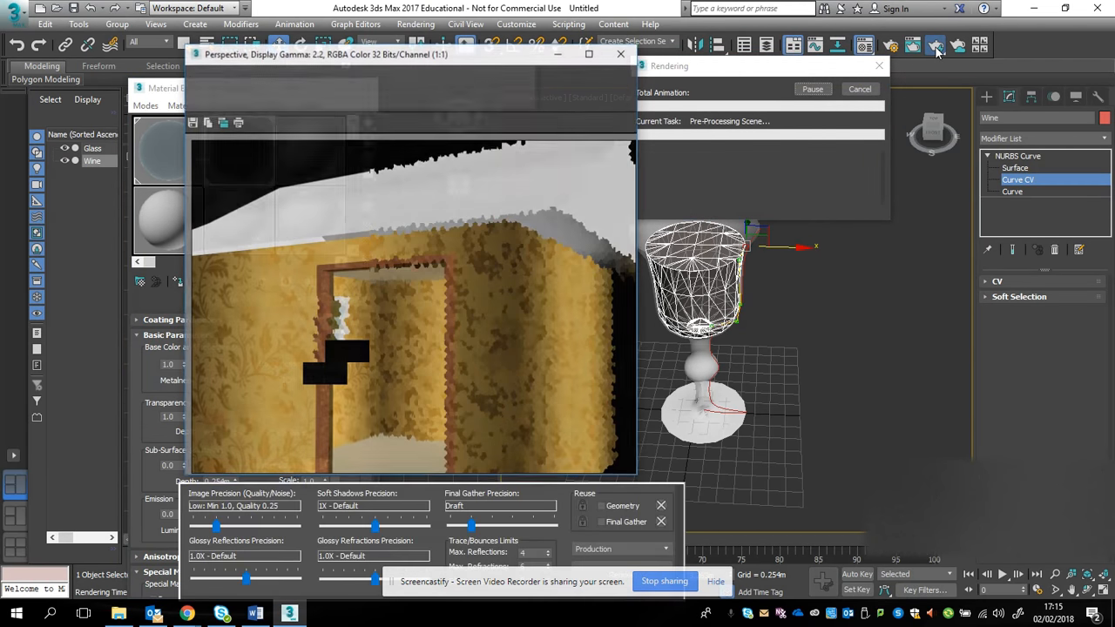
click(934, 45)
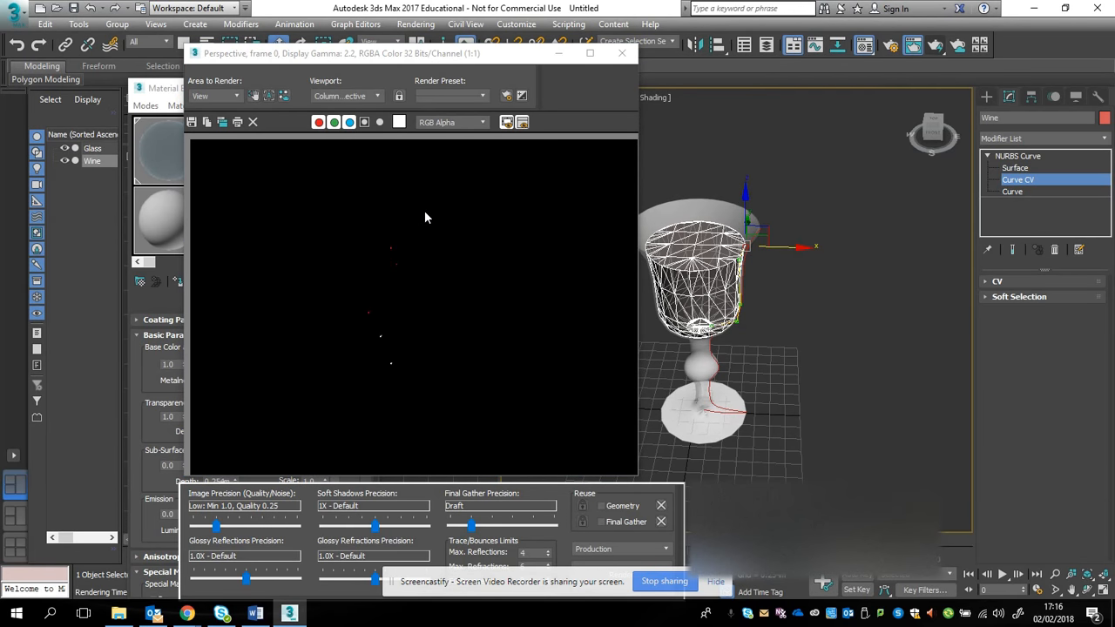
mouse_move(623, 66)
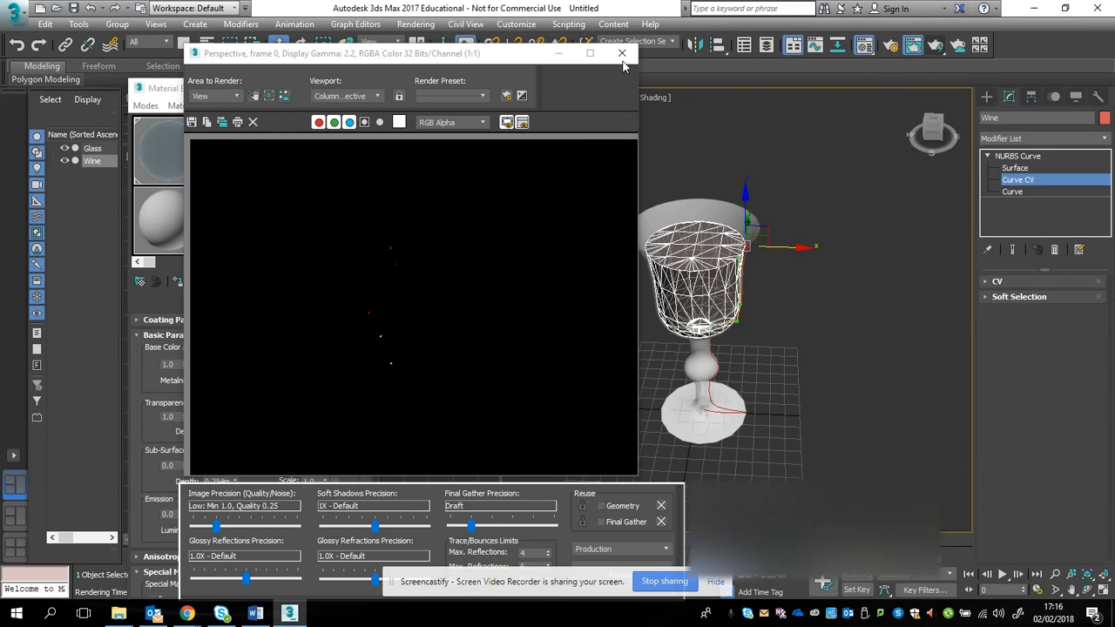
click(622, 52)
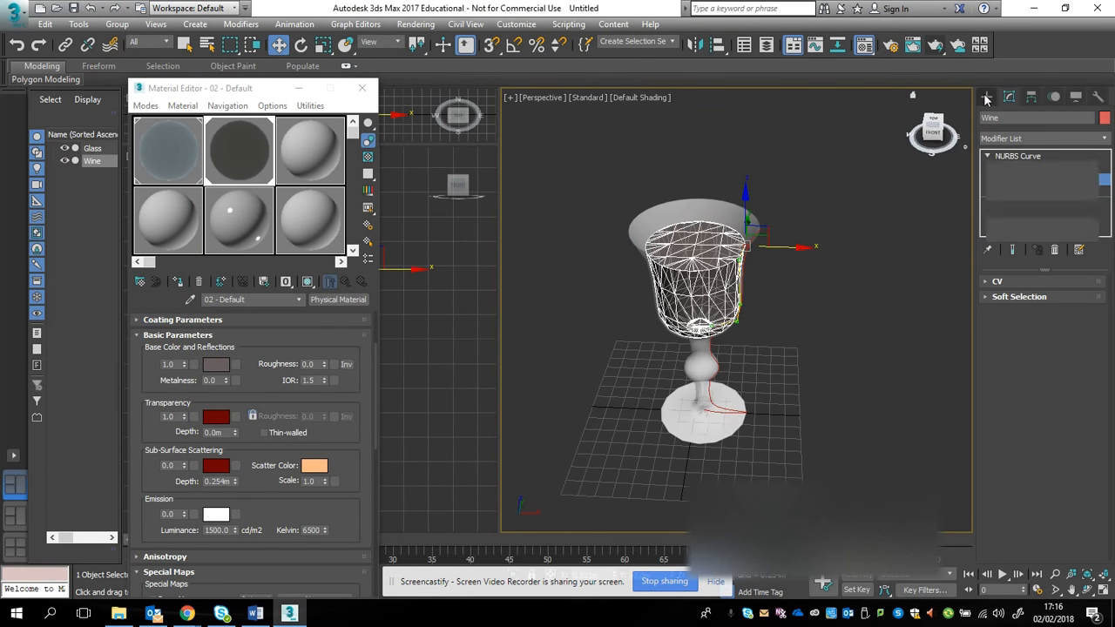
Create a floor plane, copy it as Plane002 stood upright behind the glass, and start a render
click(986, 96)
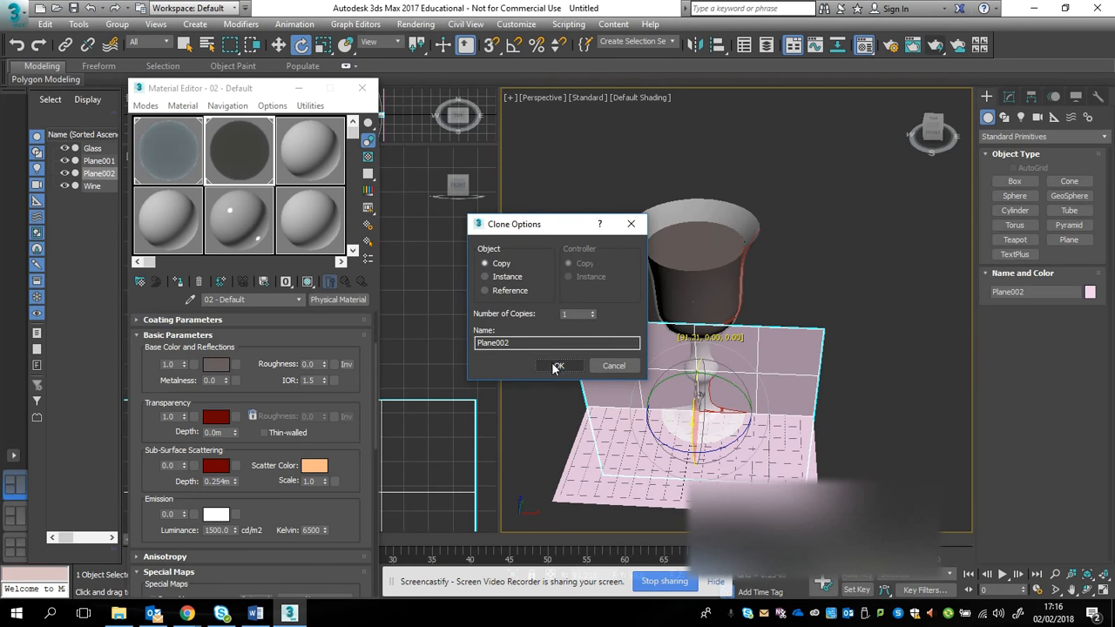
click(558, 366)
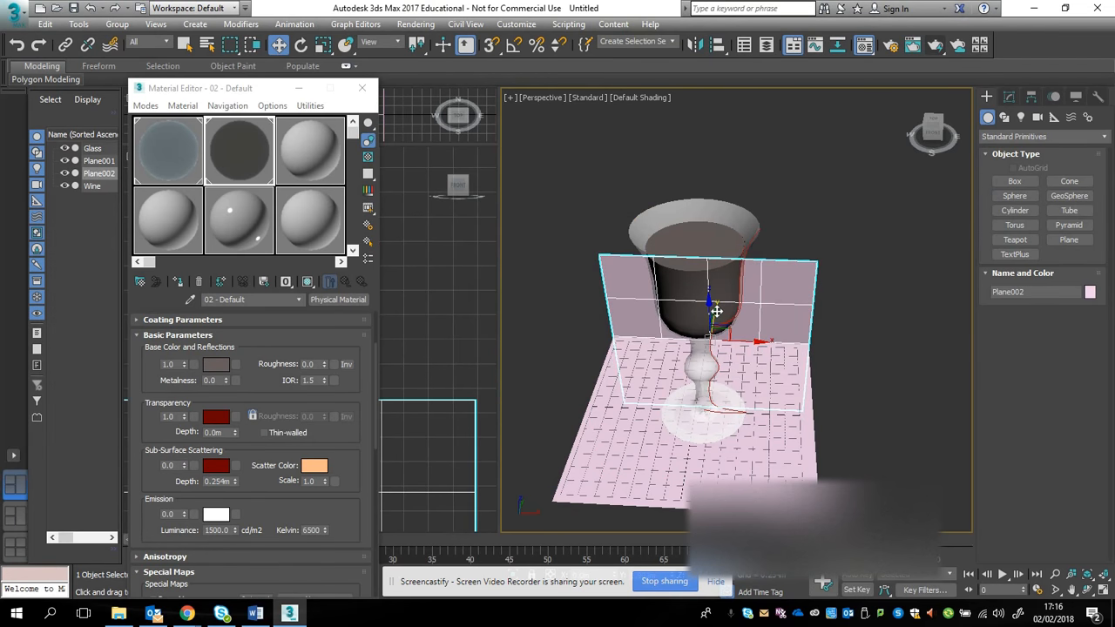
drag(715, 311, 706, 241)
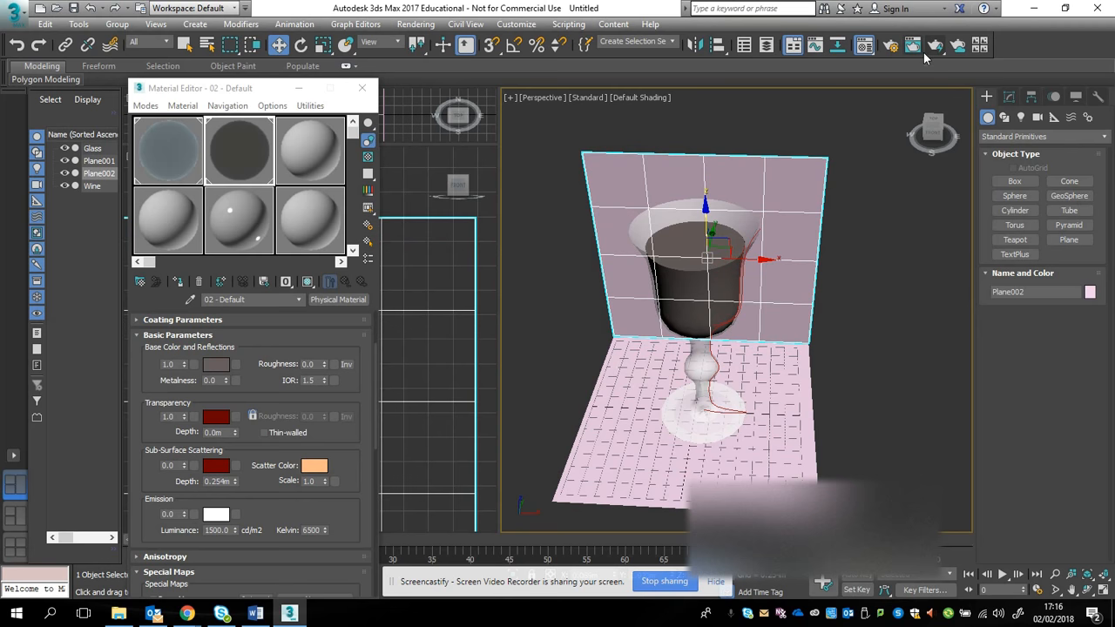
click(934, 46)
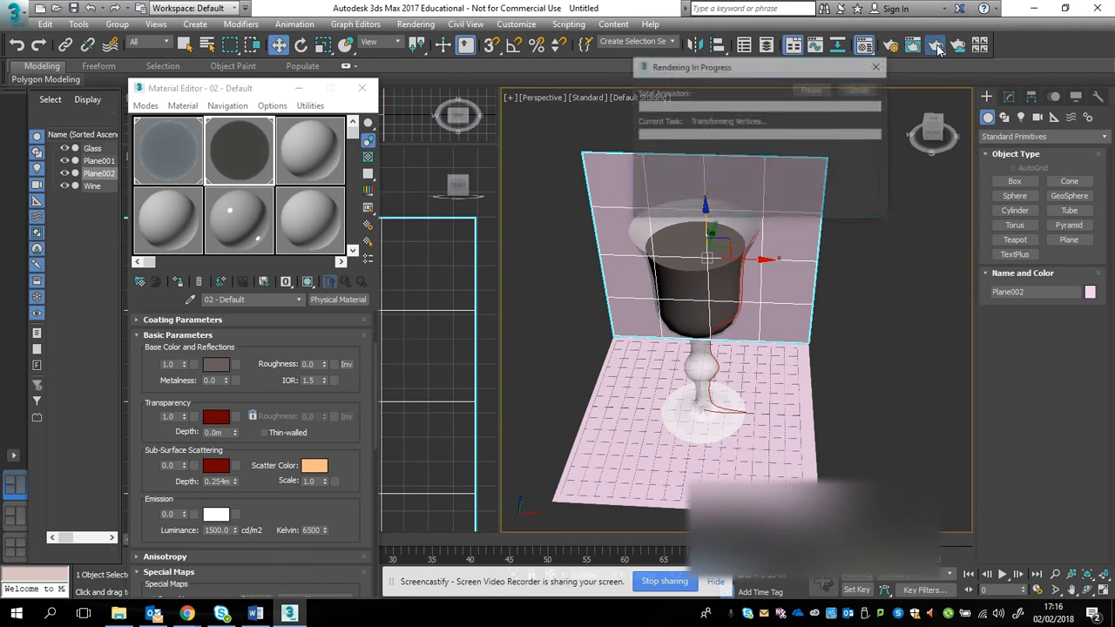
click(934, 45)
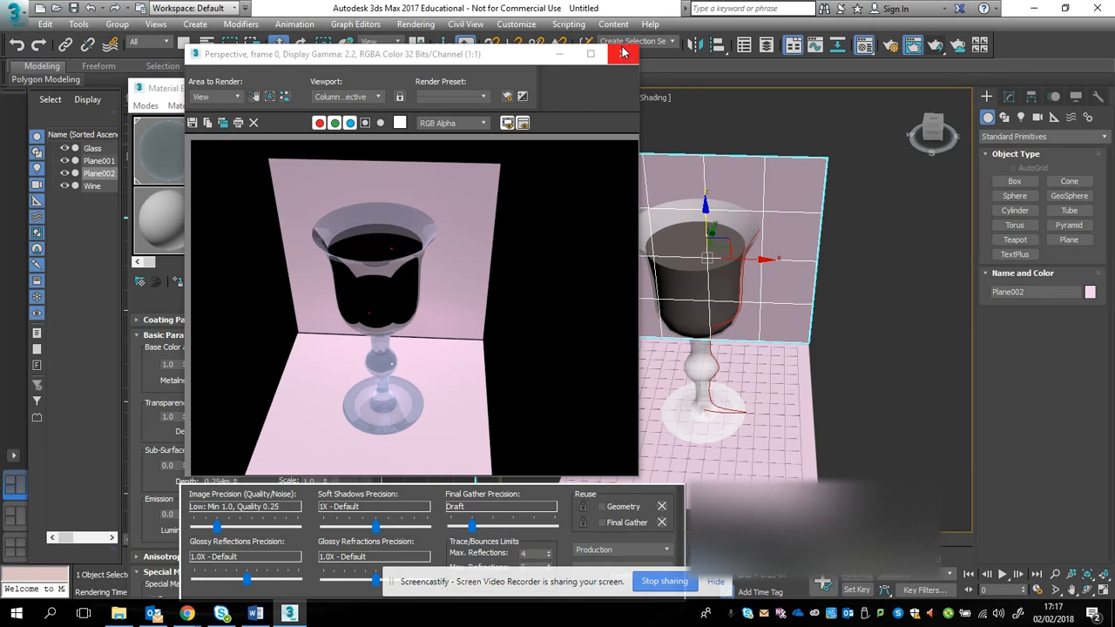
click(623, 53)
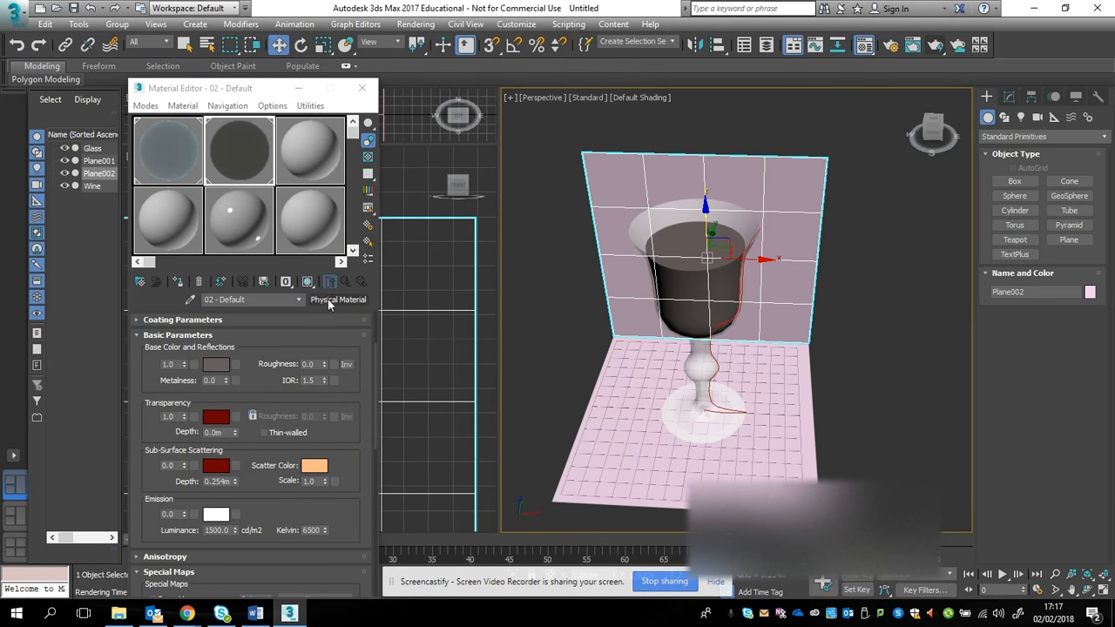
Change 02-Default to Arch & Design via an 'arc' search and apply the Glass (Solid Geometry) template
click(338, 300)
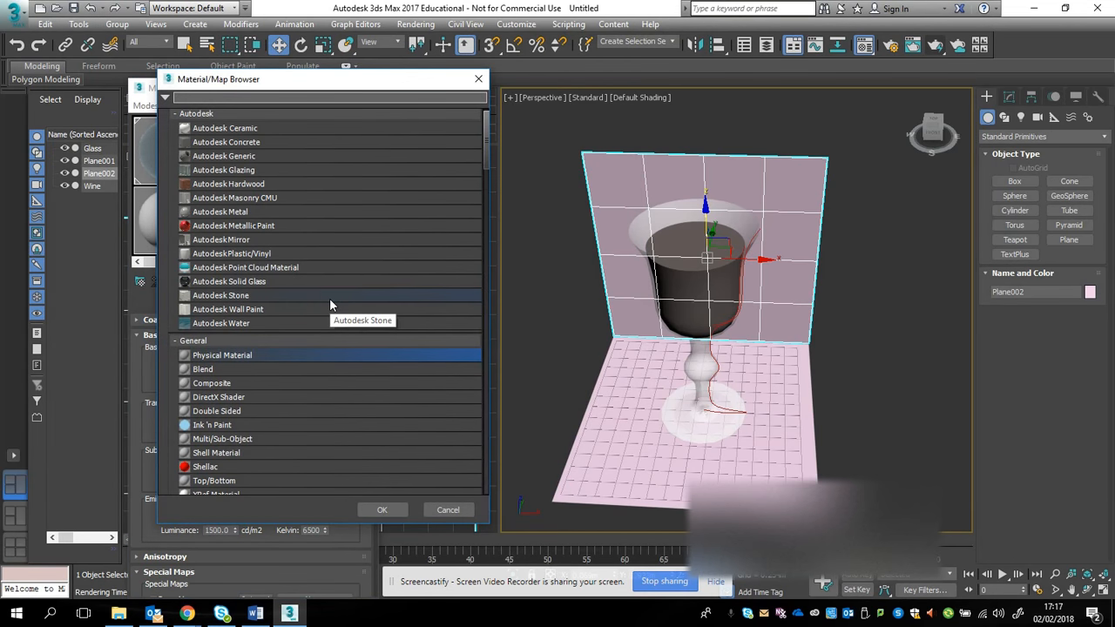
text(arc)
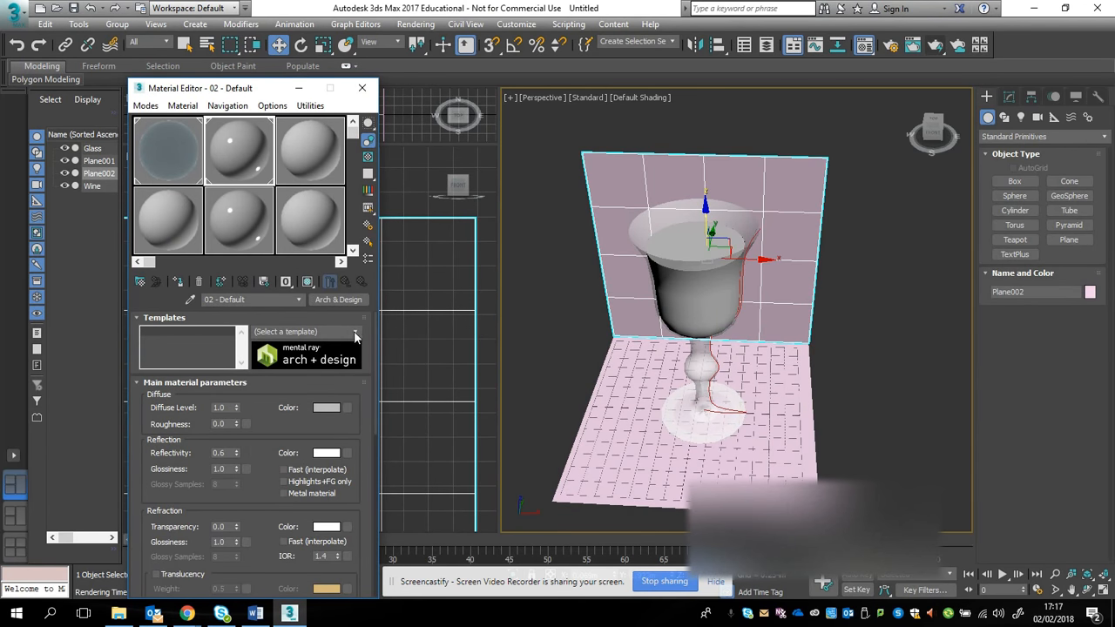
click(356, 332)
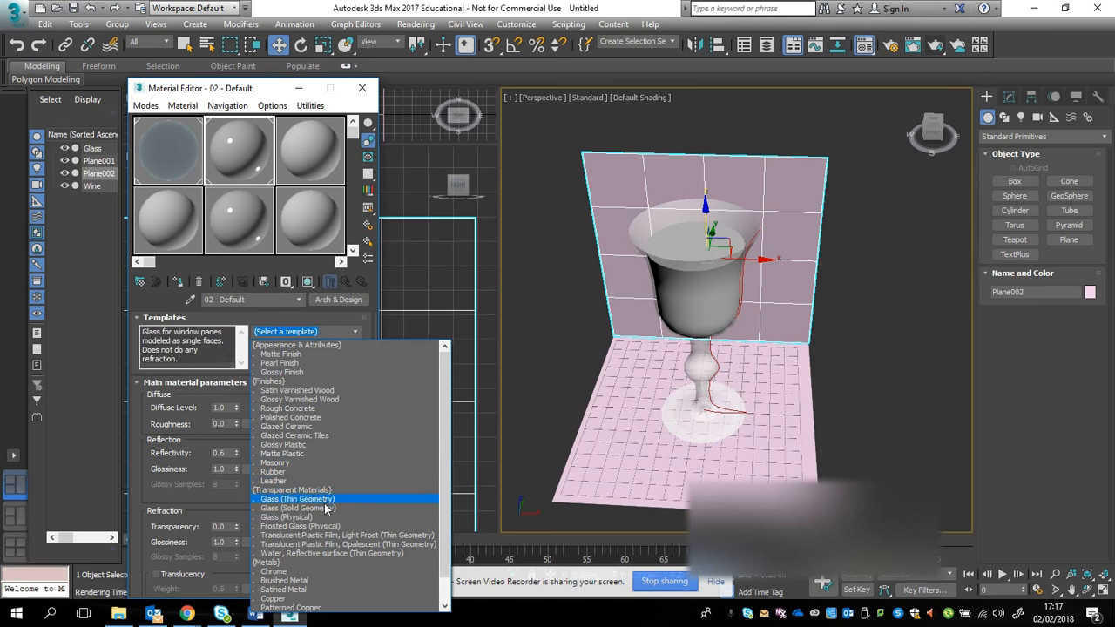
click(296, 509)
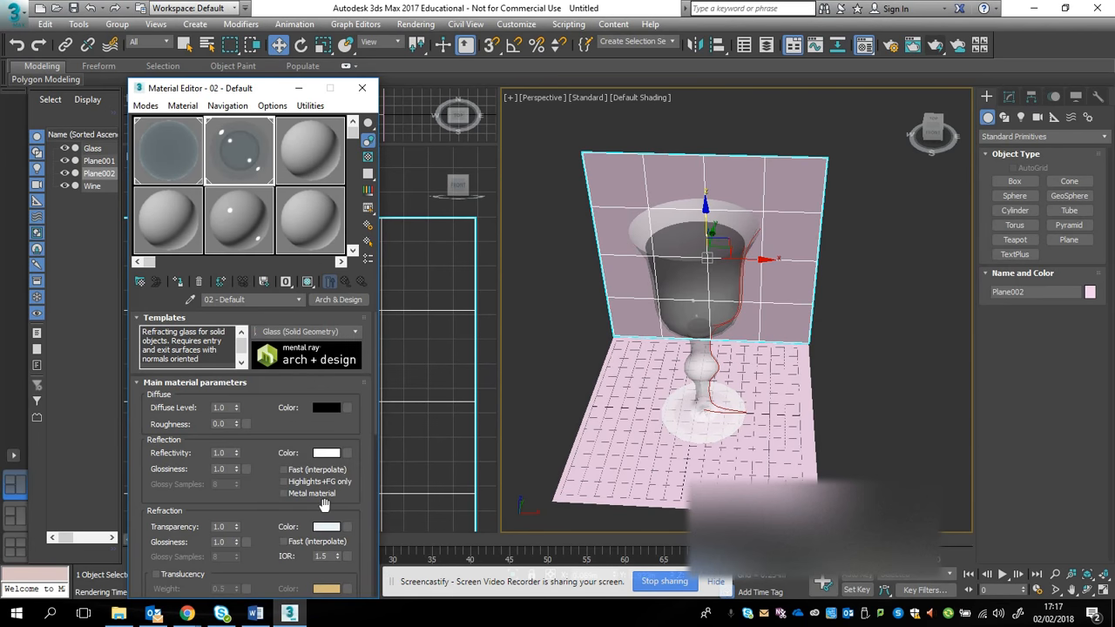
click(328, 407)
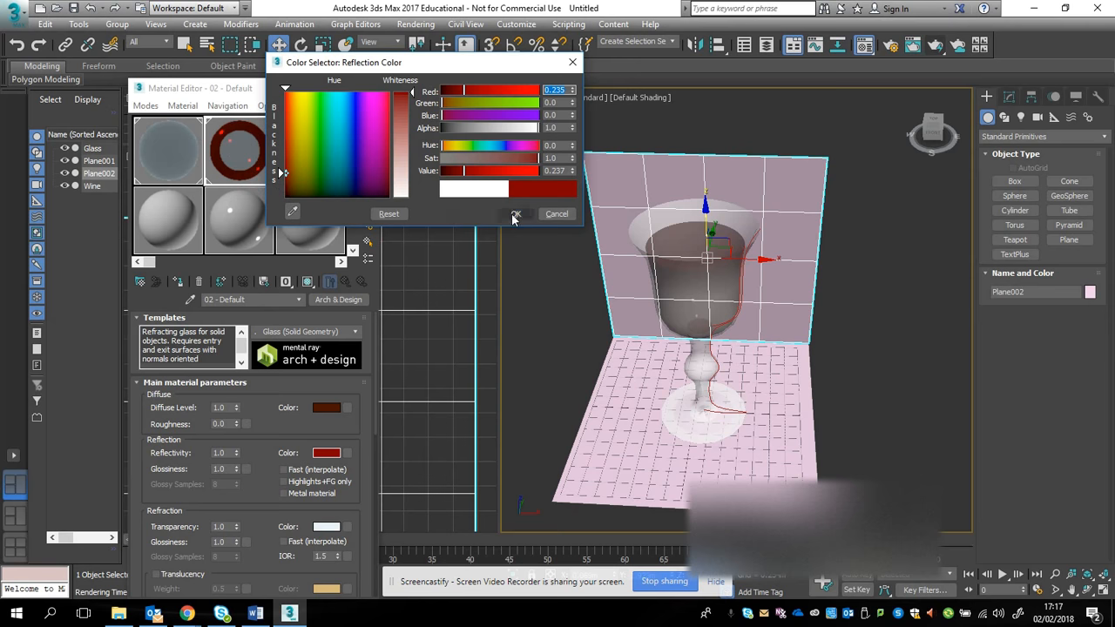
Set the glass reflection colour to red and the refraction colour to pale red
click(516, 212)
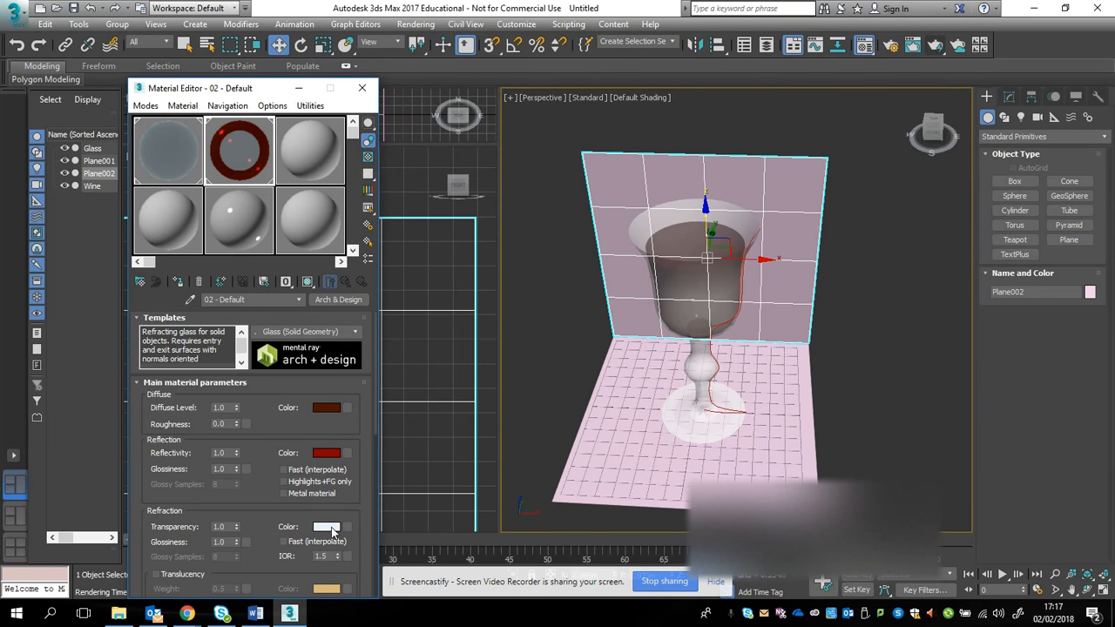
click(328, 527)
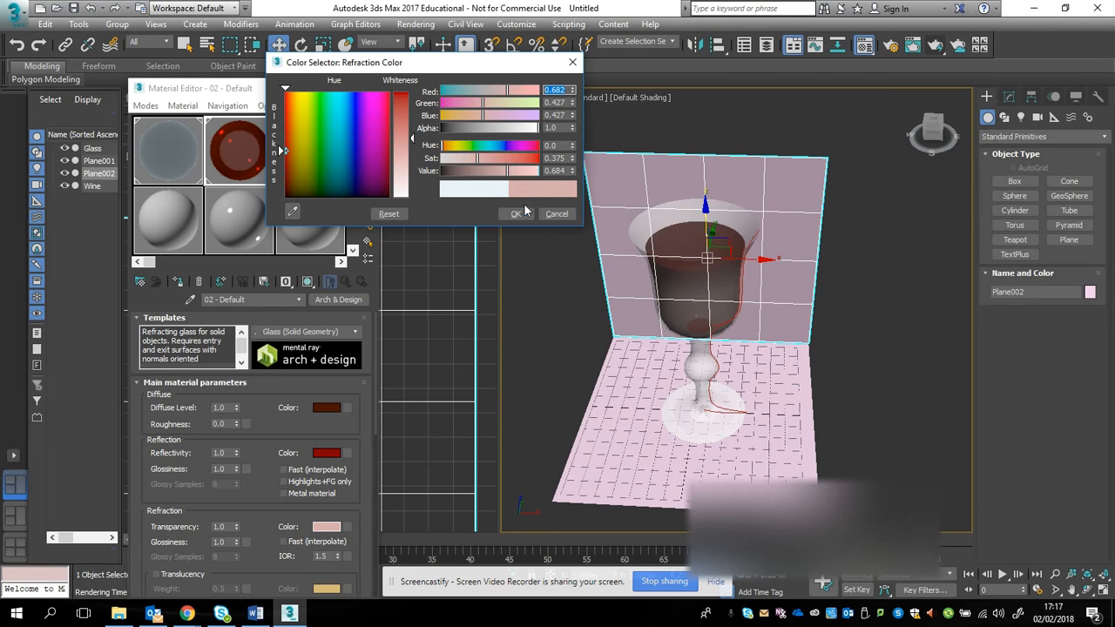
click(516, 213)
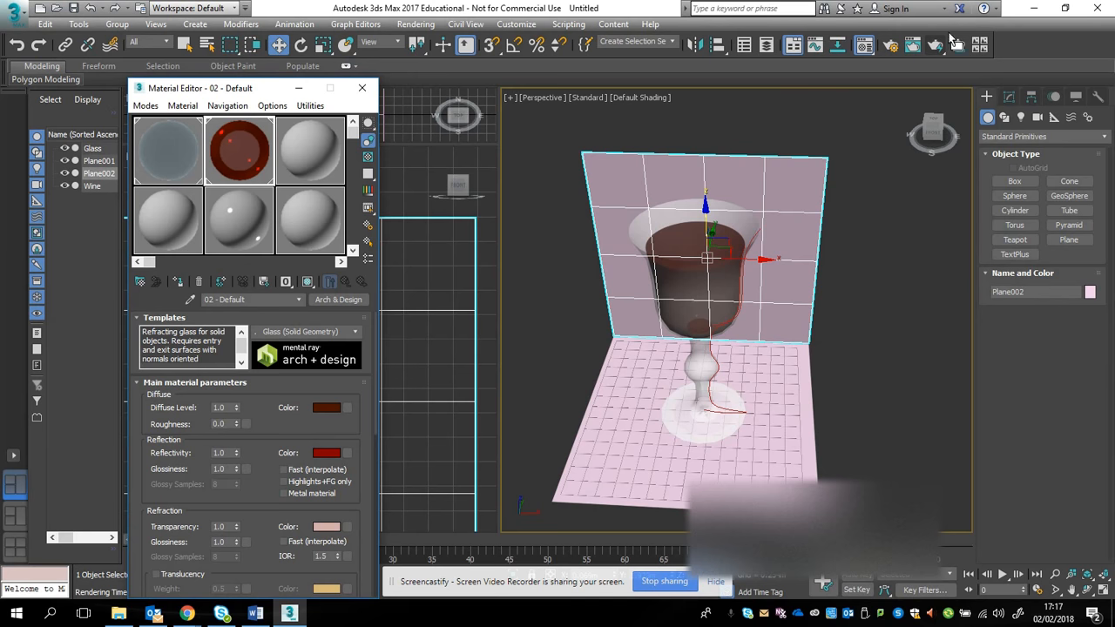
Run a production render of the red wine glass against the pink floor and backdrop
click(937, 46)
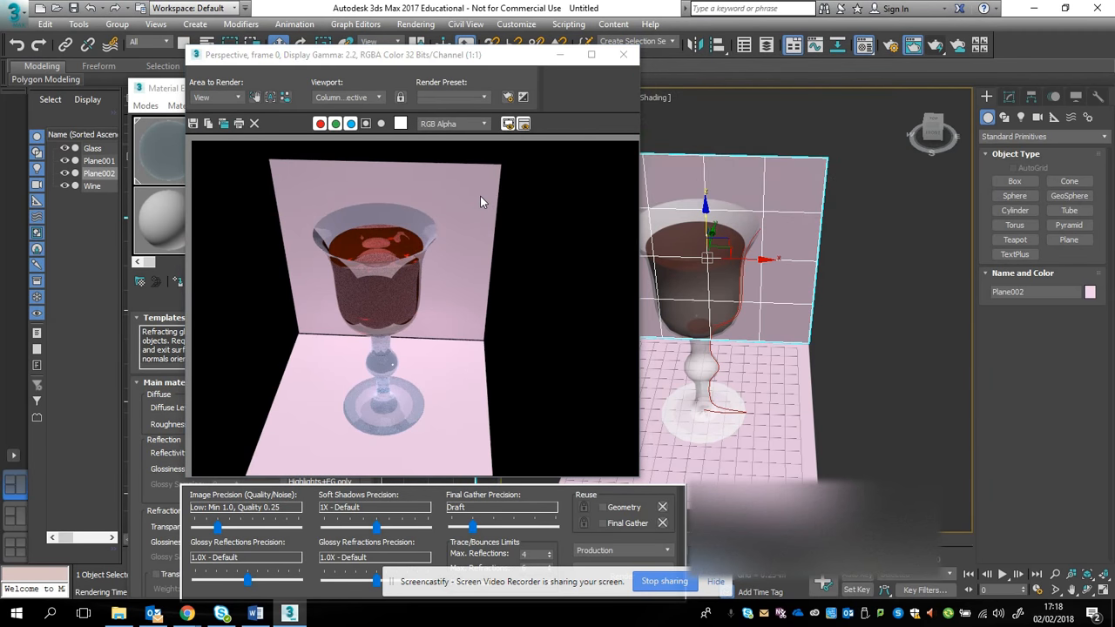
mouse_move(520, 451)
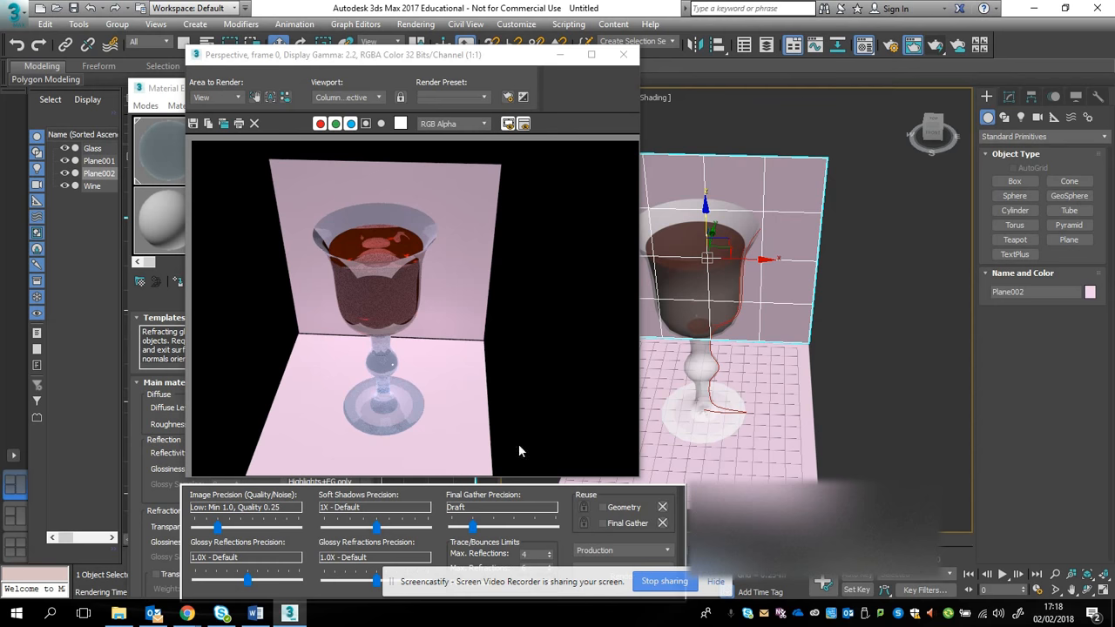